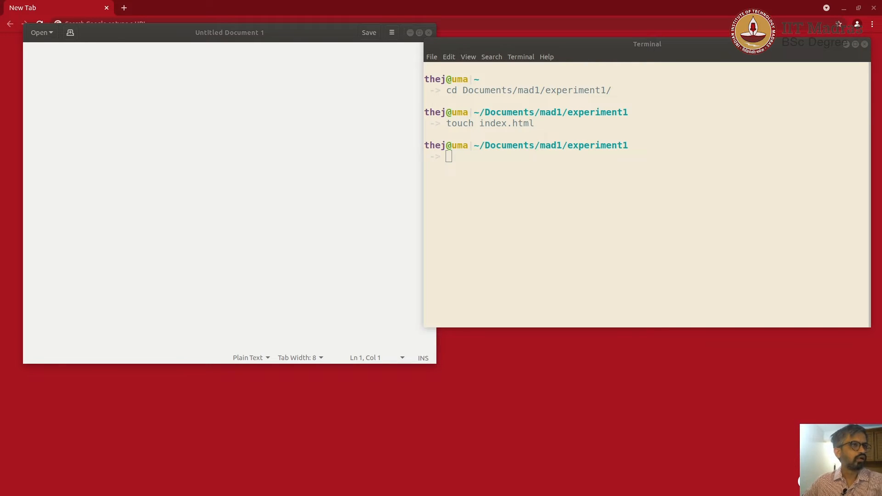
mouse_move(471, 464)
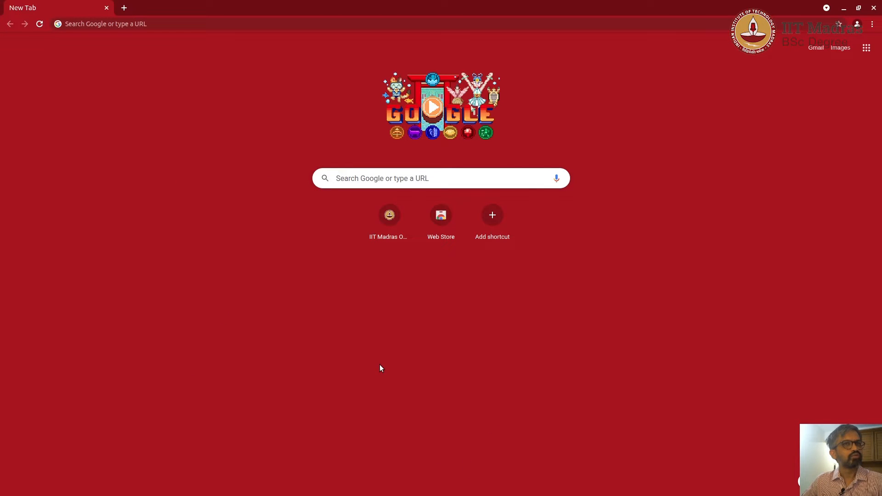
mouse_move(483, 388)
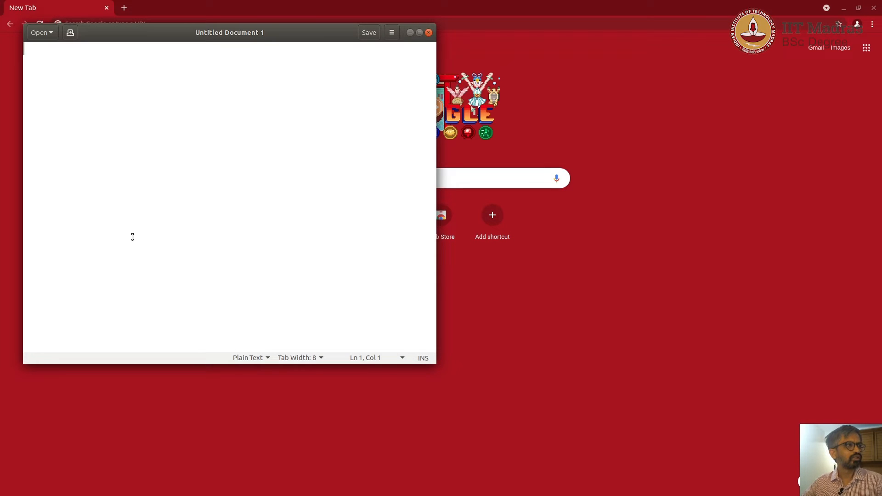
mouse_move(605, 321)
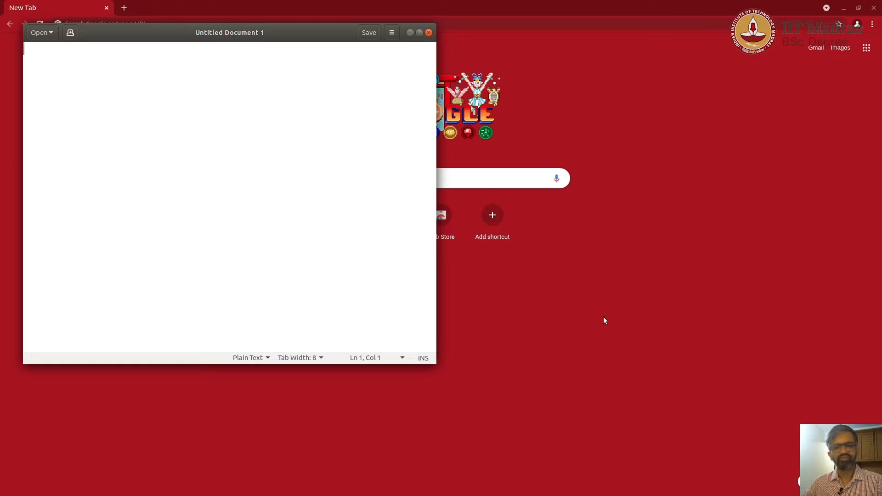
mouse_move(602, 326)
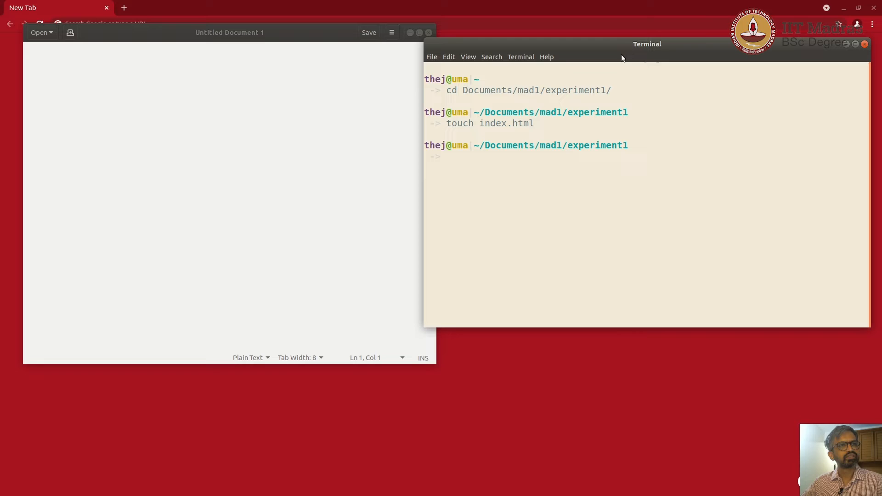
mouse_move(592, 93)
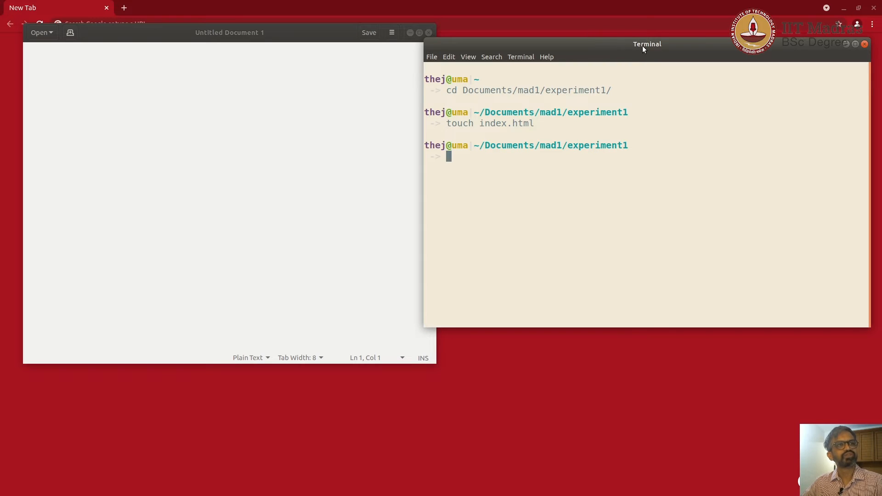
mouse_move(601, 241)
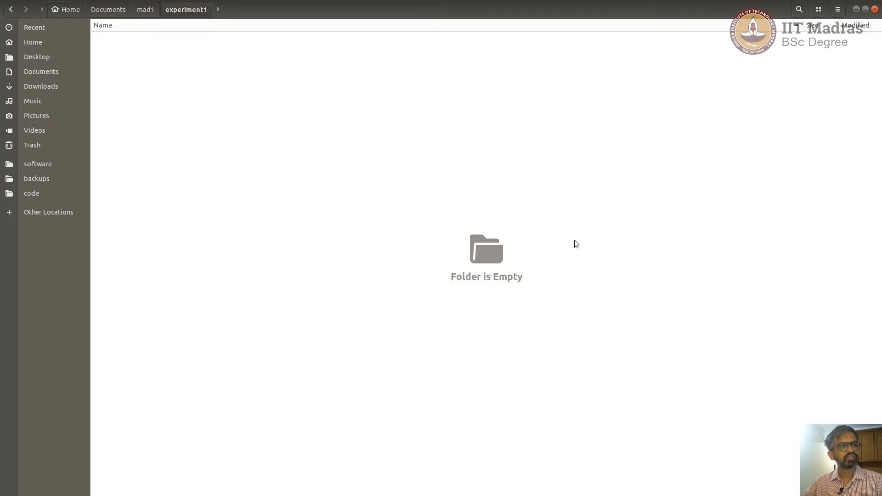
mouse_move(557, 332)
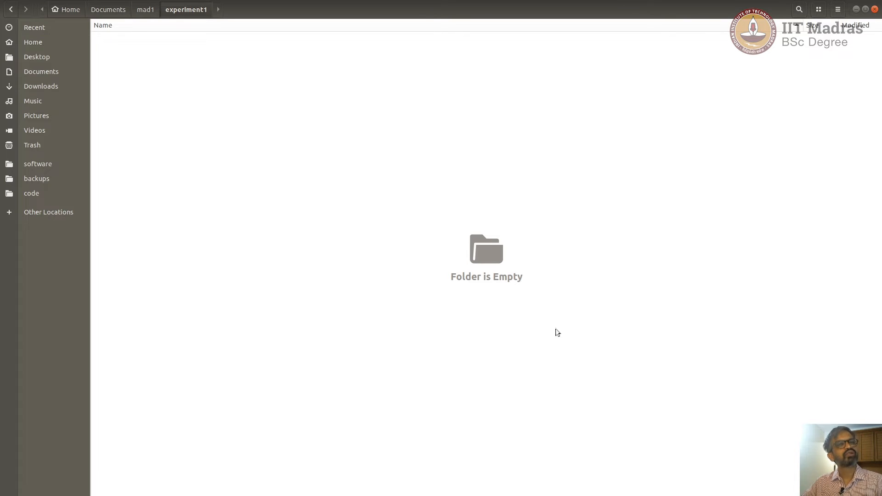
mouse_move(658, 168)
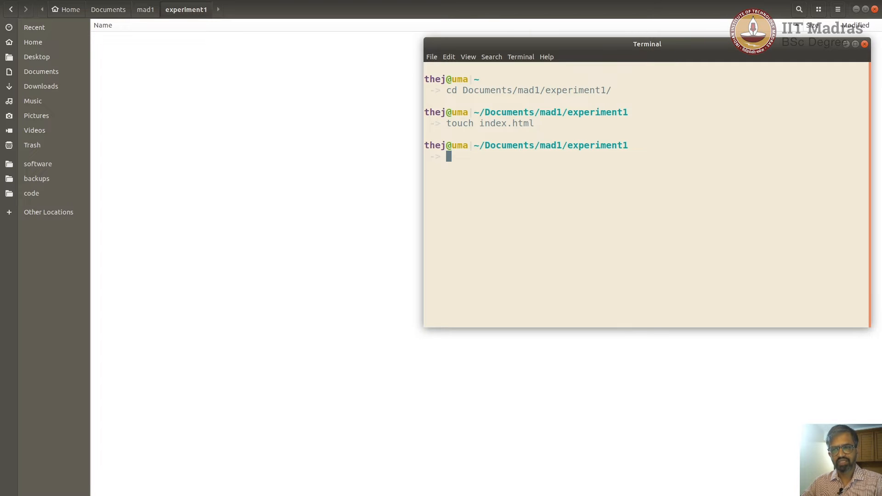
mouse_move(855, 229)
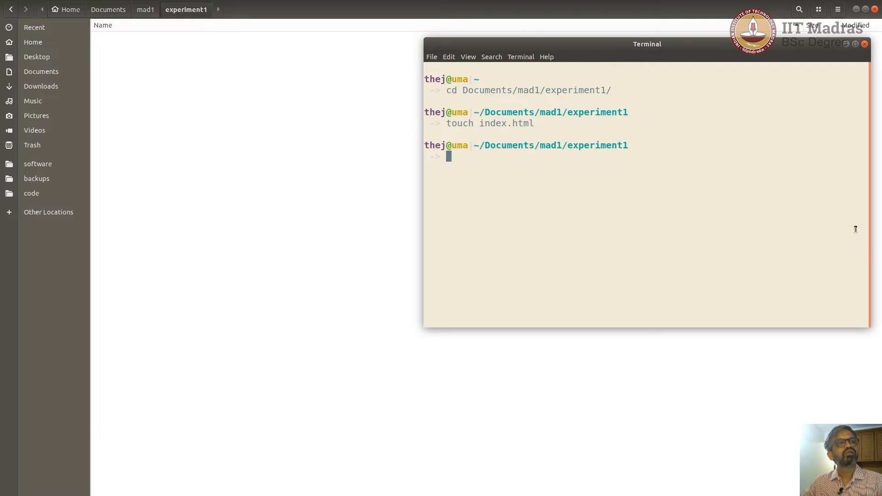
mouse_move(564, 208)
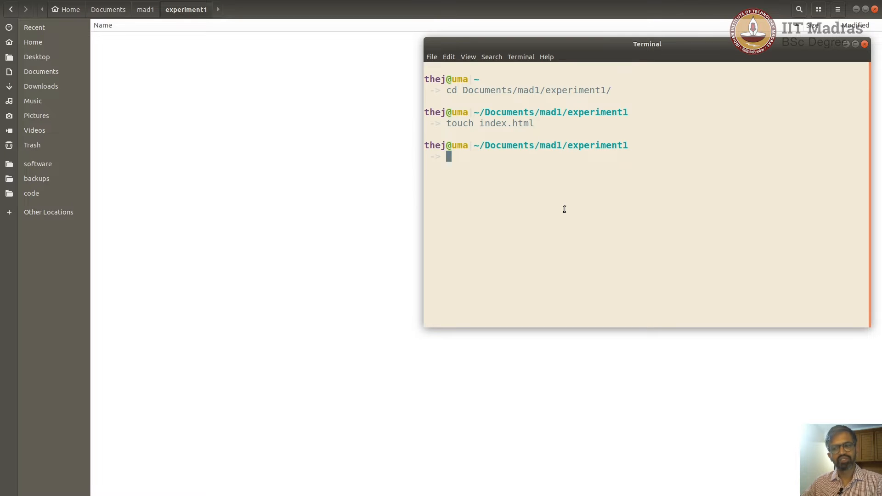
mouse_move(558, 221)
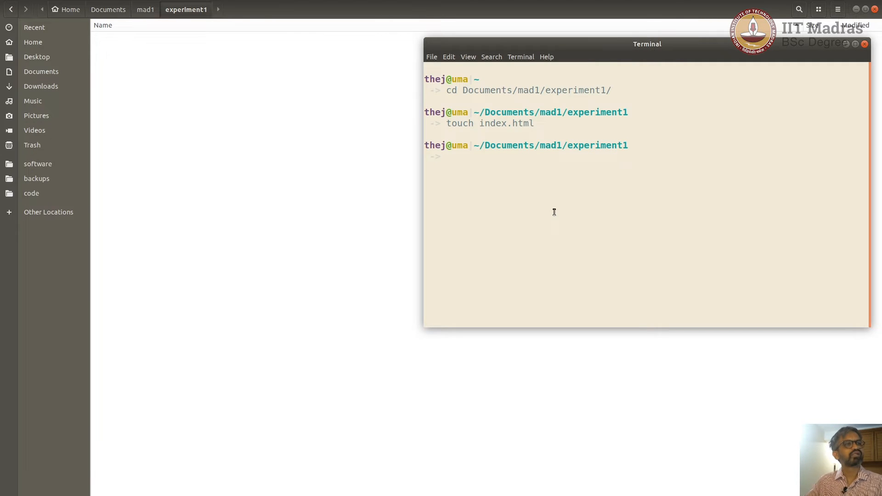
mouse_move(576, 218)
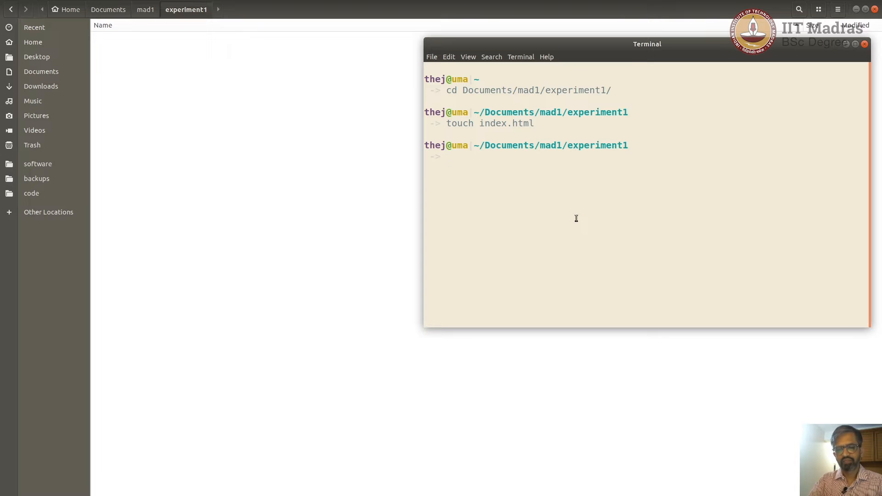
Run touch index.html in the experiment1 folder to create the file
text(touch)
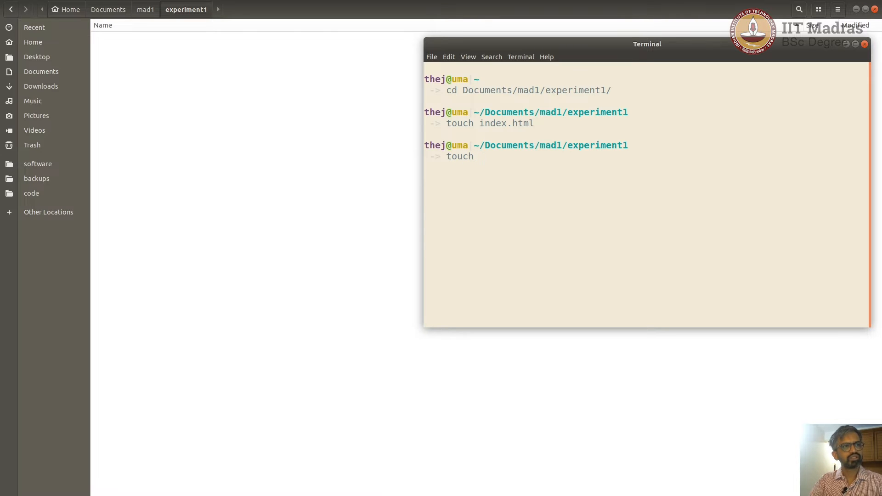
text(index)
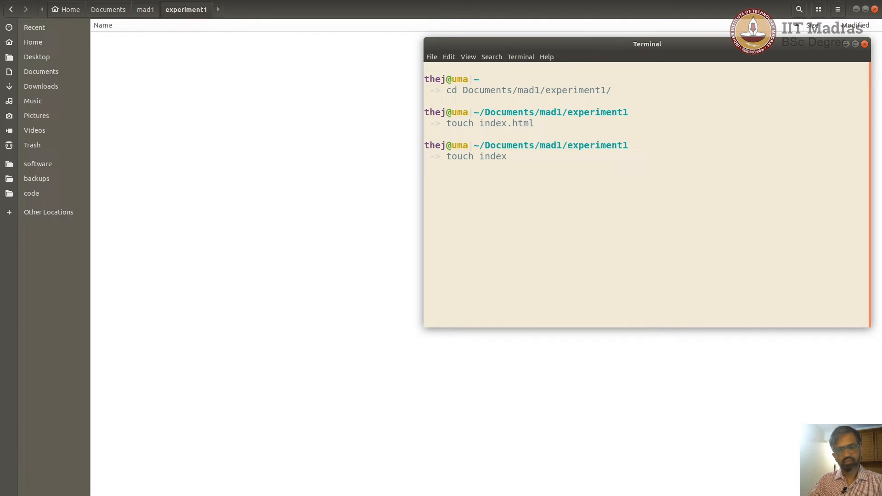
key(Return)
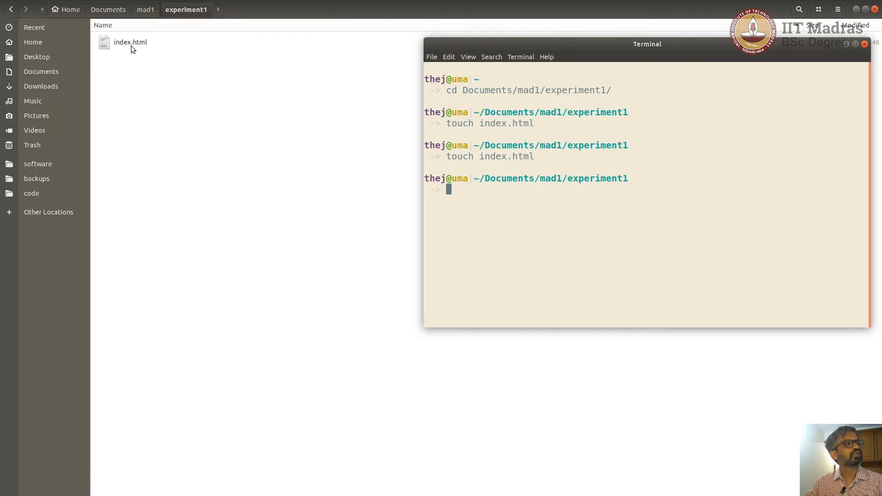
Open index.html from Files in Text Editor via Open With Other Application
click(130, 42)
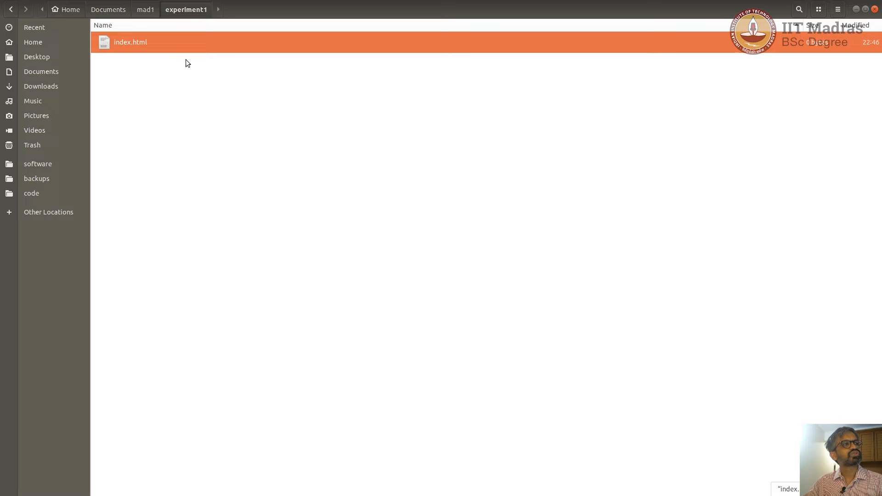
mouse_move(826, 52)
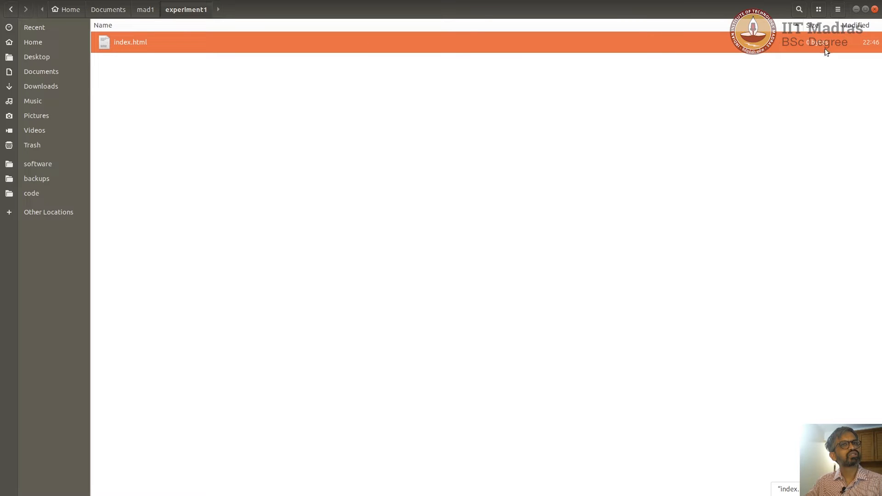
right_click(130, 42)
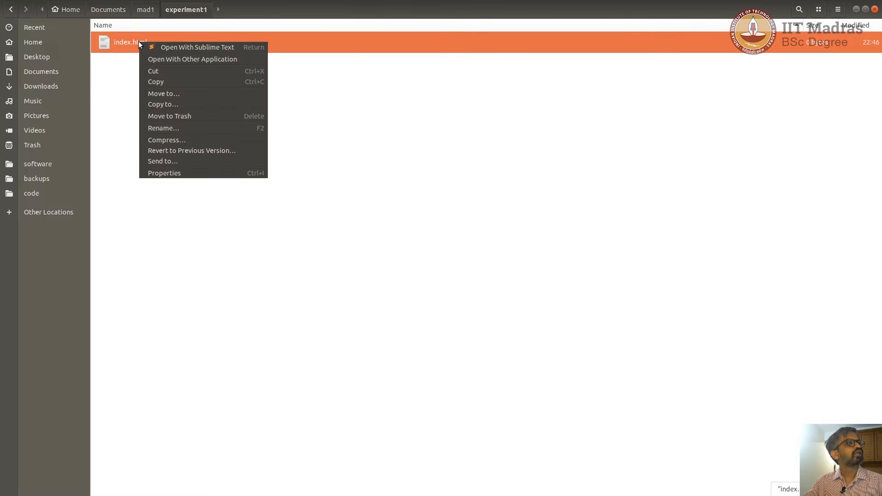
click(192, 60)
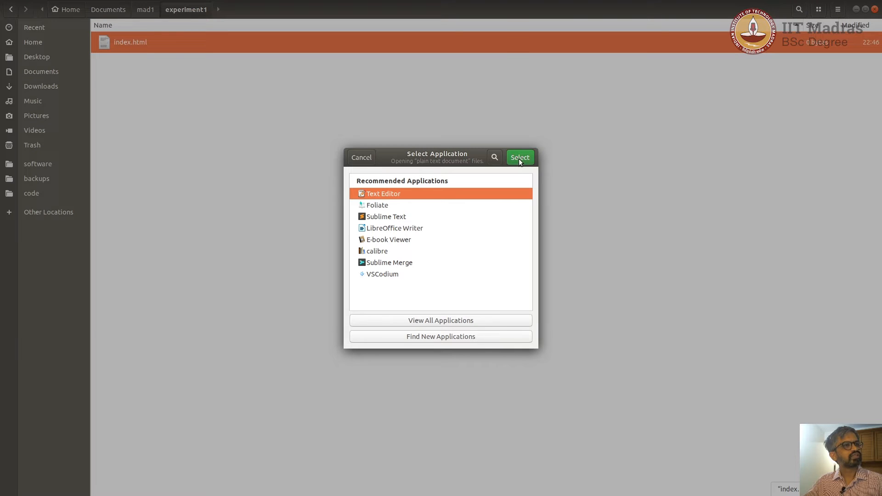
click(518, 157)
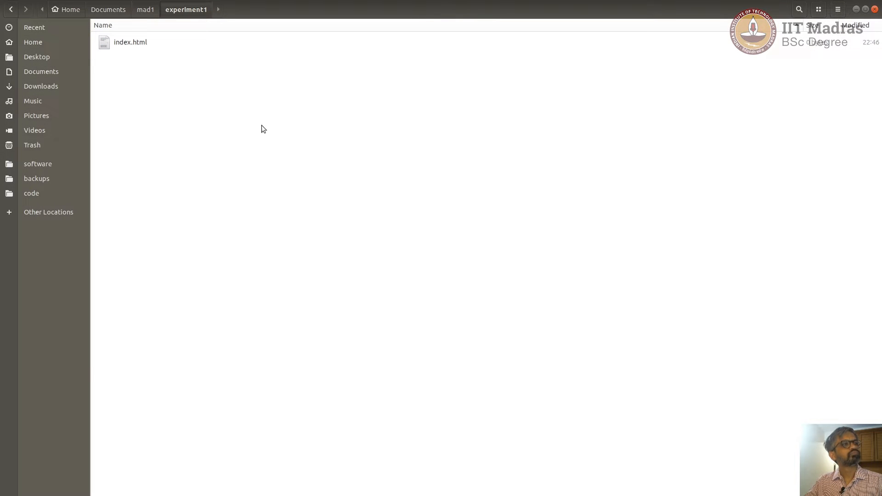
double_click(130, 42)
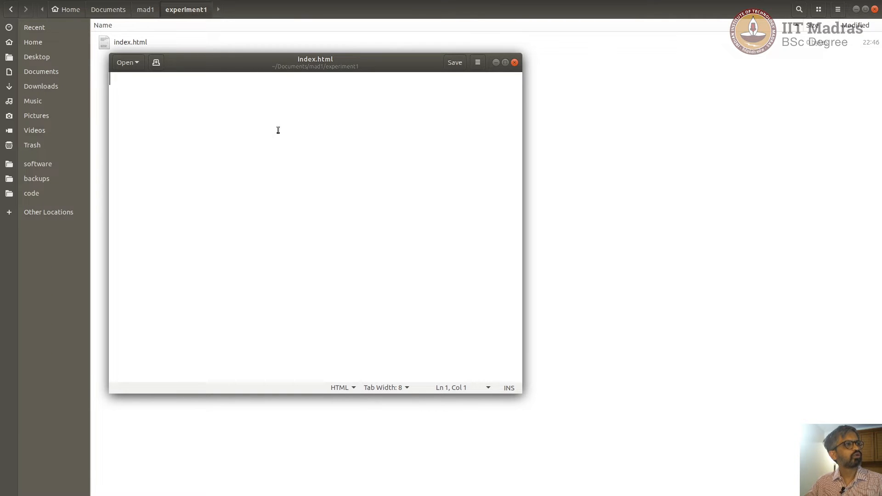
mouse_move(308, 67)
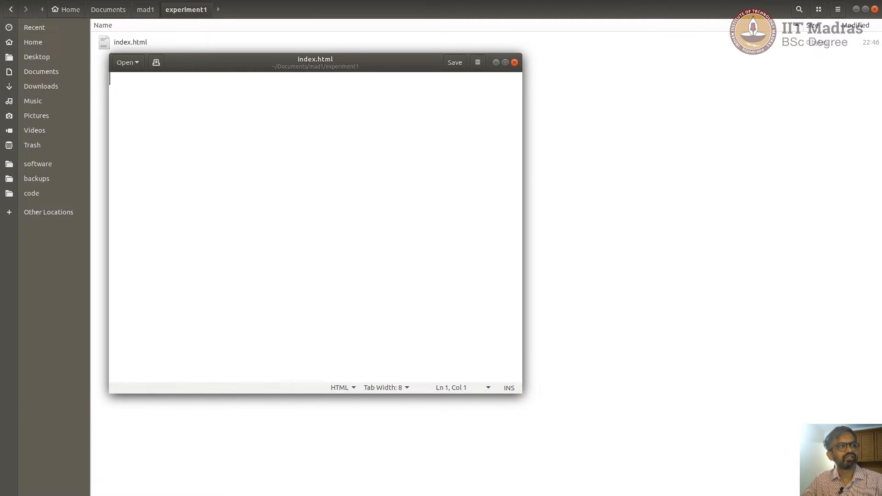
mouse_move(155, 92)
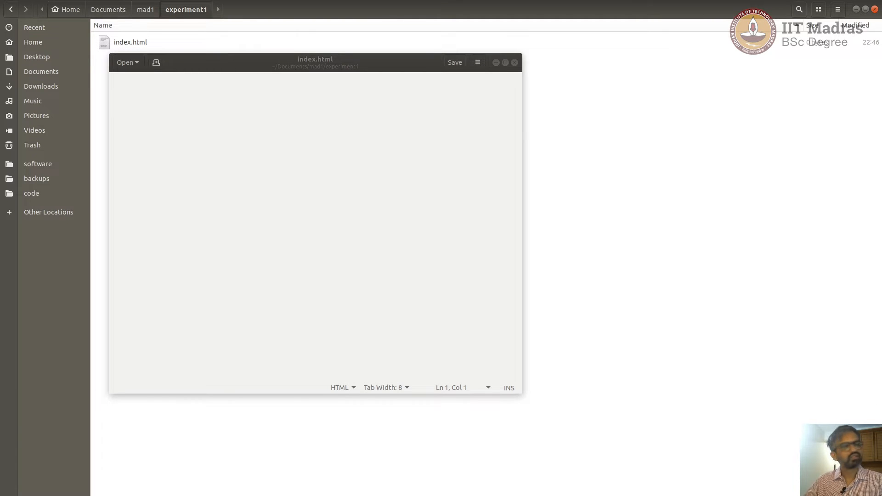
Type <!DOCTYPE html> with <html></html> tags below it and save index.html
click(268, 193)
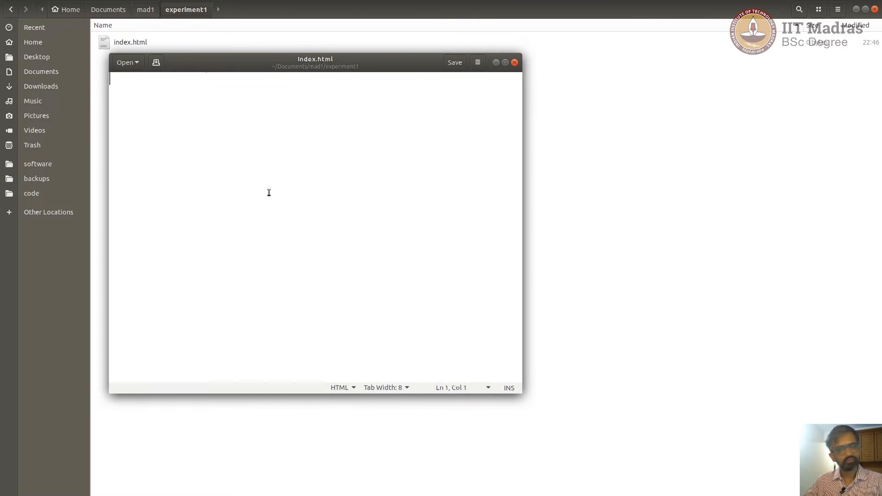
text(<!DOCTYPE html>)
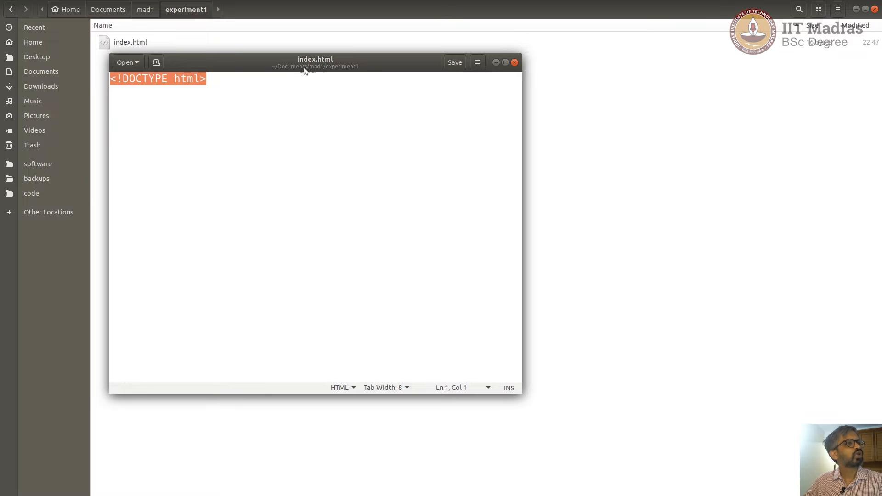
click(206, 78)
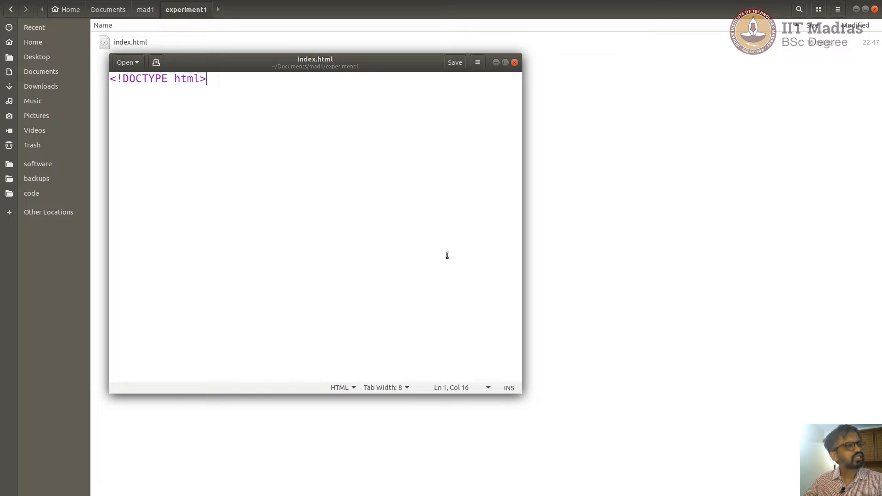
mouse_move(265, 158)
text(<)
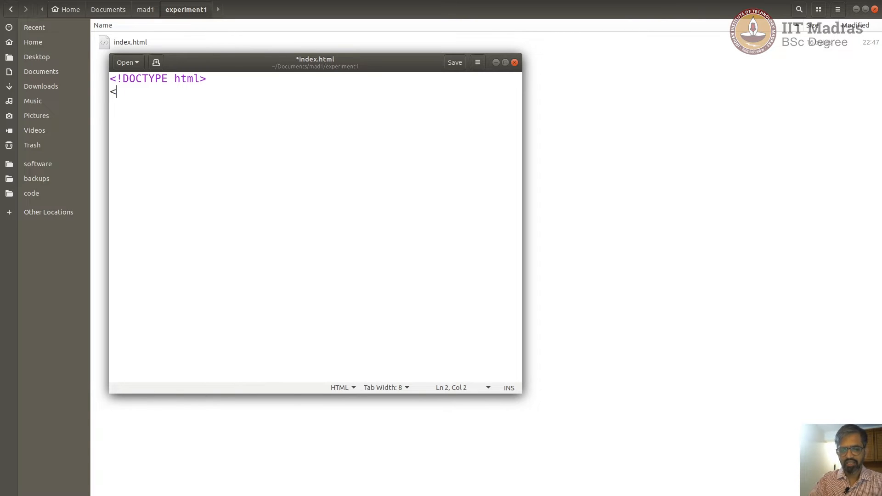
text(html)
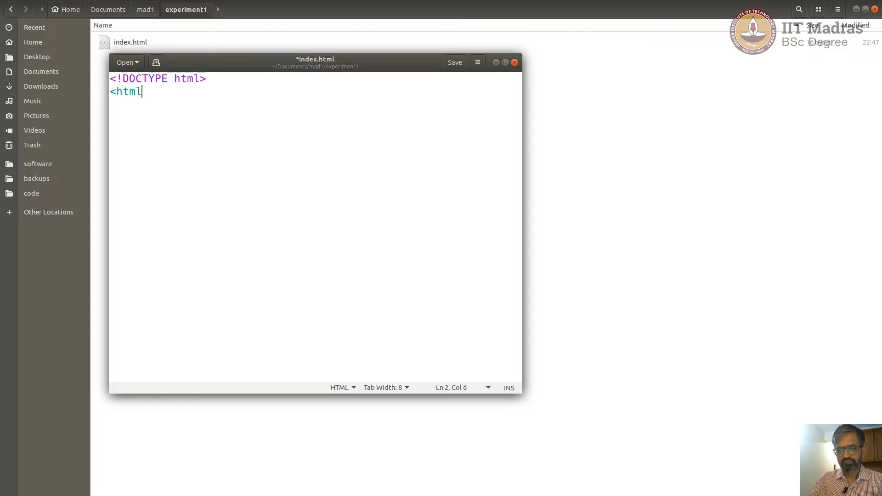
text(>)
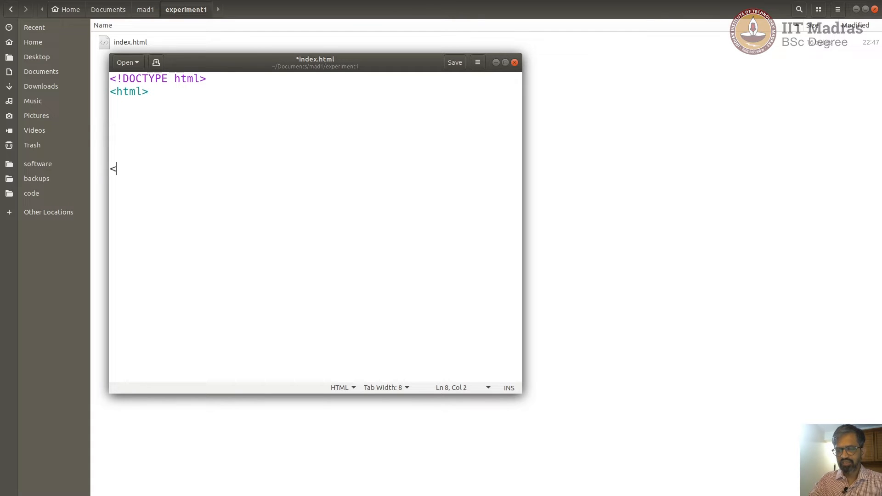
text(/html>)
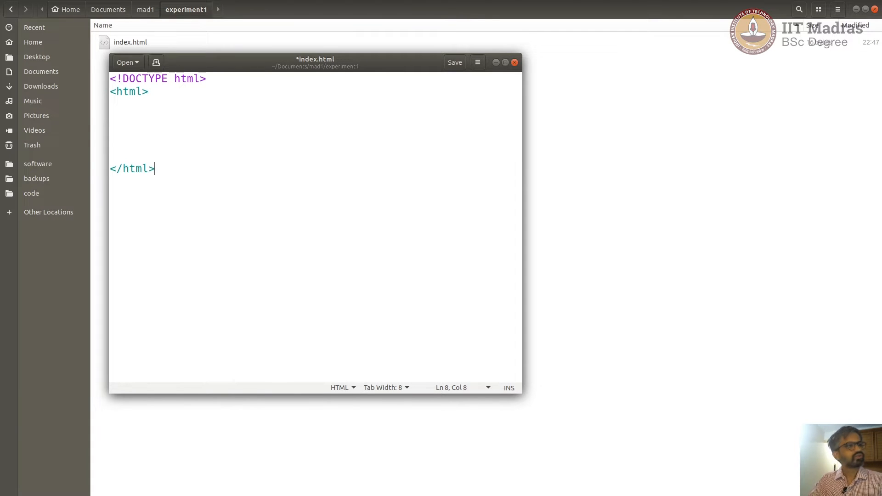
click(454, 62)
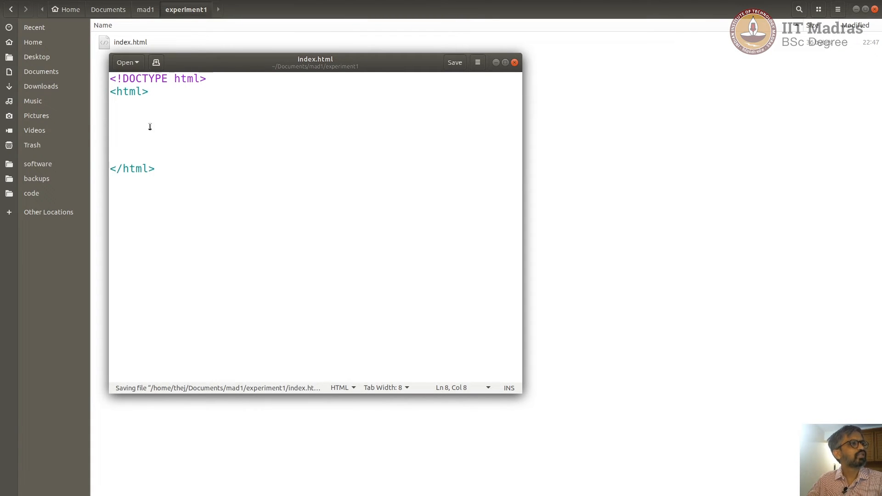
click(454, 62)
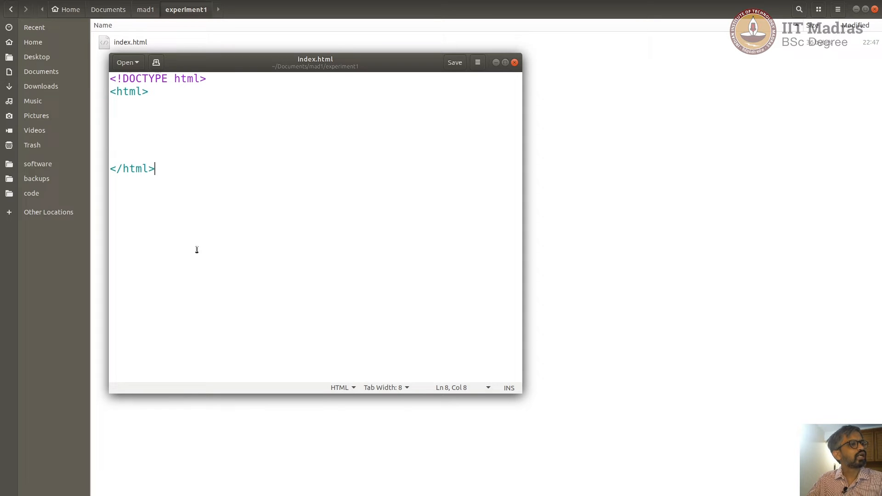
mouse_move(156, 94)
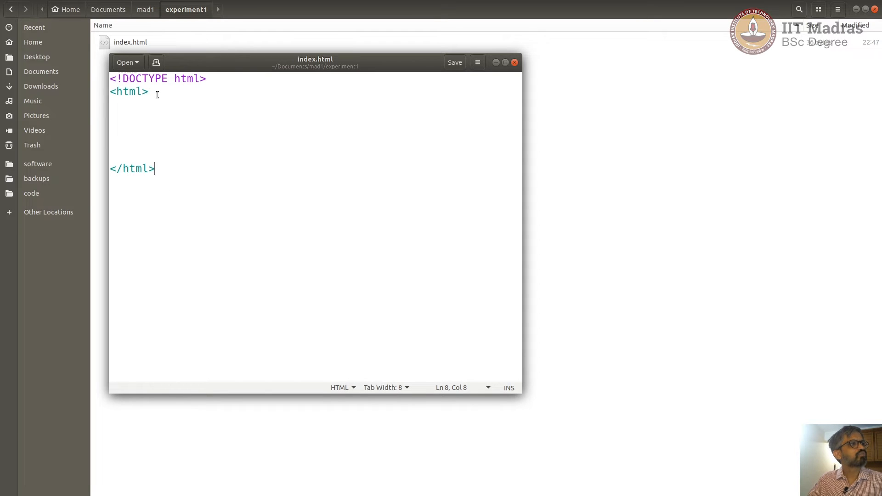
double_click(128, 91)
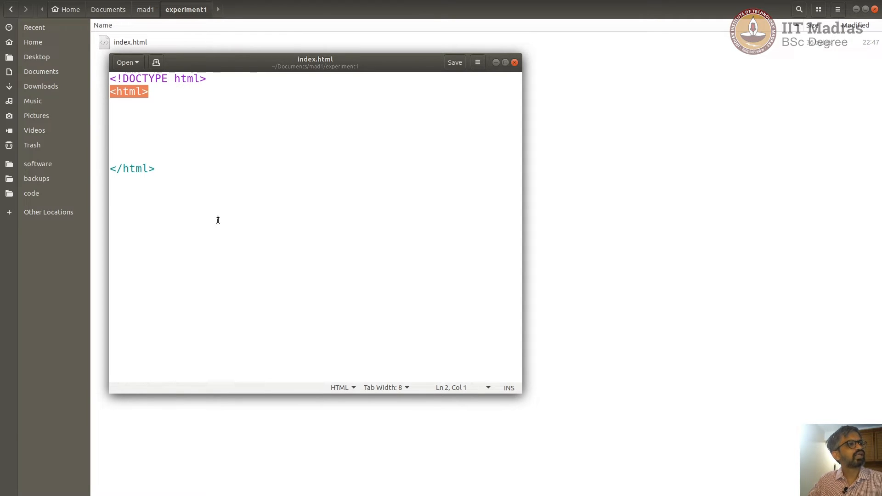
click(132, 169)
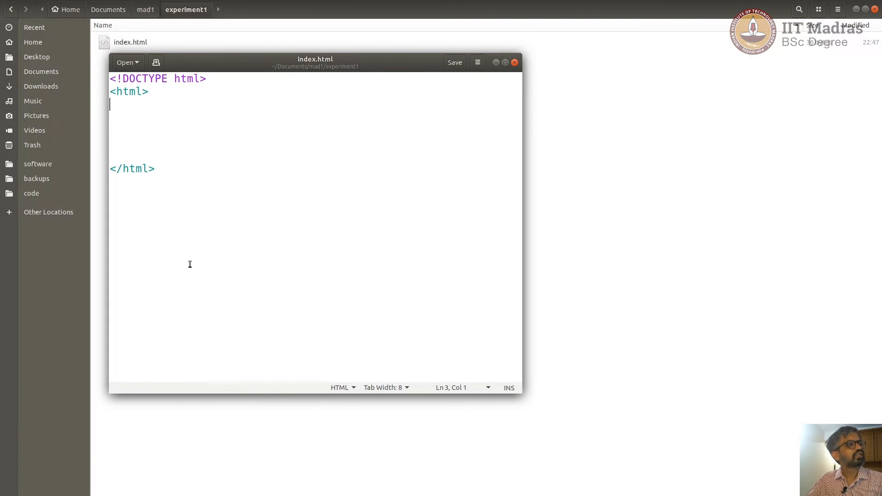
Type <head></head> and <body></body> on separate lines inside the html element
click(113, 169)
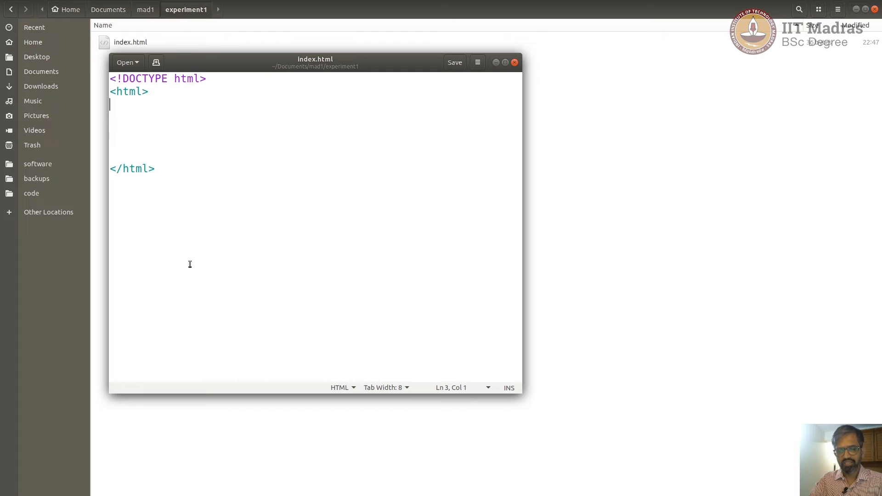
text(<head)
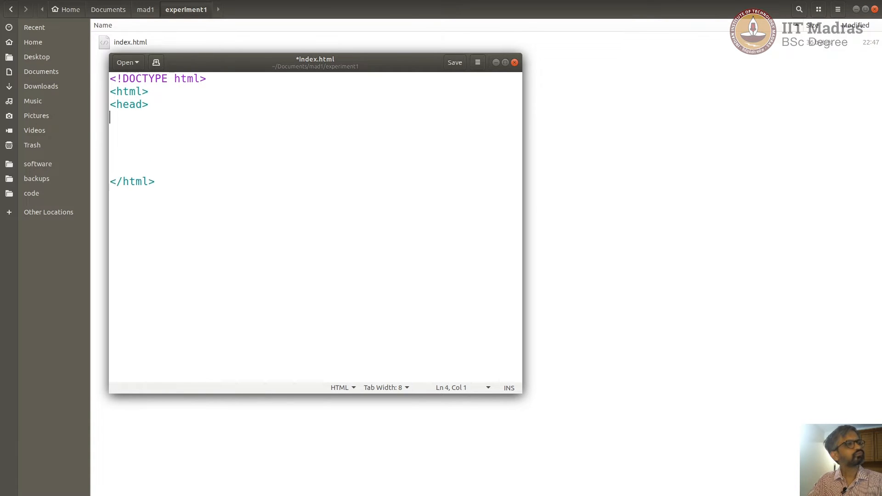
text(>)
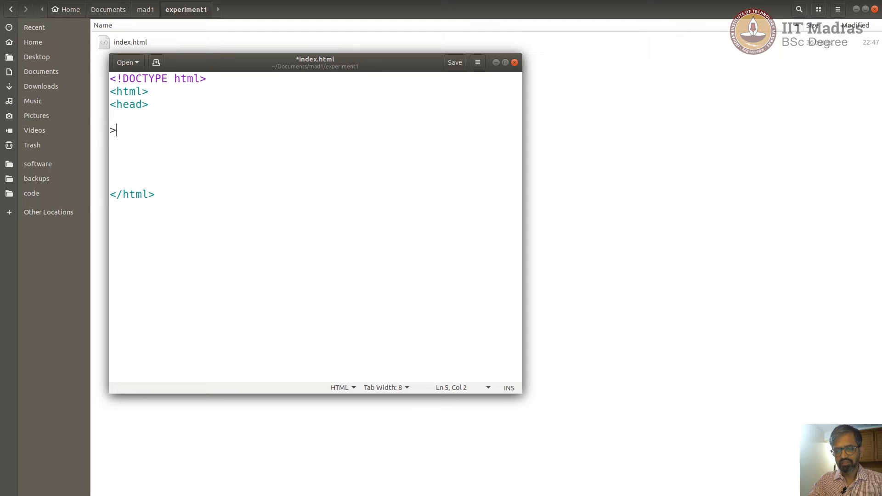
text(/he)
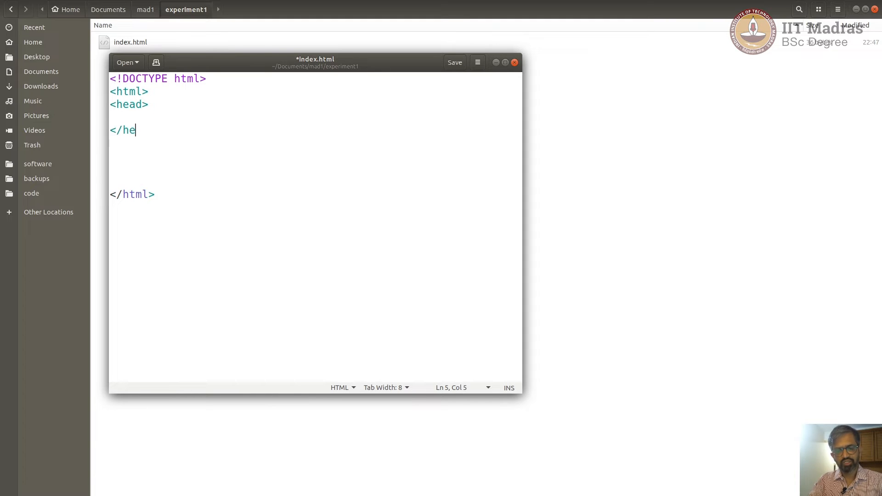
text(ad>)
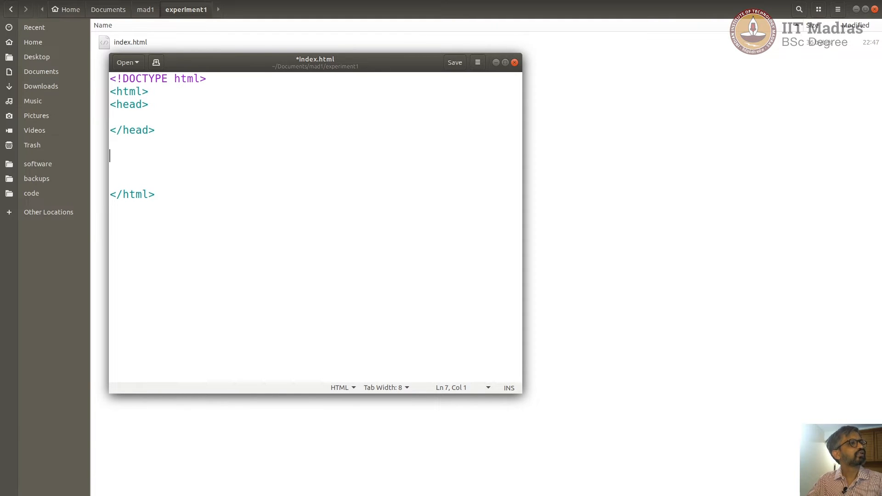
text(<bo)
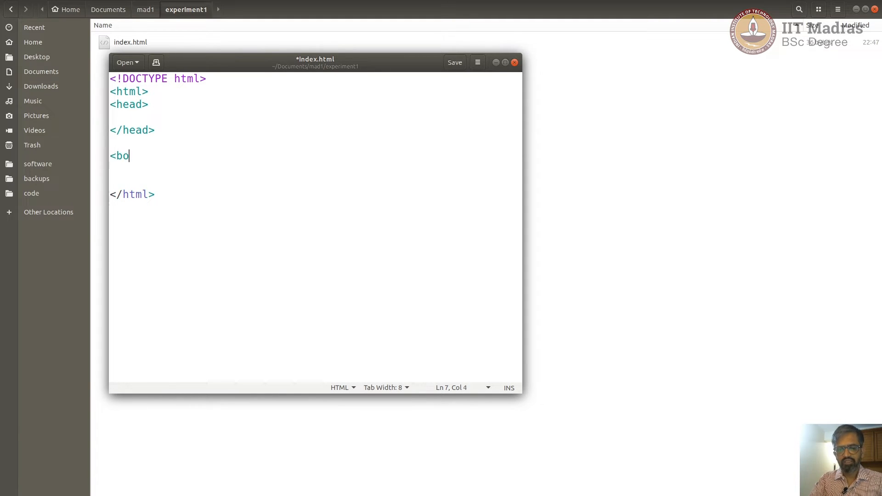
text(dy>)
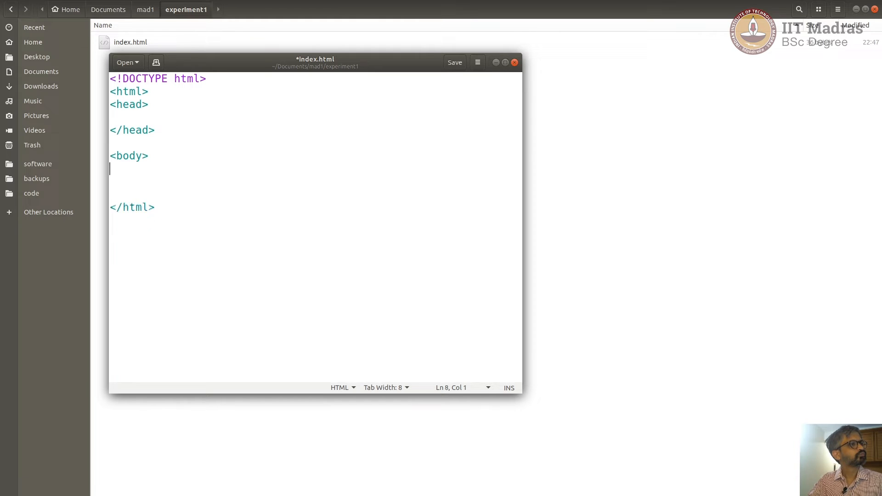
text(</)
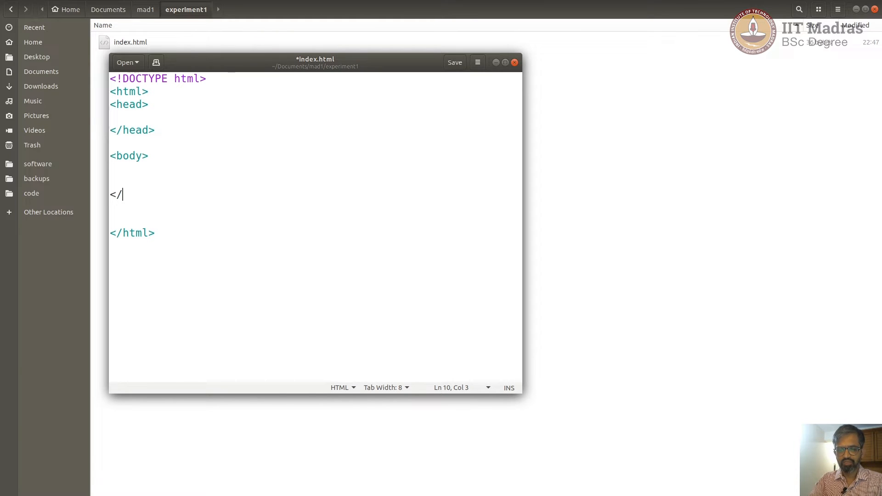
text(body>)
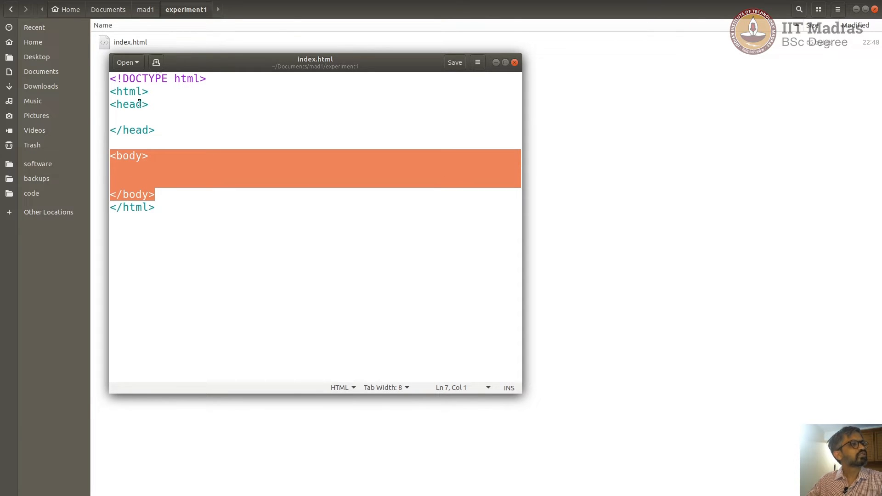
mouse_move(165, 125)
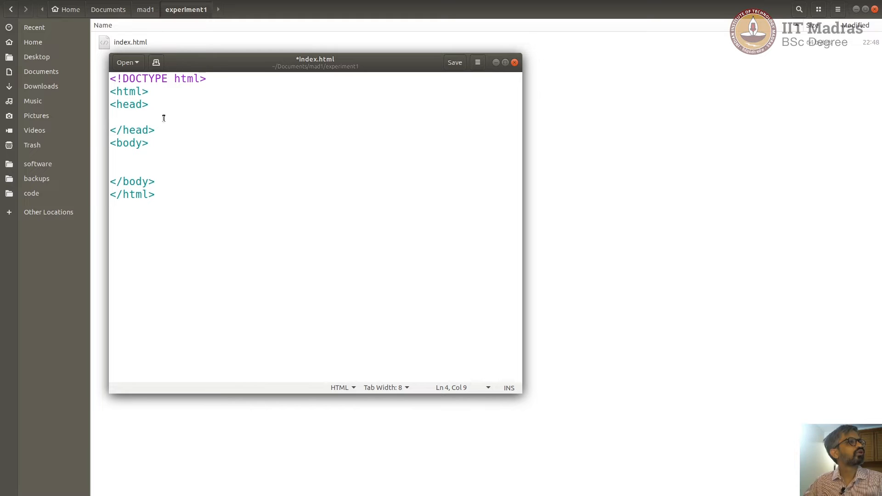
Add <meta charset="UTF-8"> inside the head and start a new line
text(<meta charset="UTF-8">)
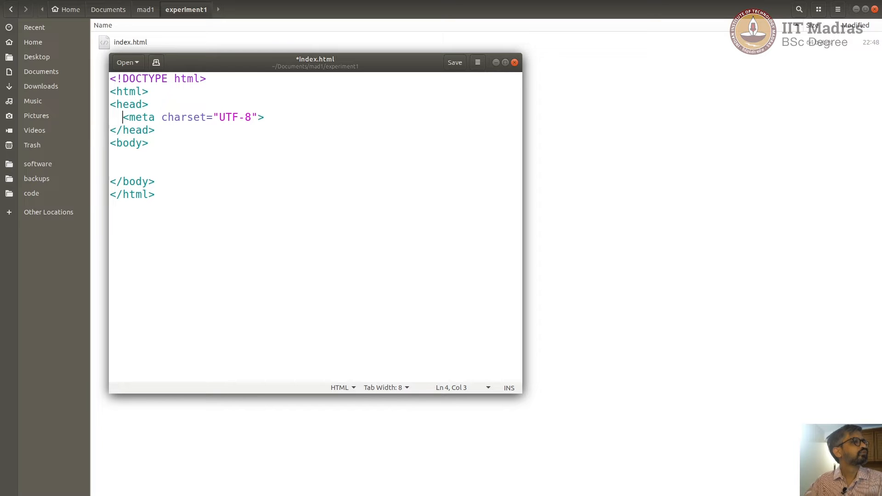
click(454, 62)
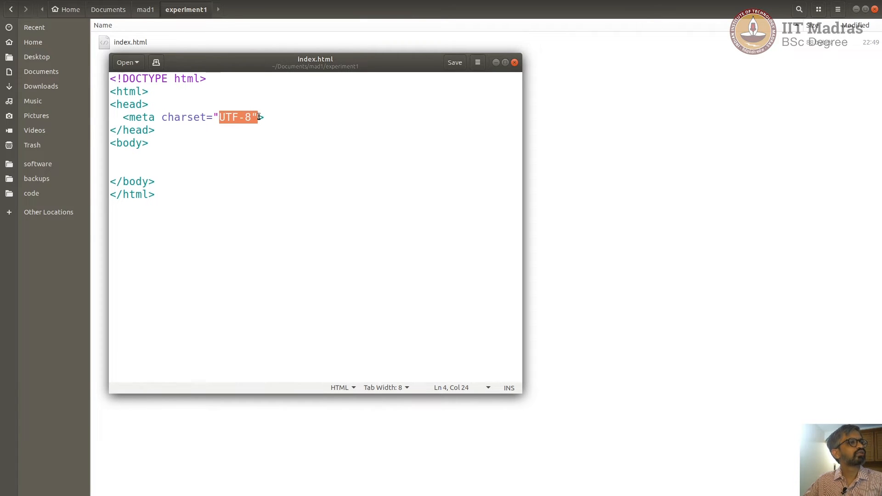
click(262, 117)
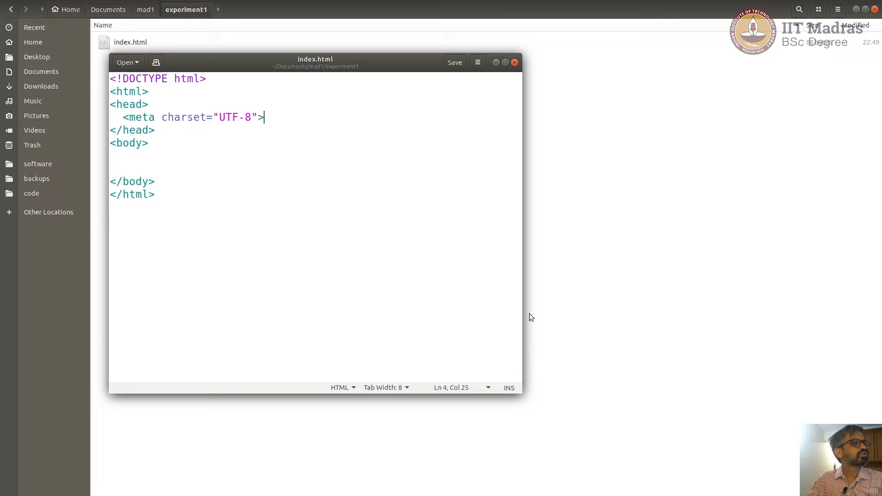
key(Return)
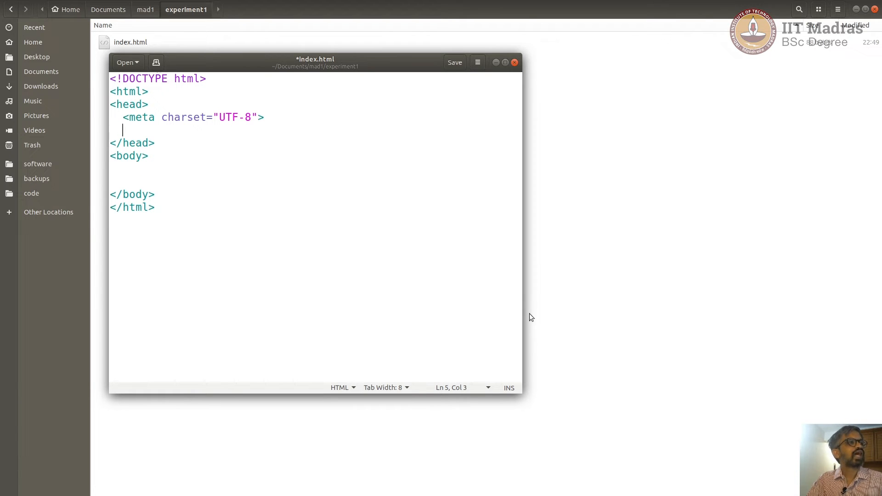
Add <title>This is the title</title>, fix the closing-tag typo, and save
text(<t)
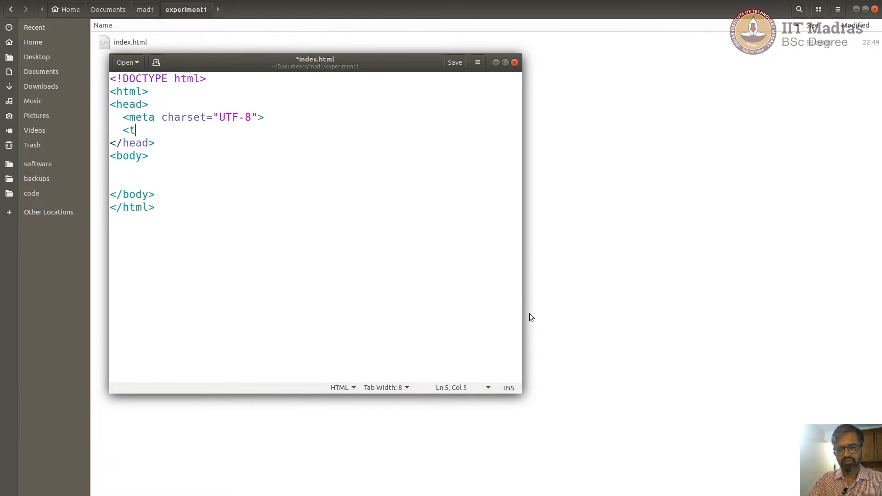
text(itle>)
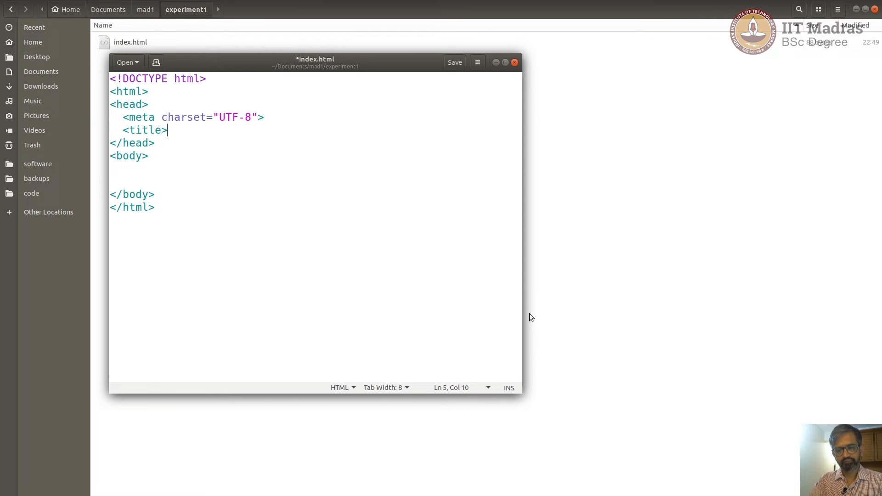
text(This is th)
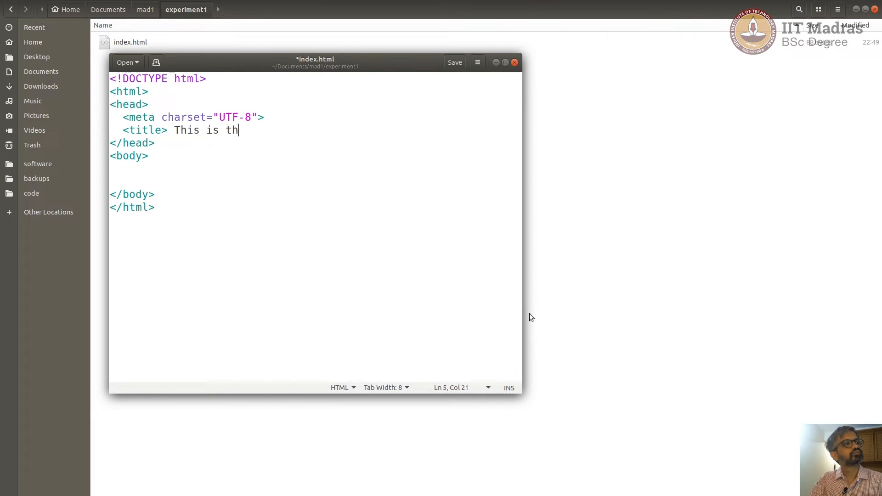
text(e ti)
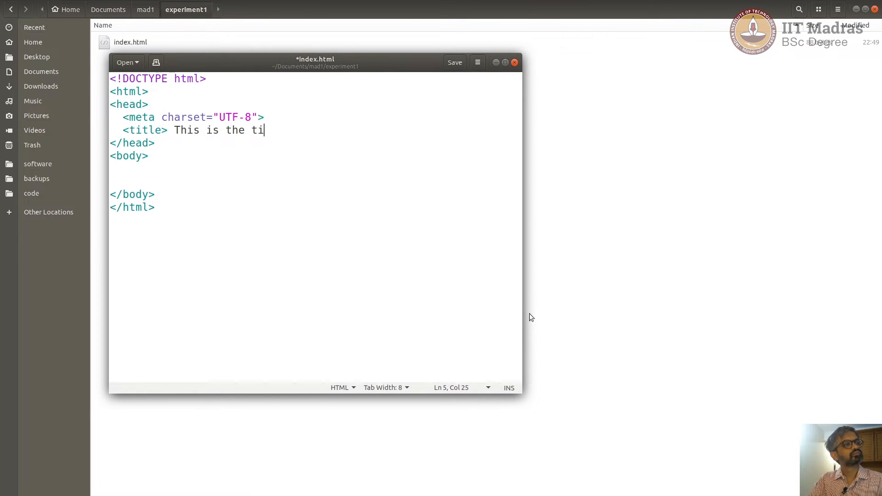
text(tle)
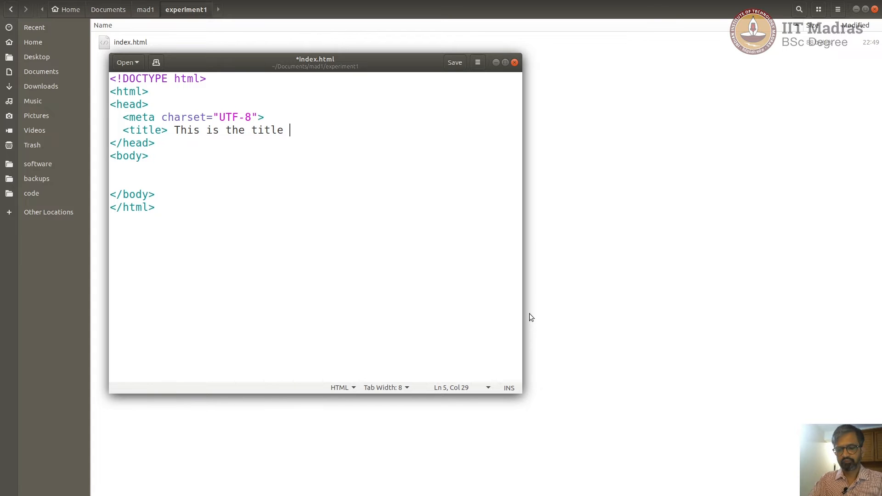
text(</tile)
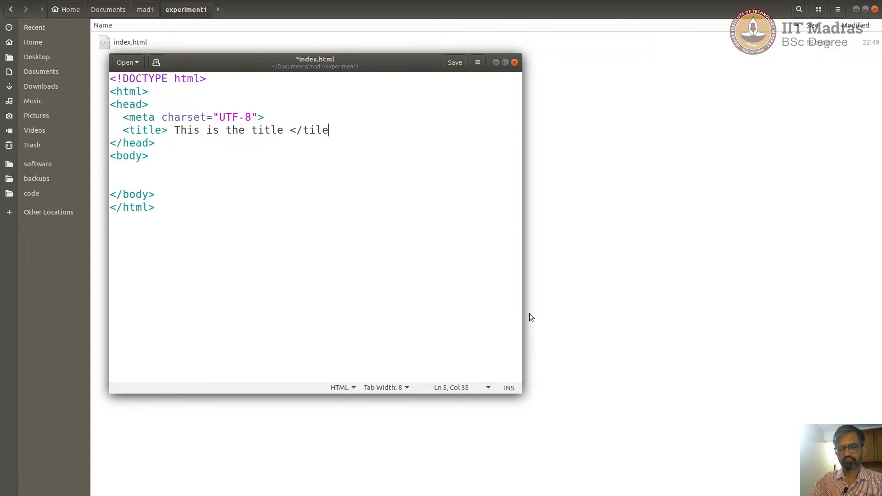
key(BackSpace)
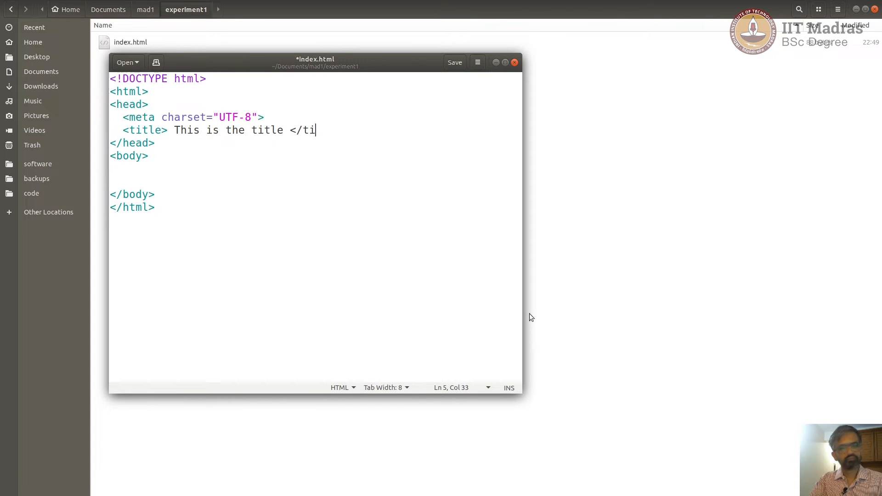
text(tle>)
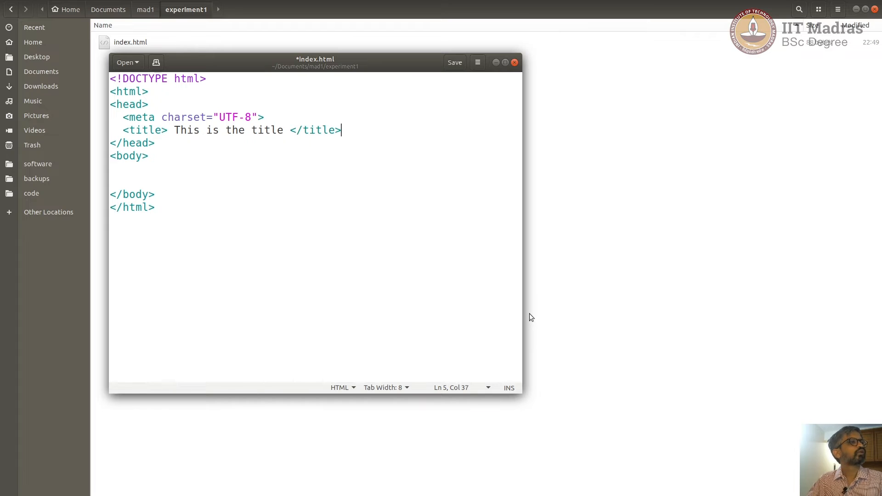
click(454, 62)
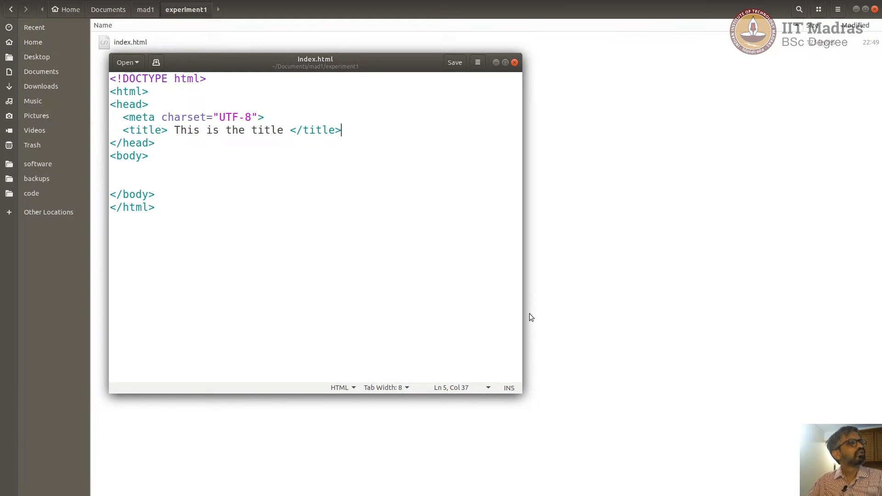
Add a description meta tag with content "This is an example html page"
key(Return)
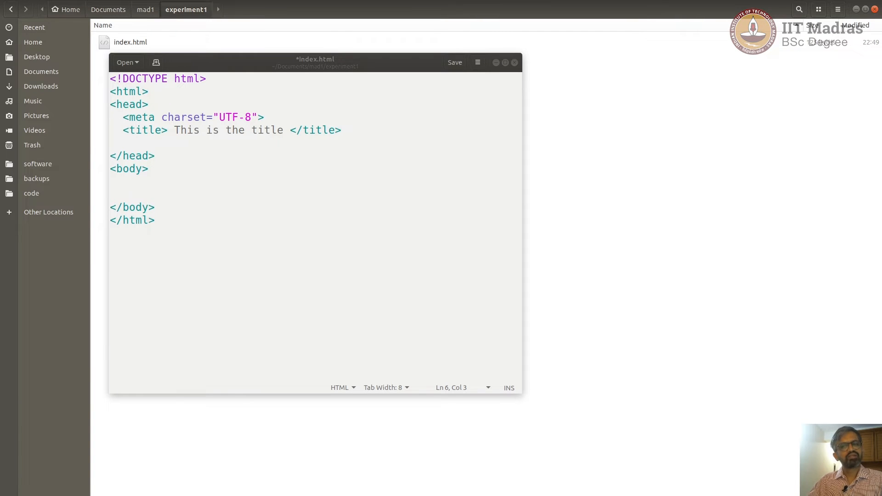
mouse_move(237, 194)
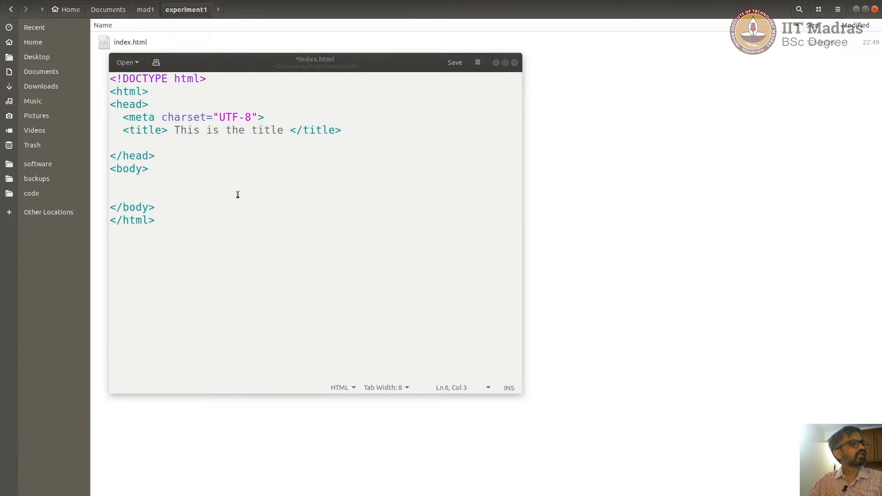
text(<meta name="description" content="This is an example html page"/>)
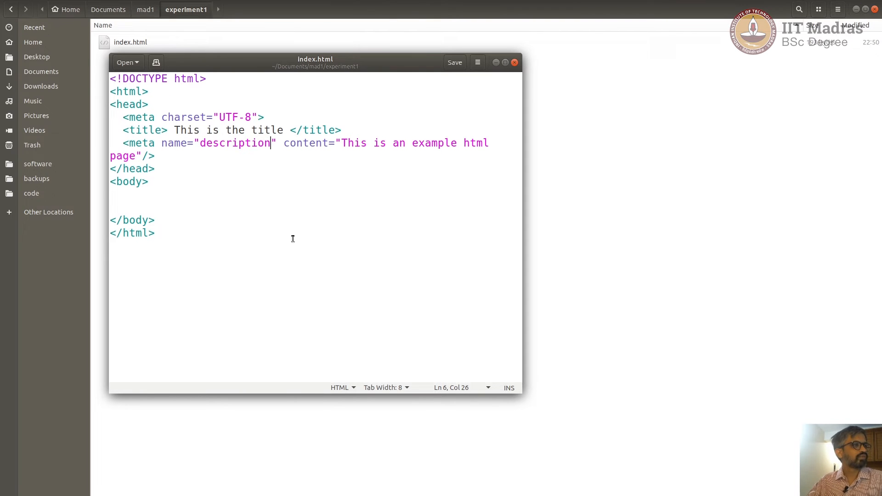
click(318, 142)
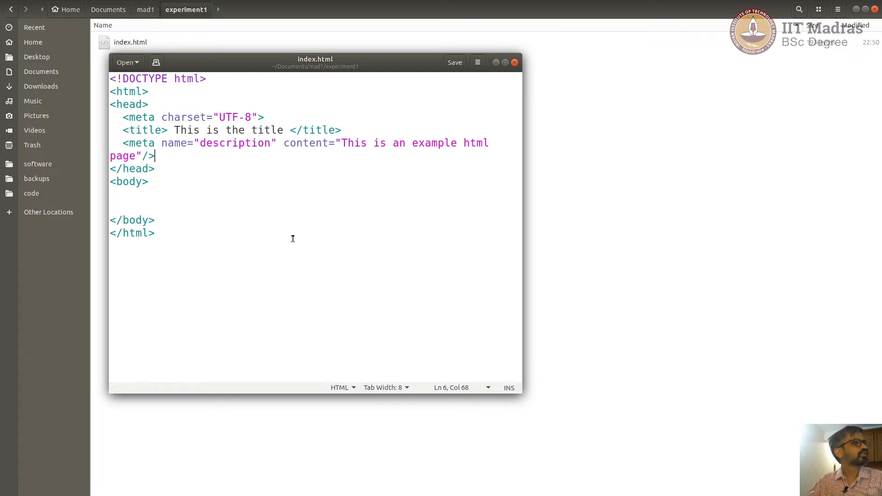
Make the charset meta tag self-closing and save index.html
click(340, 130)
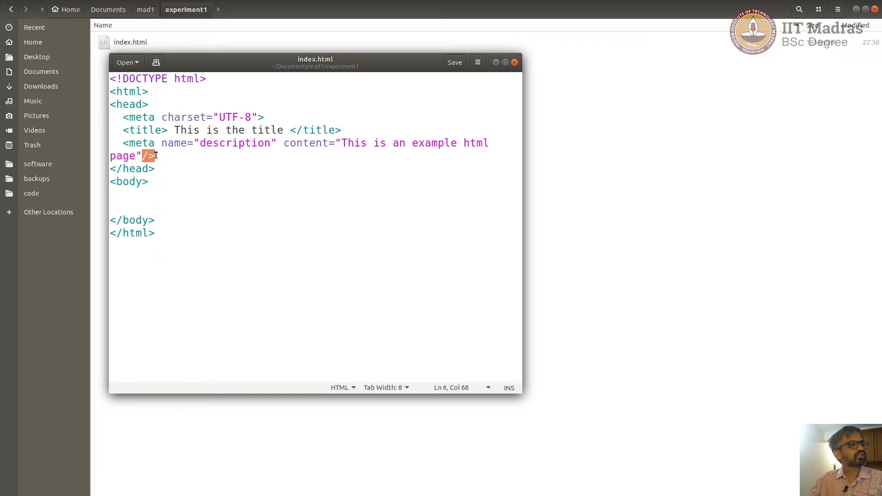
double_click(140, 143)
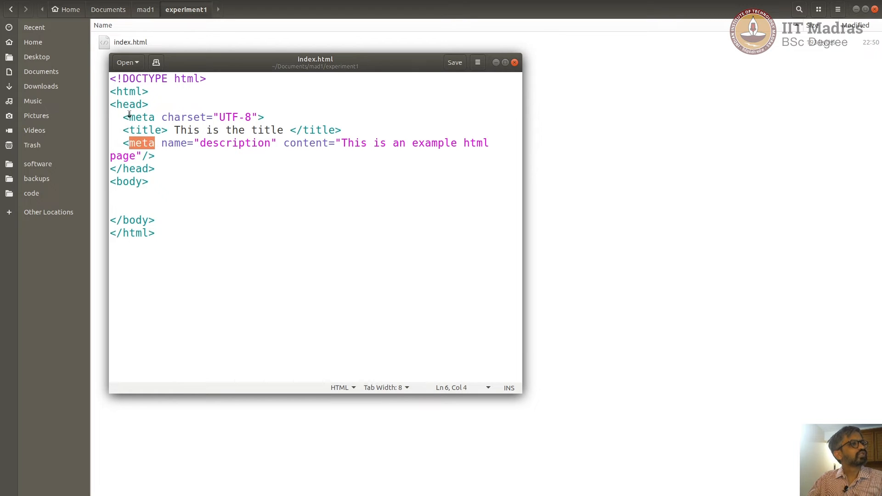
double_click(128, 91)
text(/)
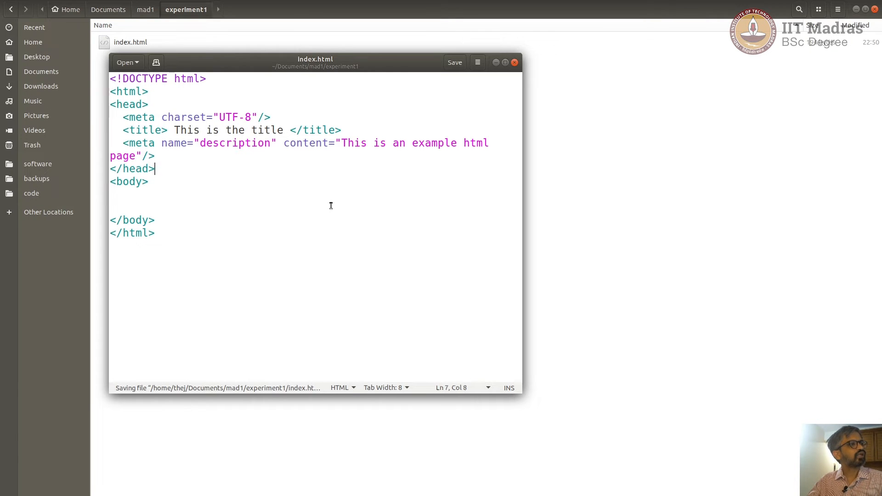
click(264, 130)
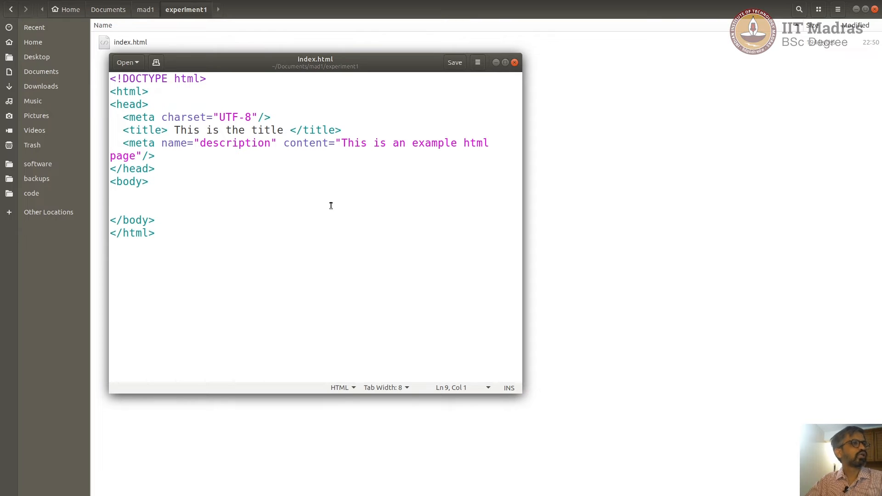
click(118, 194)
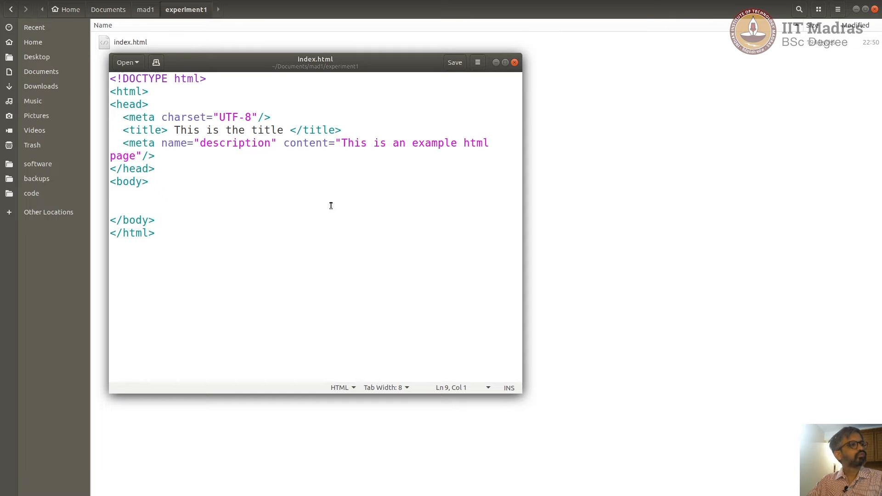
Add a <div id="intro"></div> block inside the body
click(113, 194)
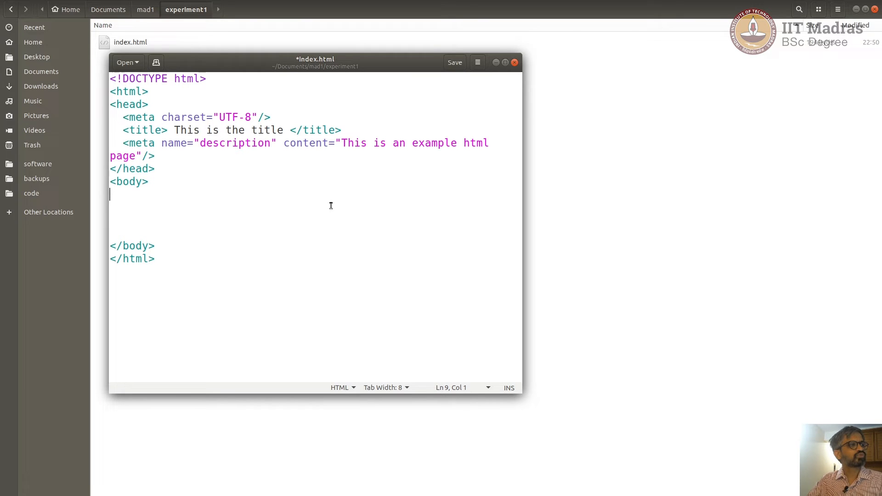
text(<di)
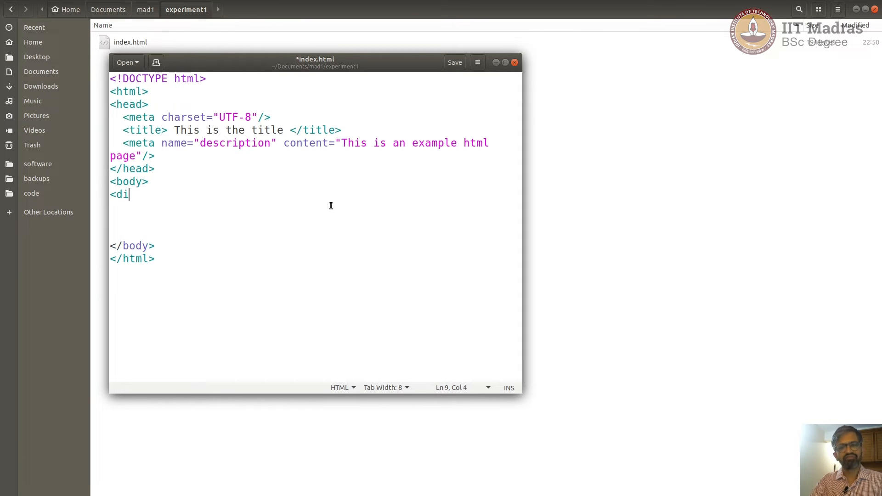
text(v)
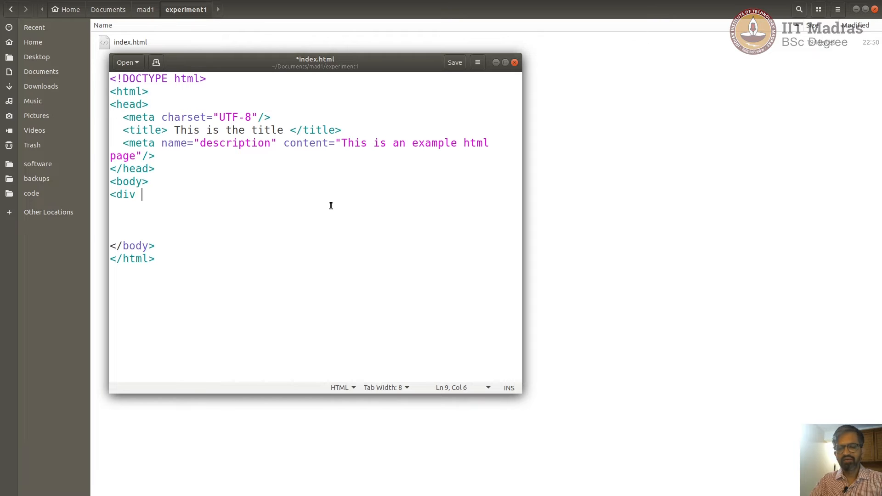
text(id="")
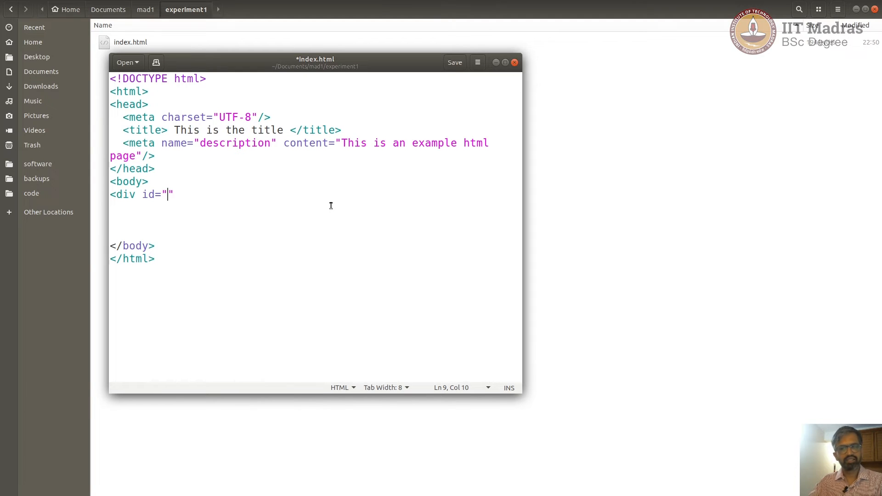
text(in)
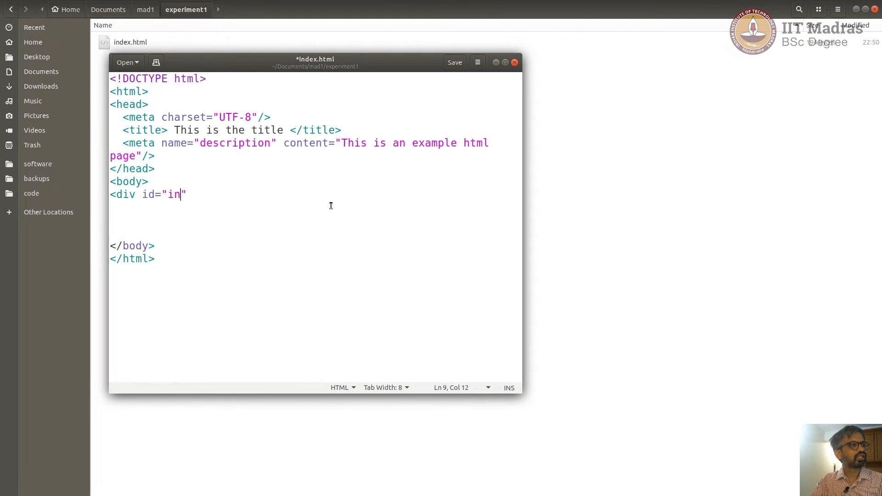
text(ro)
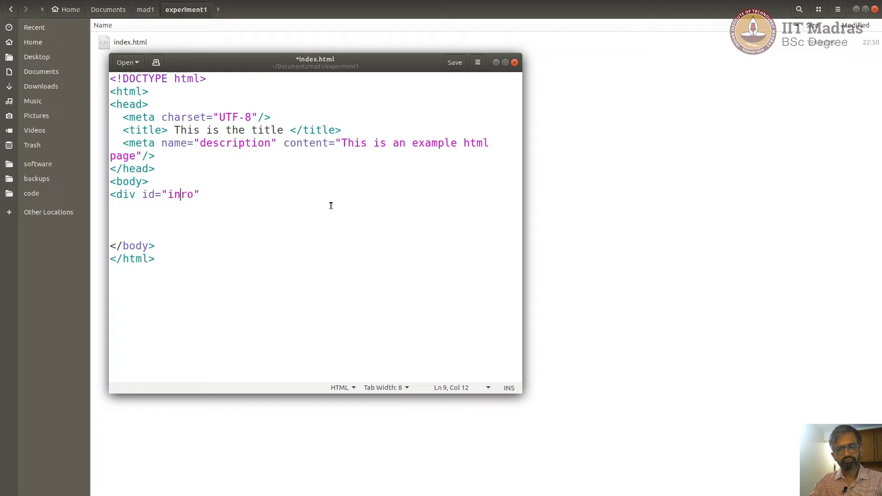
text(t)
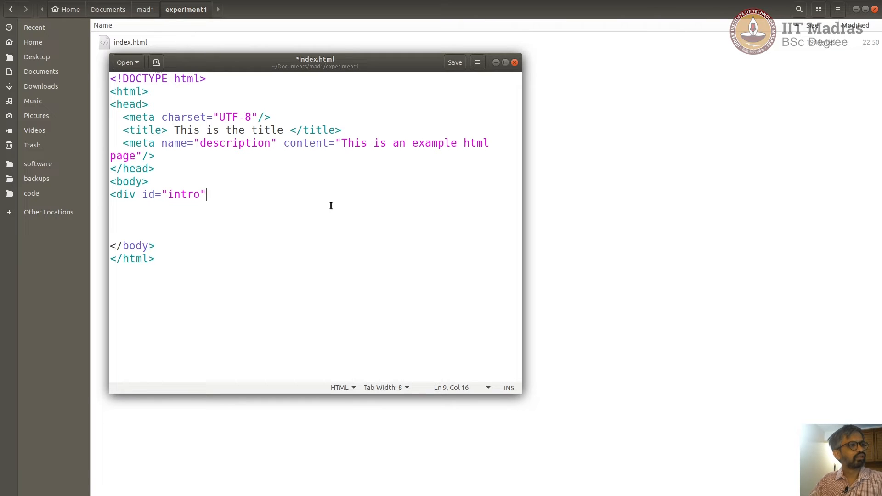
text(>)
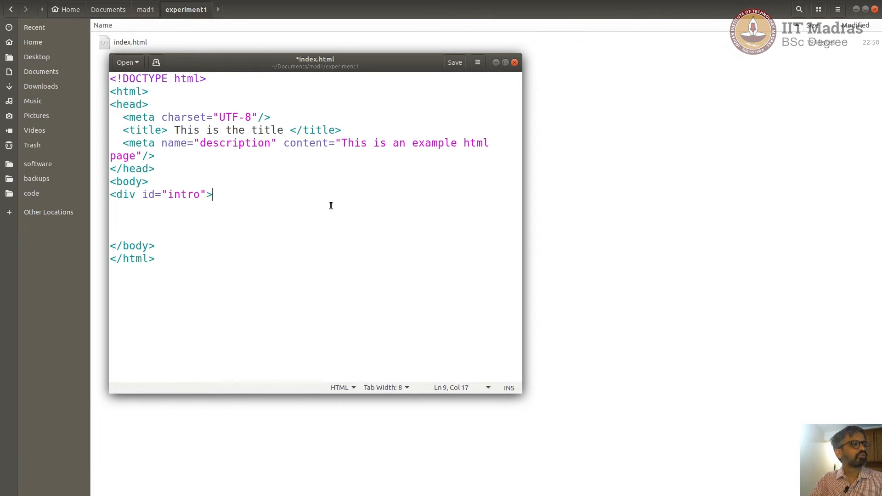
key(Return)
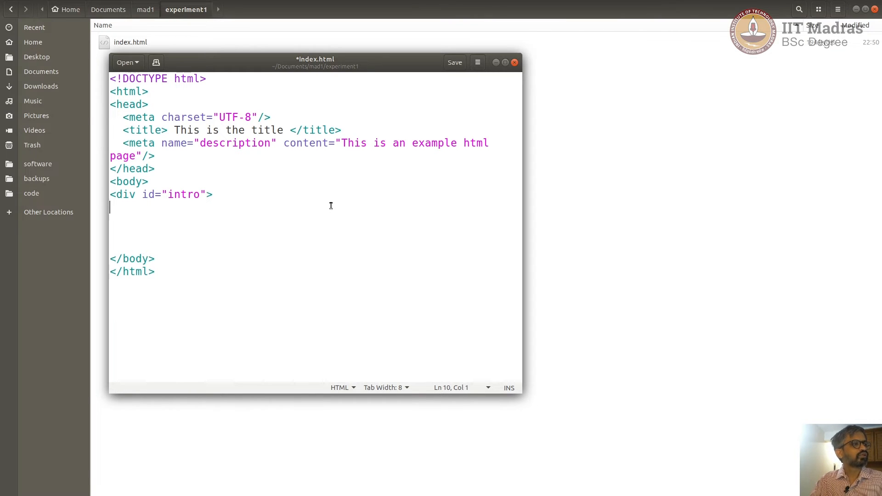
text(<)
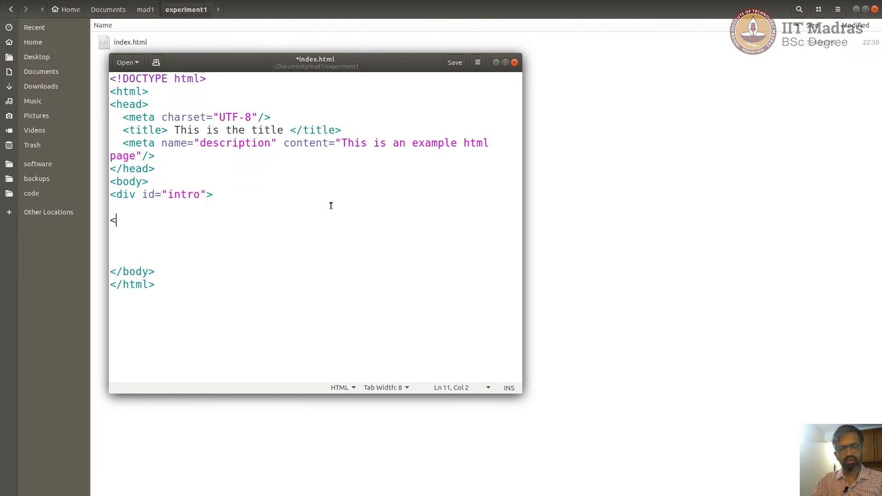
text(/di)
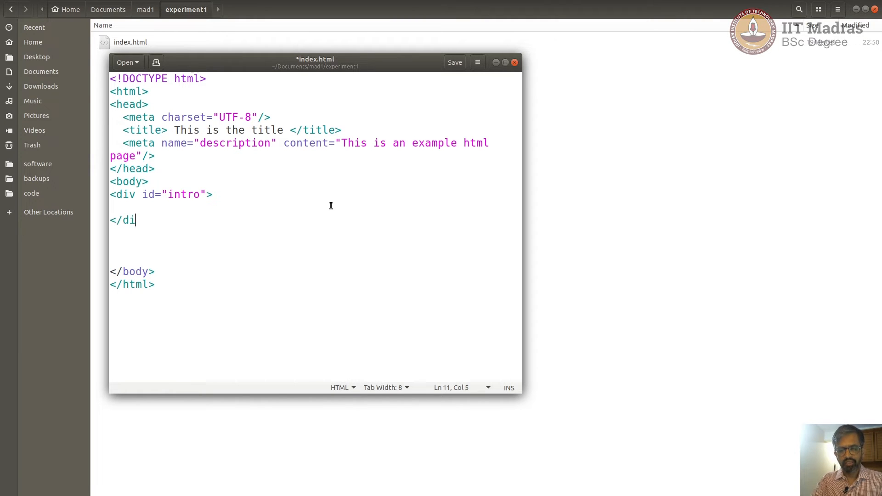
text(v>)
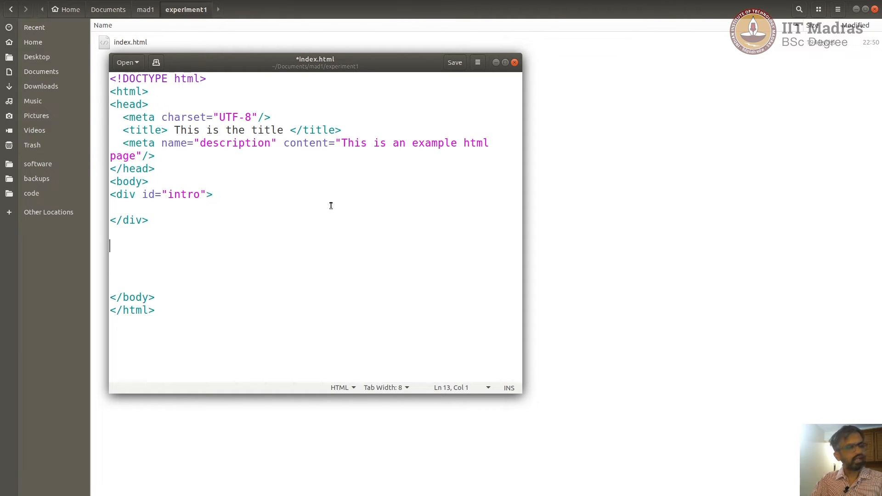
Add a <div id="main"></div> block below the intro div
text(<div i)
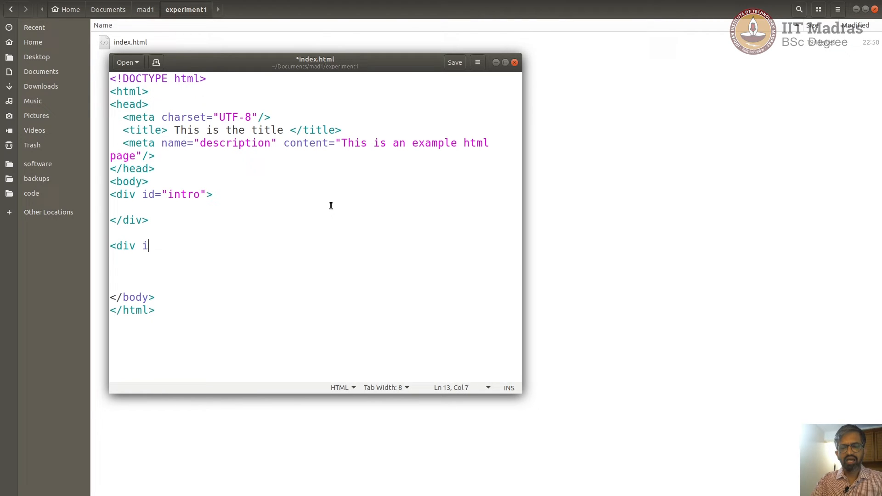
text(d="")
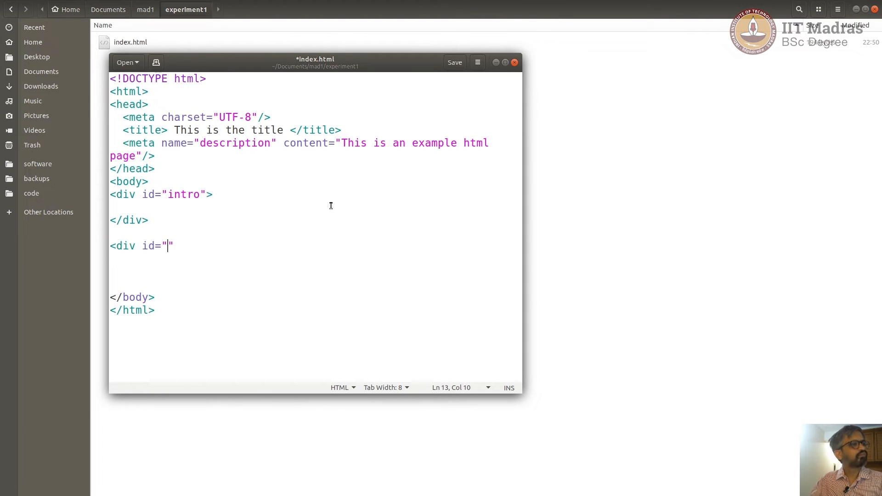
text(main)
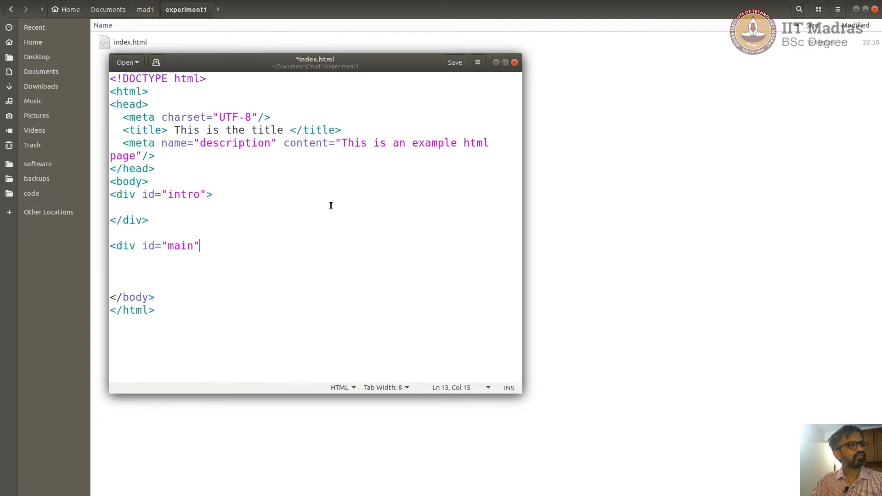
text(>)
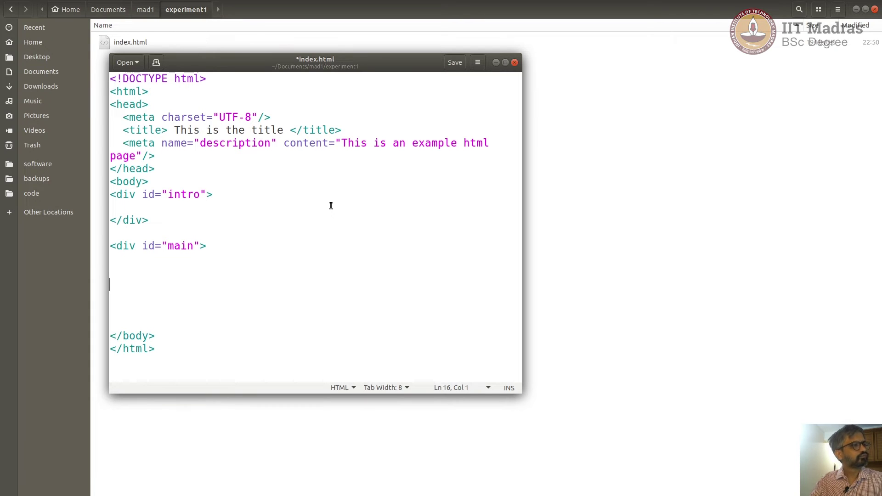
text(</d)
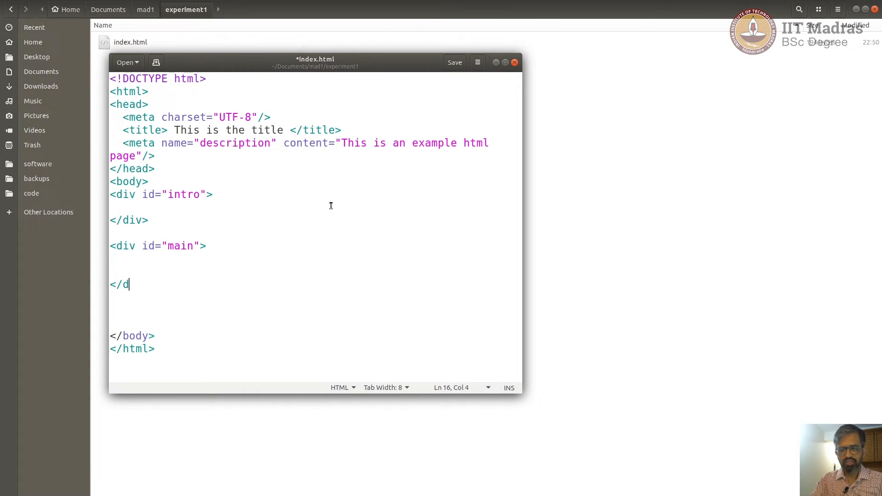
text(iv)
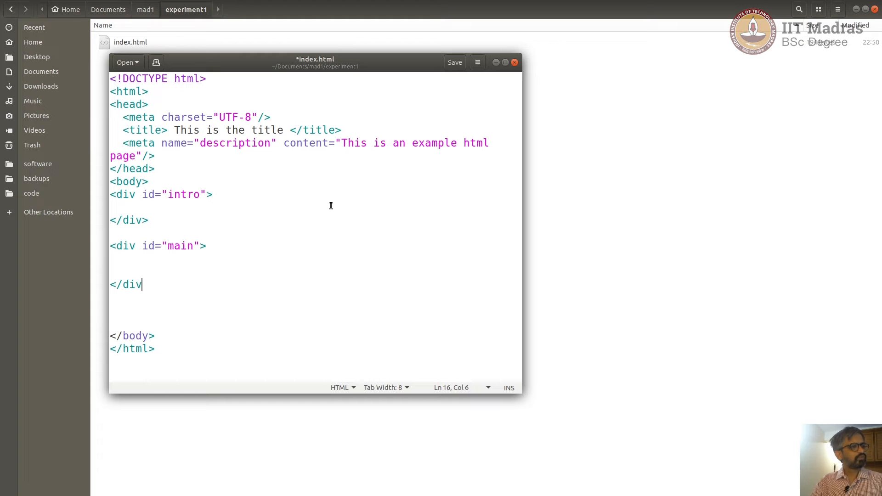
text(>)
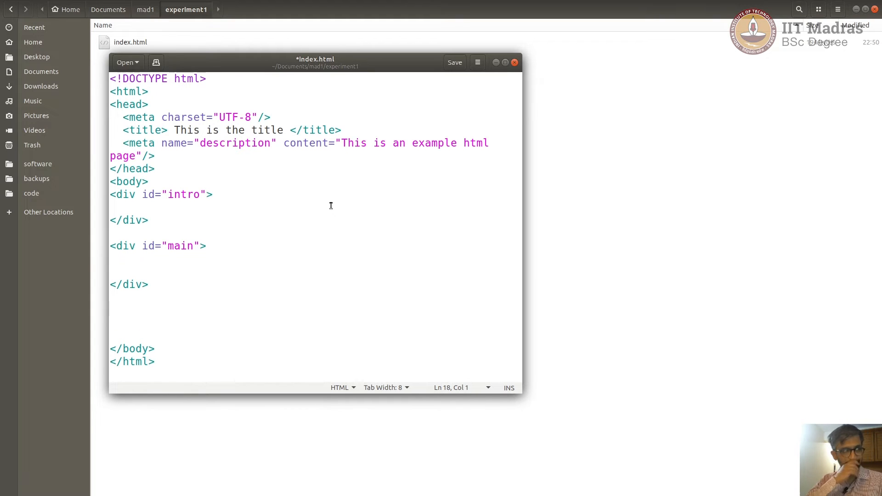
Add a <div id="footer"></div> block below the main div
text(<di)
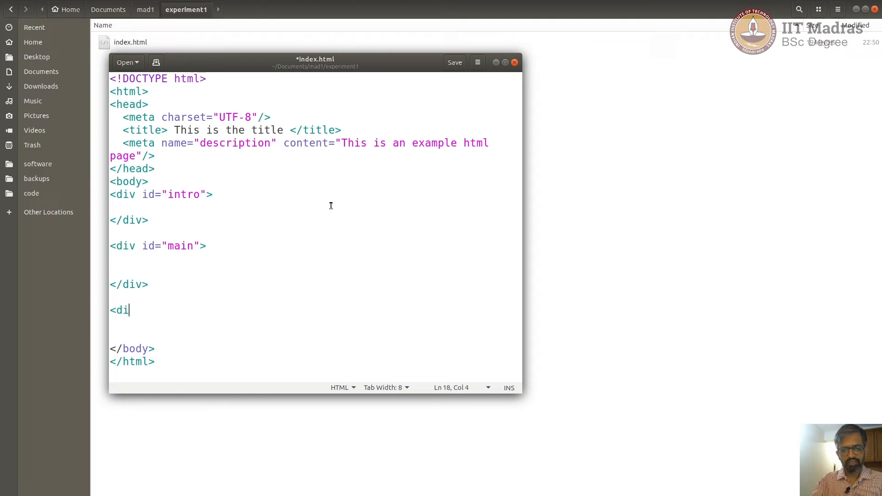
text(v id=")
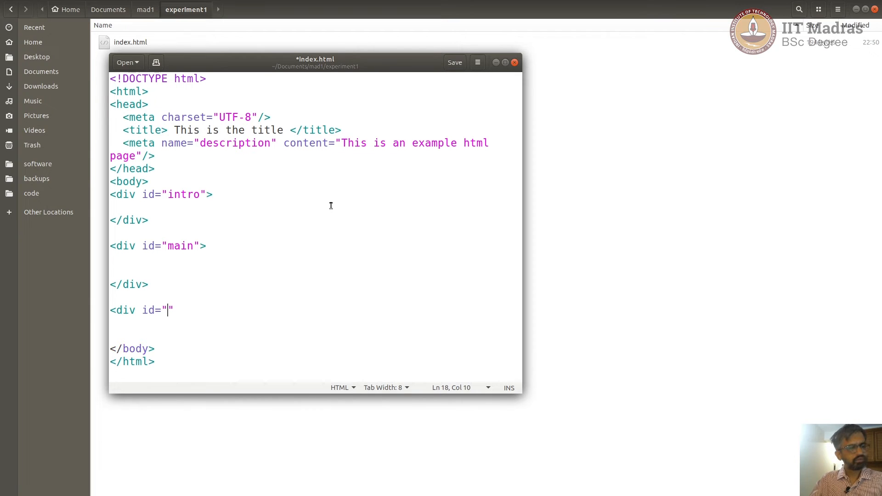
text(footer)
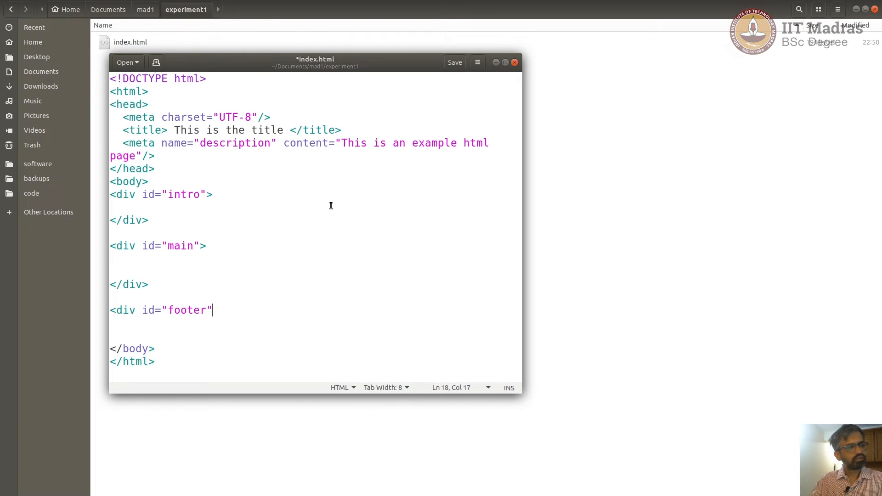
key(Return)
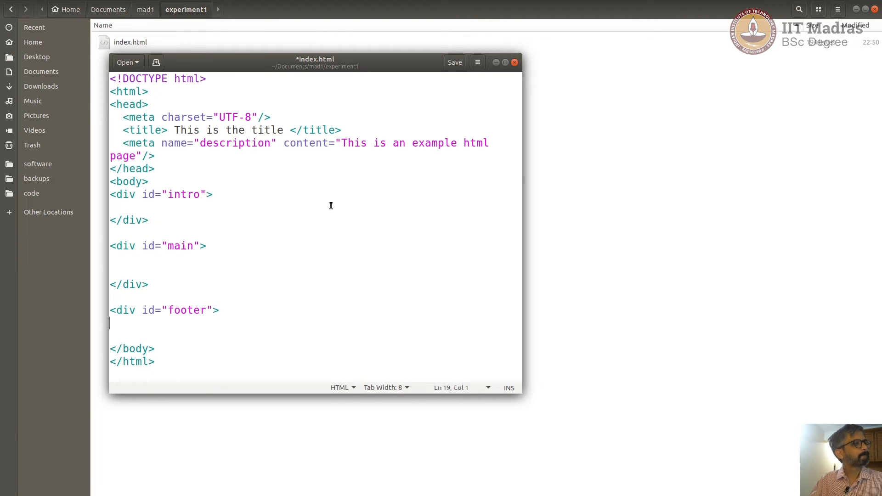
text(</div>)
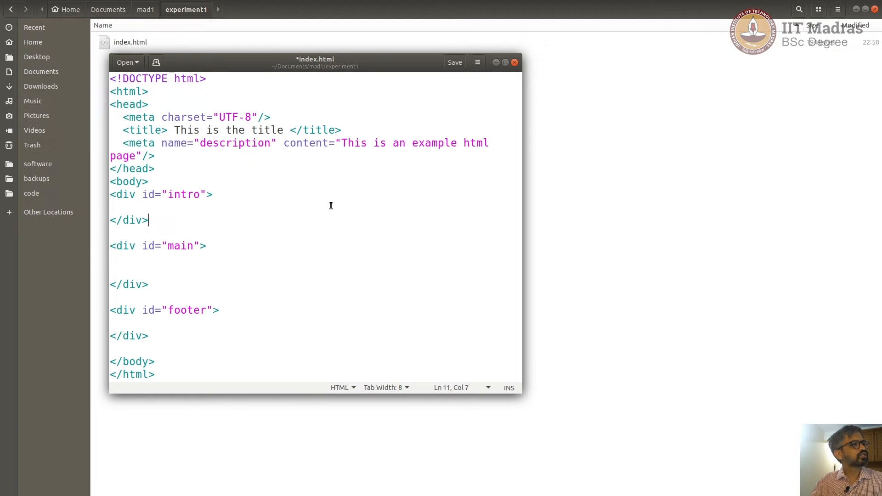
click(111, 271)
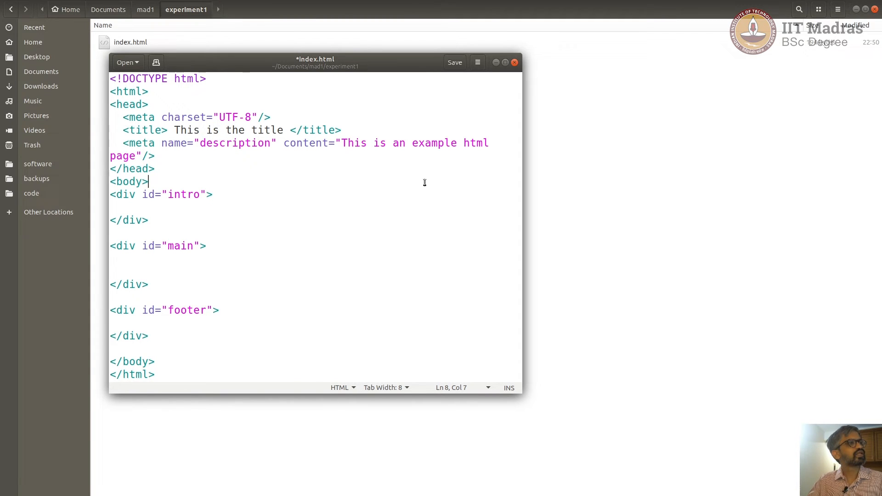
Save index.html and place the caret on the blank line inside the intro div
click(453, 62)
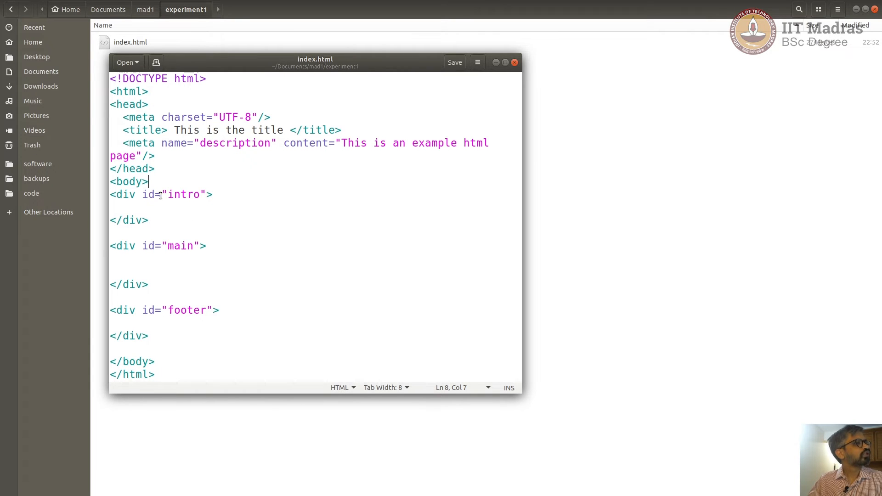
key(Return)
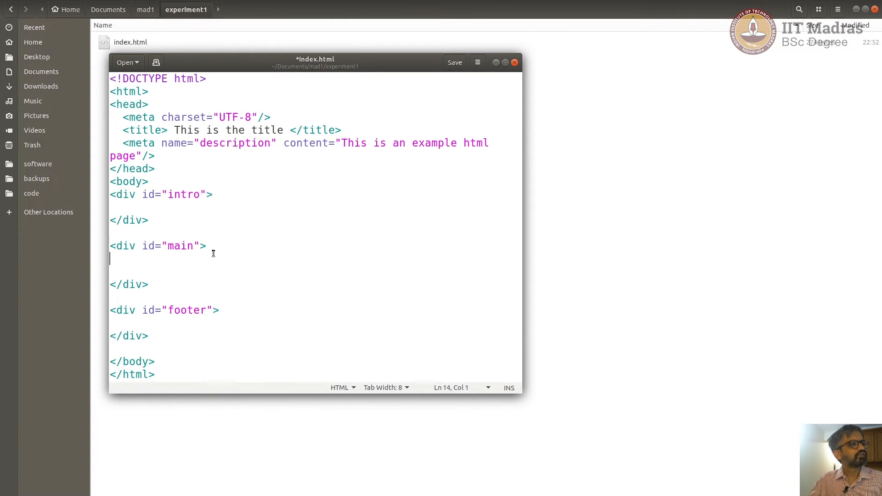
click(160, 208)
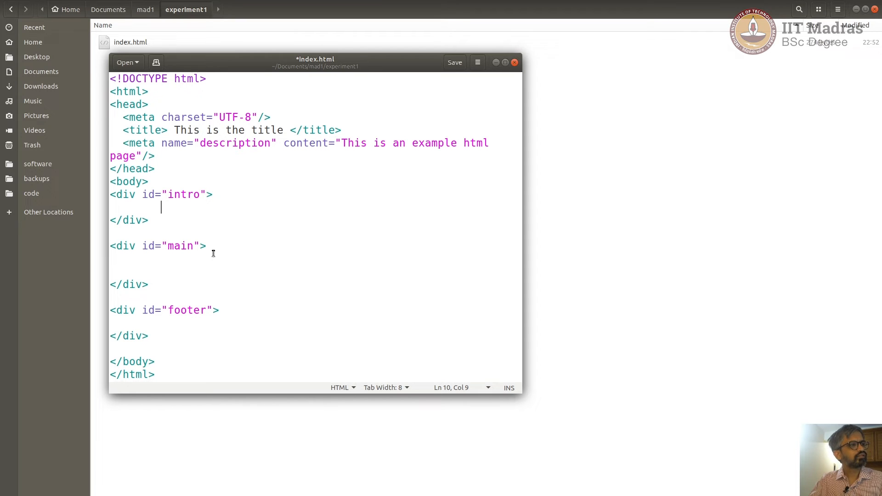
Add an <h1>Introduction</h1> heading inside the intro div
text(<h1)
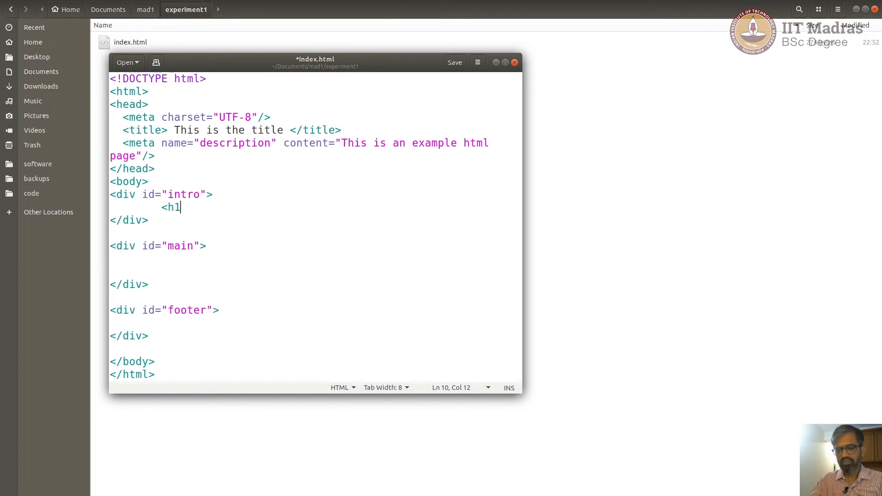
text(>)
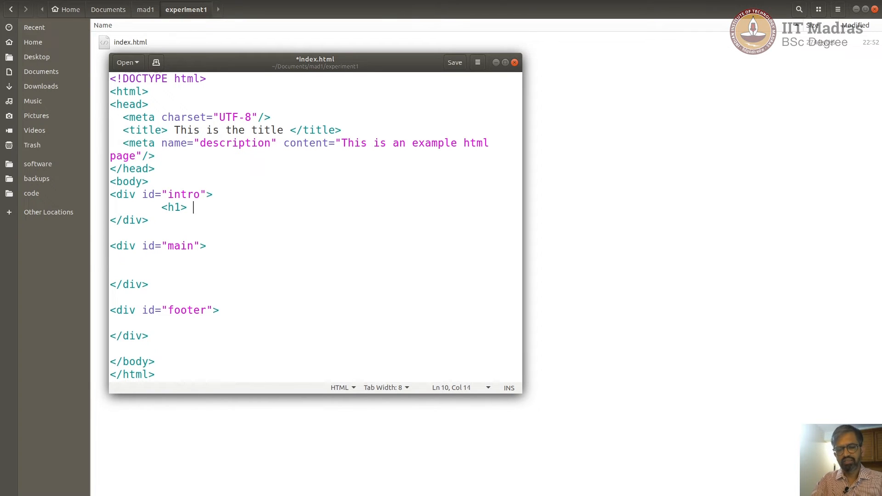
text(Introduction <)
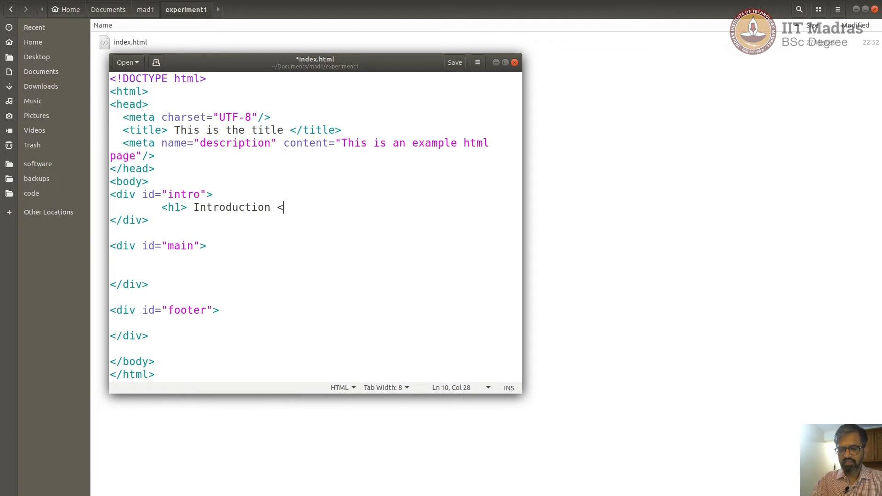
text(/h1)
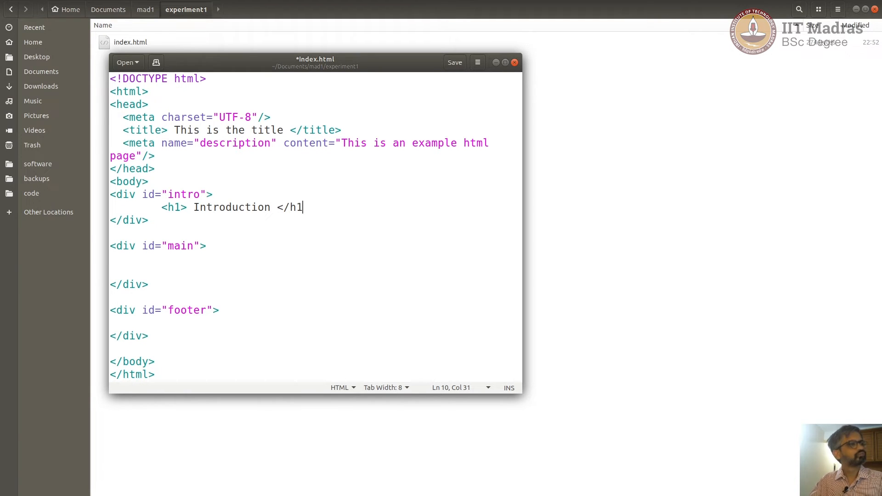
key(Return)
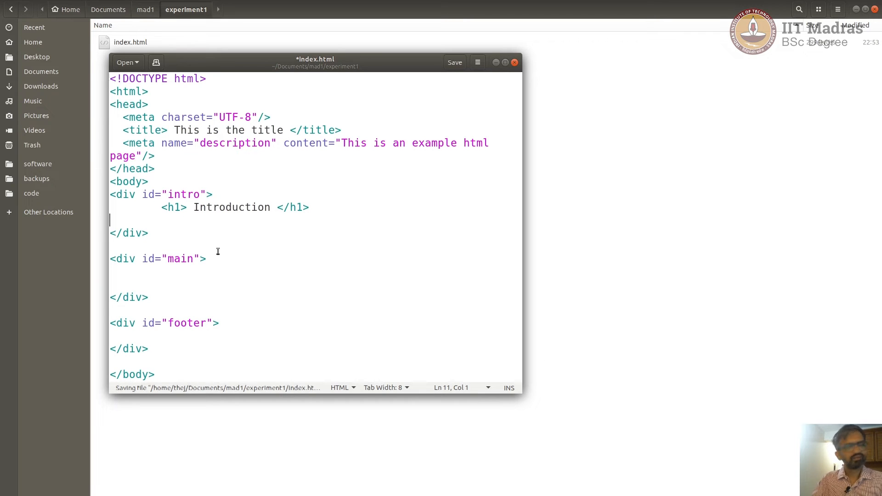
Type "This is introduction part of this document." below the heading and save
text(This is)
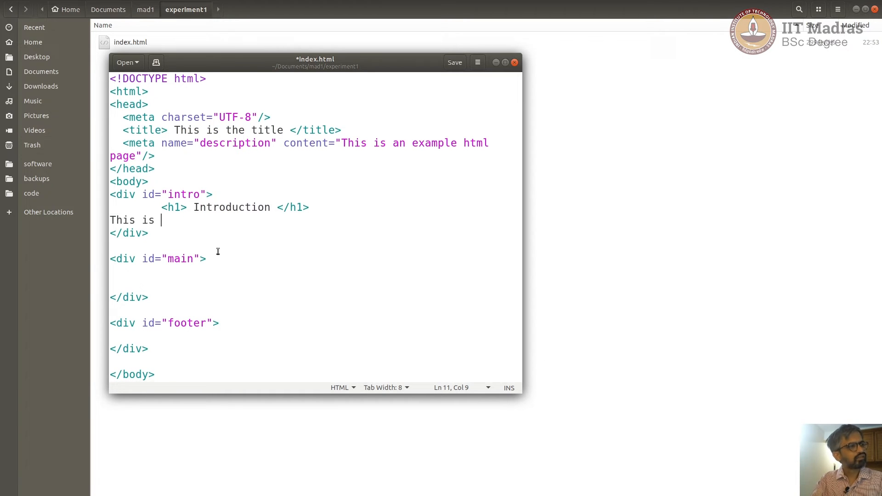
text(intro)
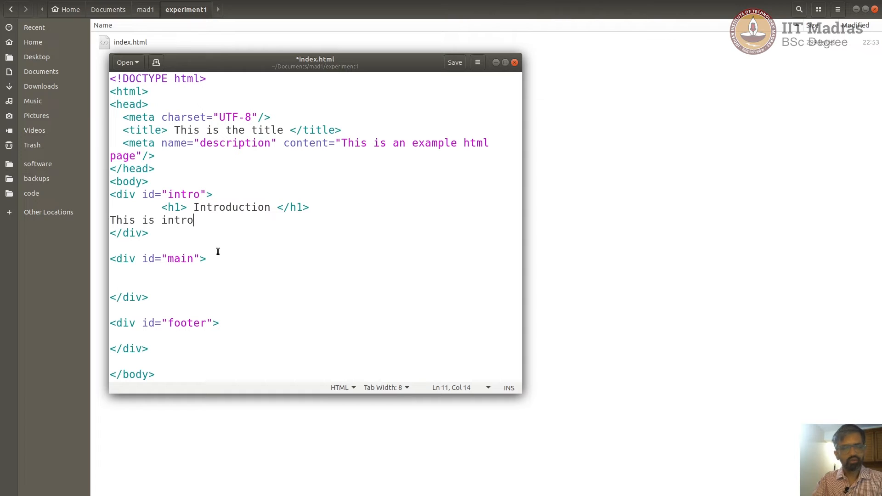
text(duction part of this)
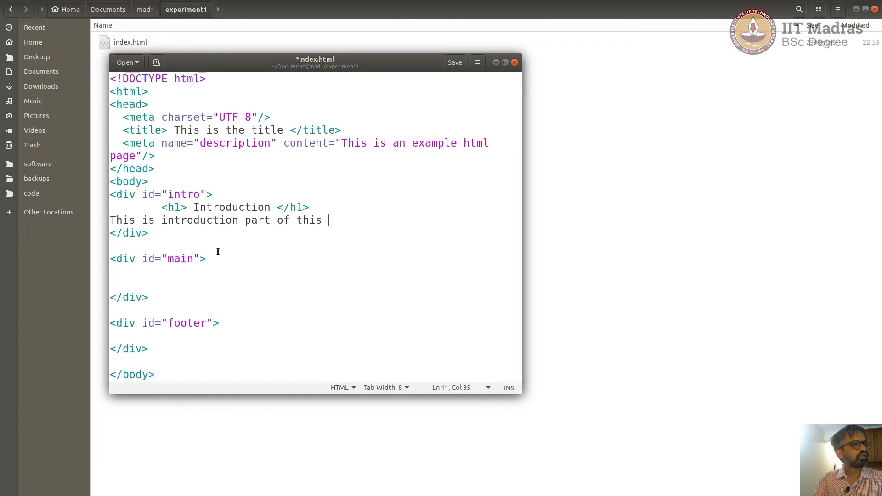
text(docuem)
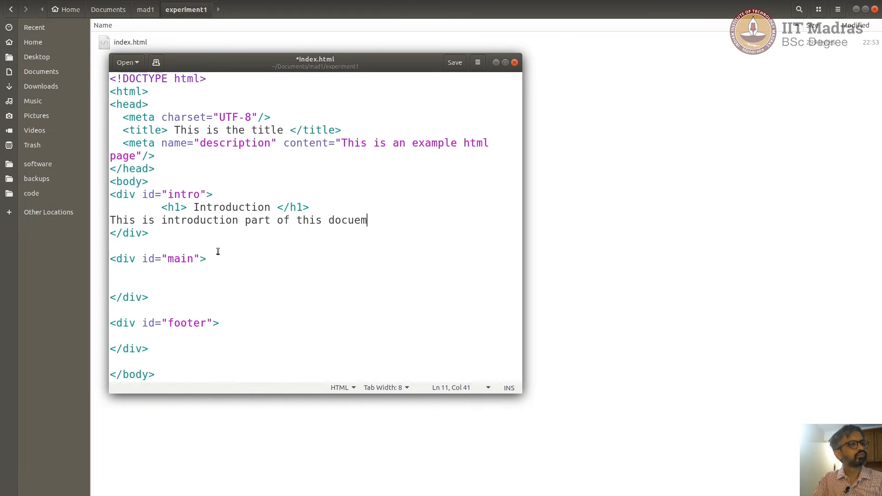
key(BackSpace)
text(ment.)
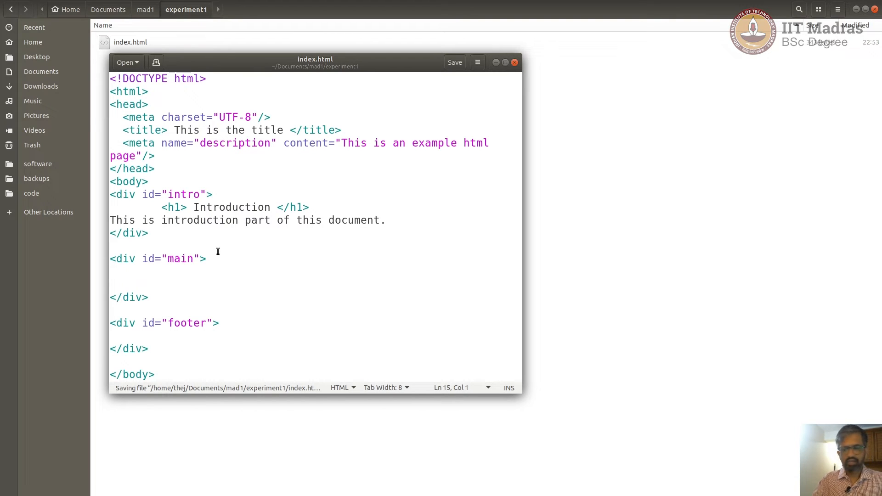
click(113, 284)
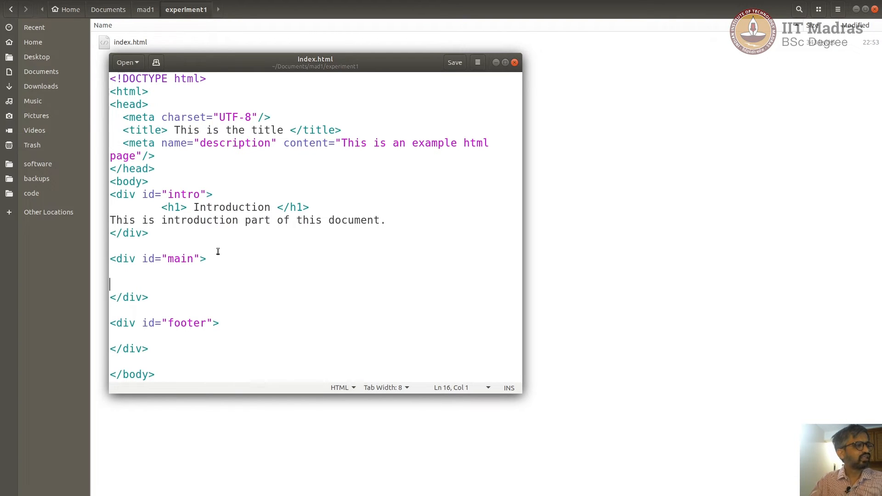
Write "This is main section of this document." in the main div and save
key(Backspace)
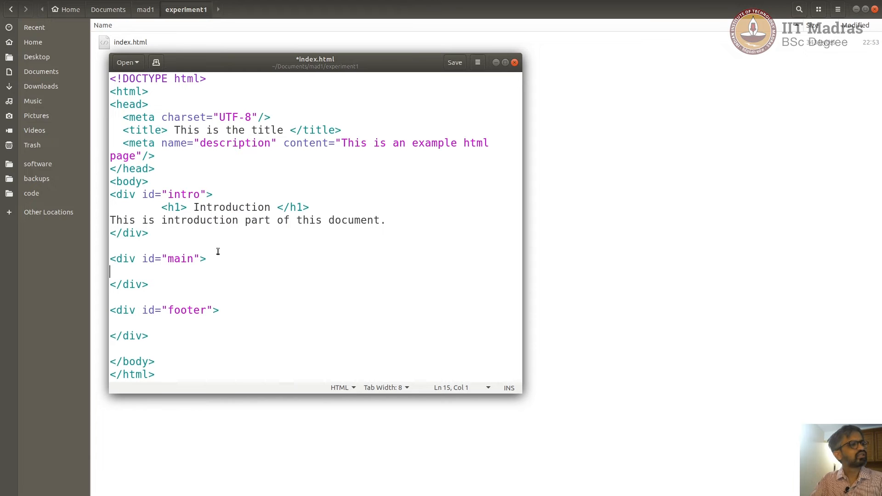
text(This is)
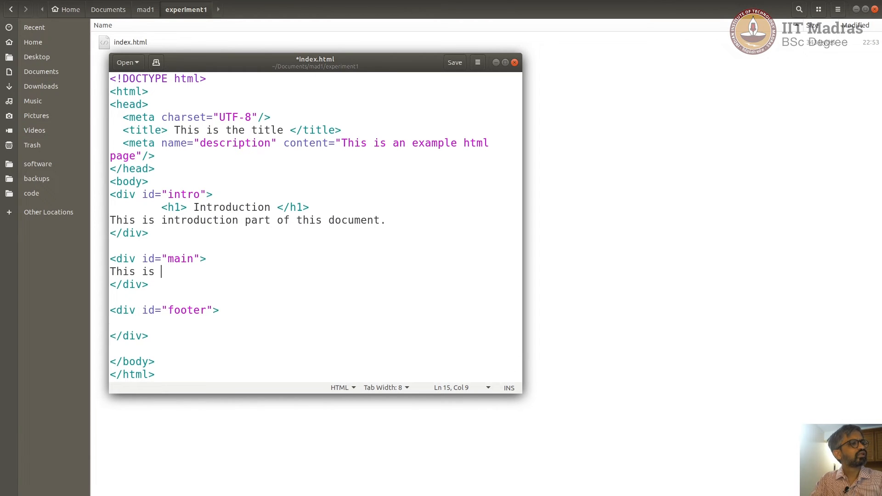
text(main sec)
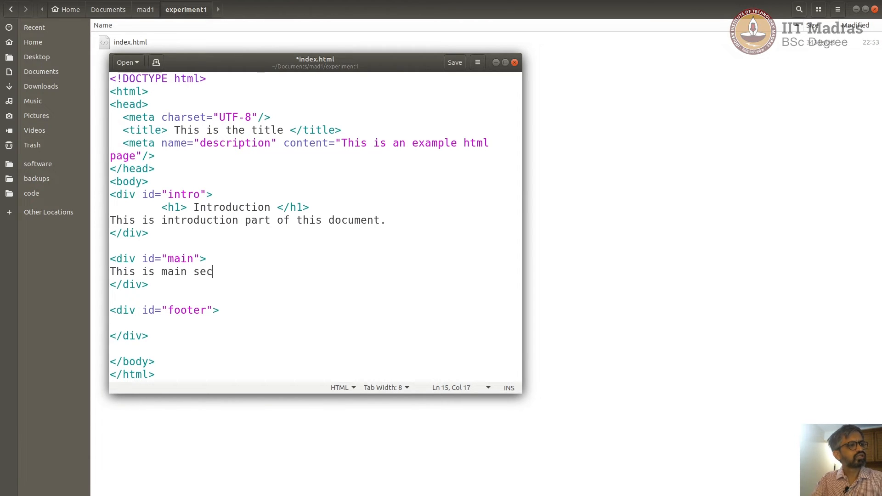
text(tion of this d)
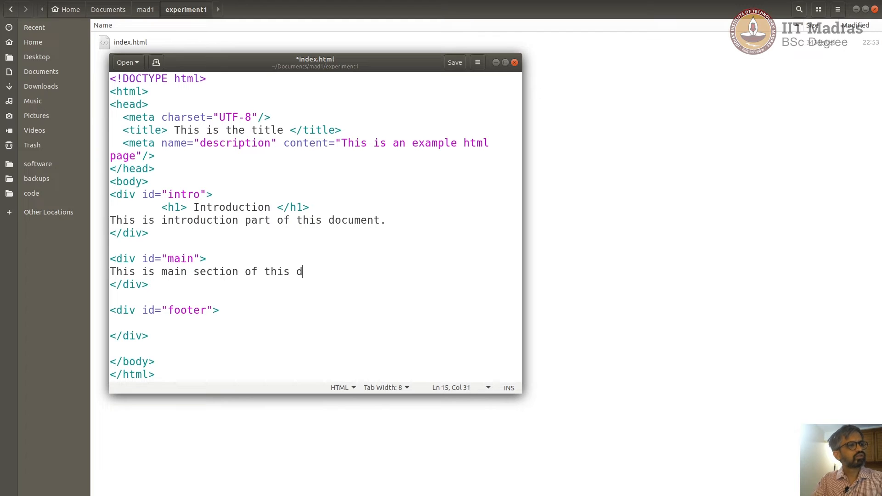
text(ocument)
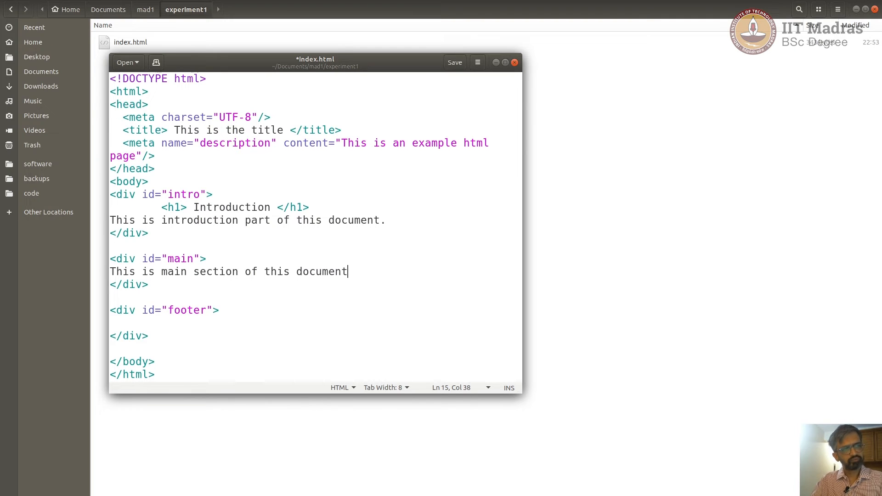
click(454, 63)
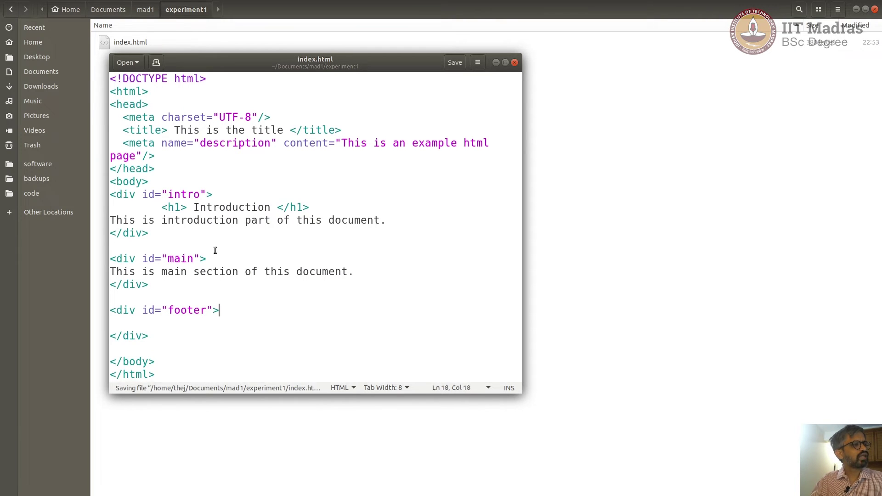
key(Return)
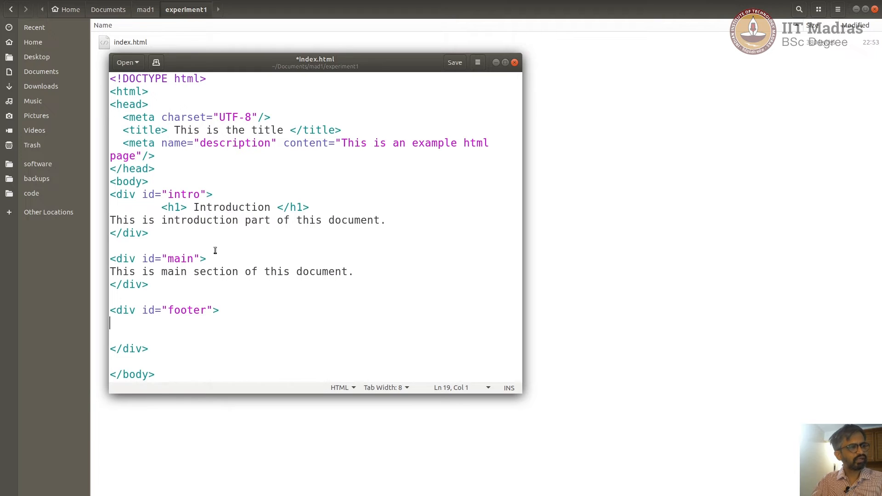
Add an <h1> Footer heading inside the footer div
text(<h1)
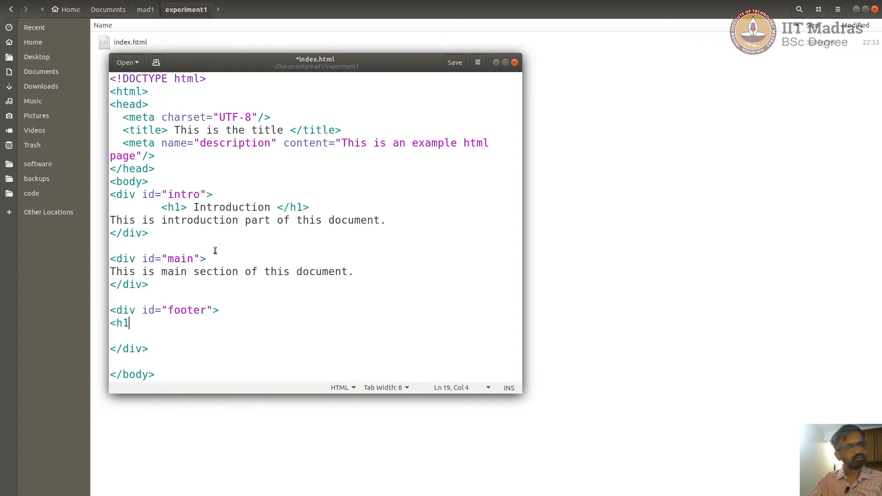
text(> F)
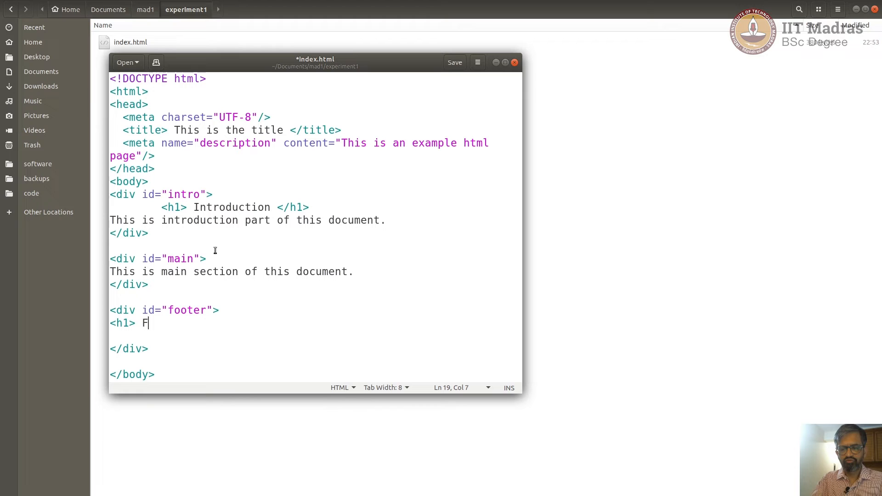
text(ott)
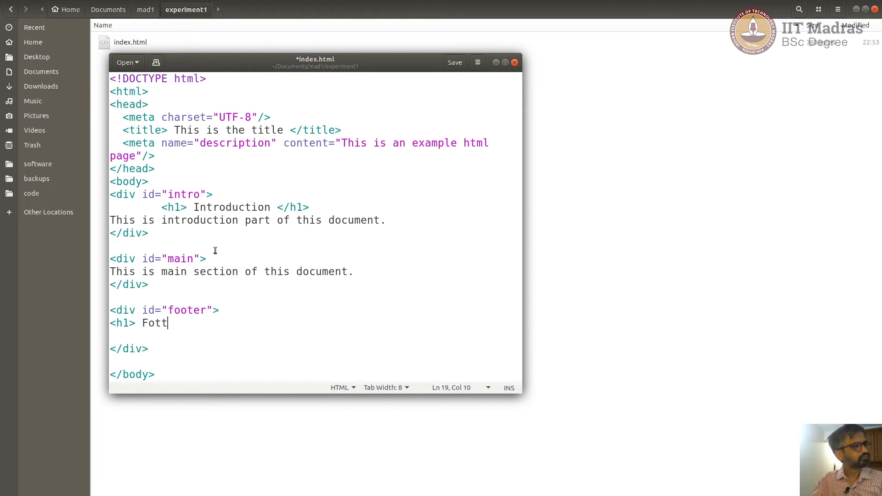
text(er)
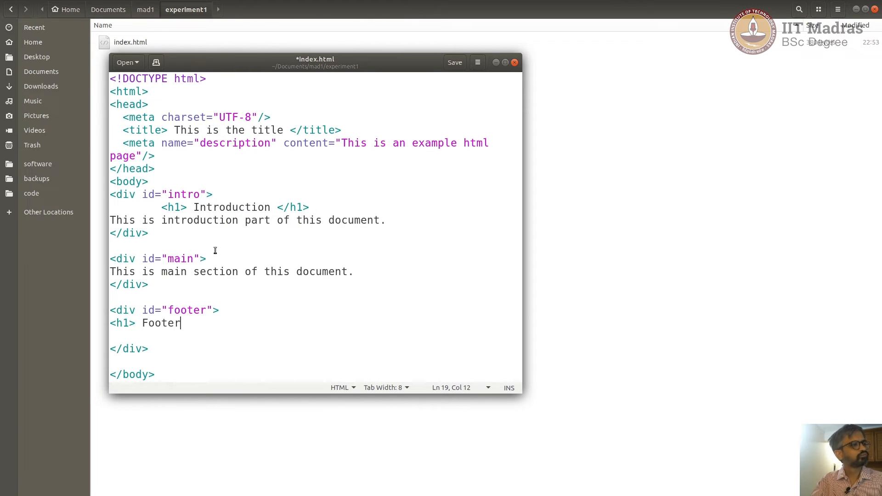
text(</h)
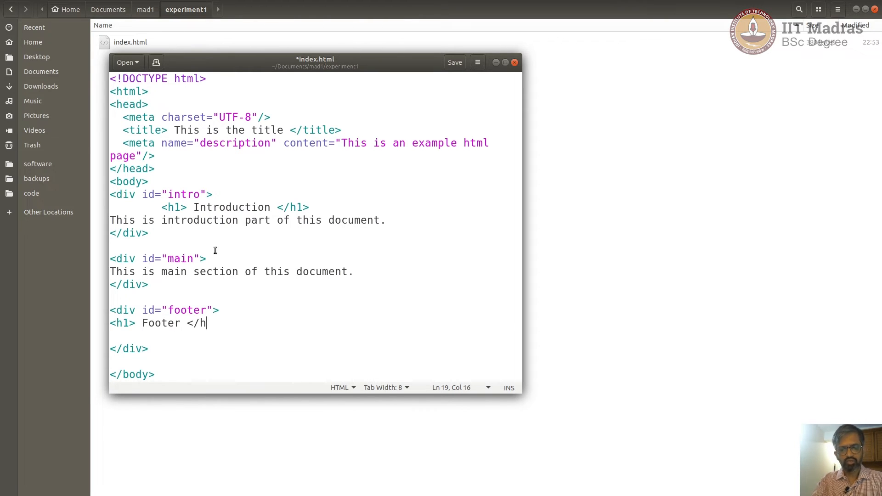
text(1>)
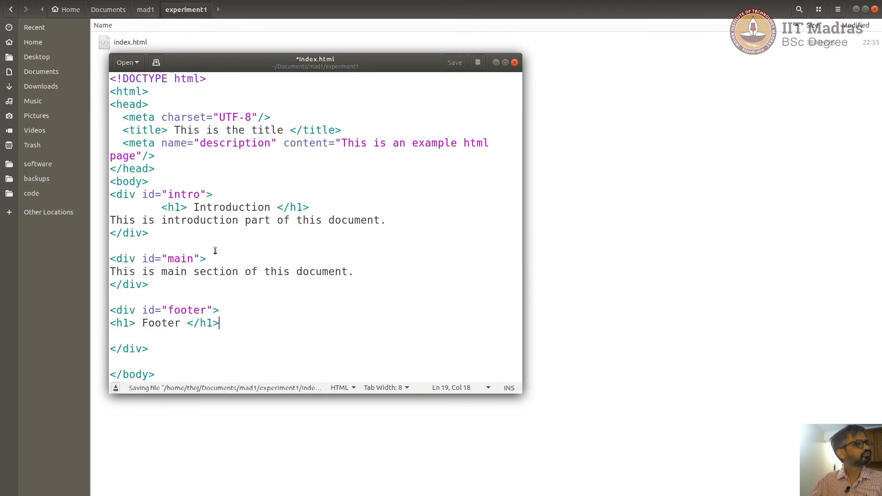
Type the sentence 'This is footer section of this document.' below the heading
text(TH)
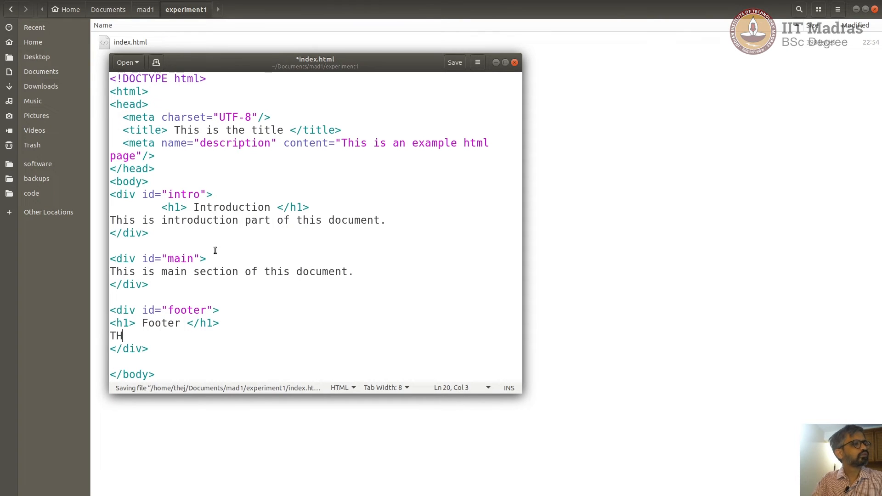
text(his is)
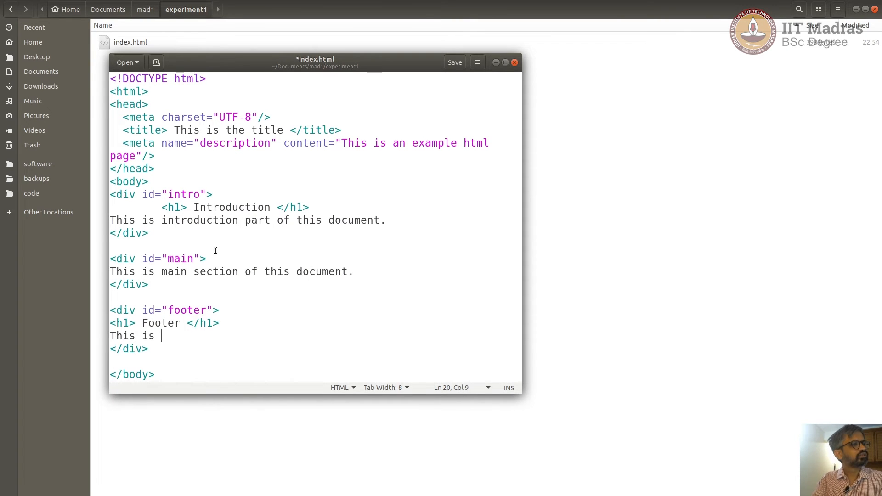
text(fo)
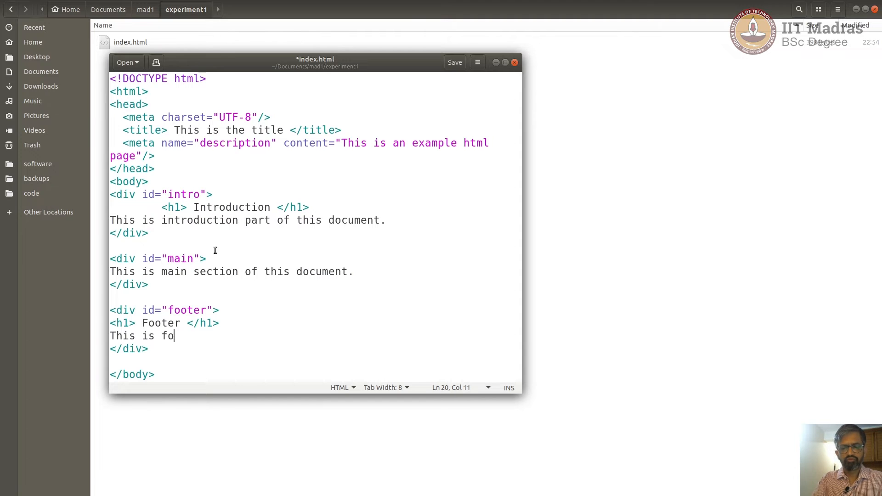
text(oter sect)
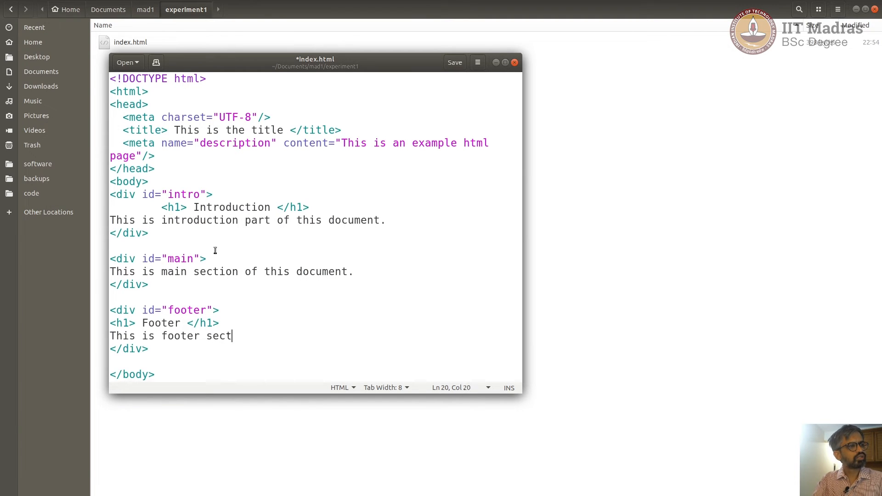
text(ion of)
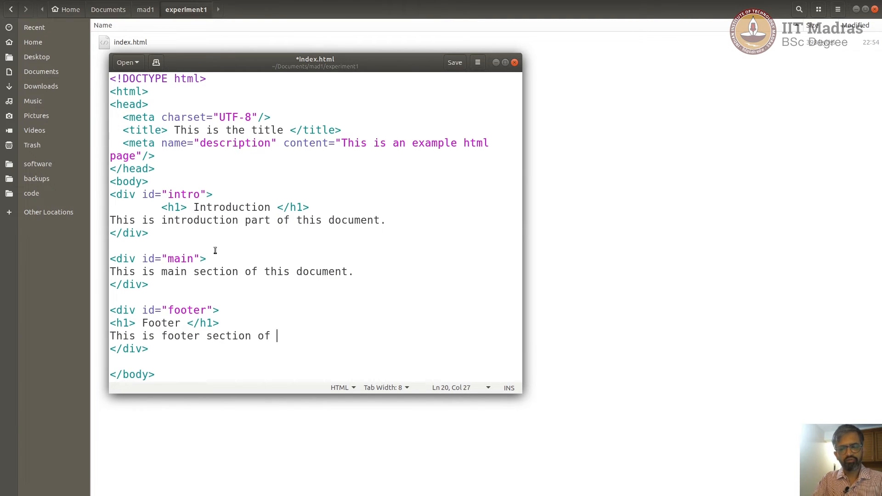
text(this doc)
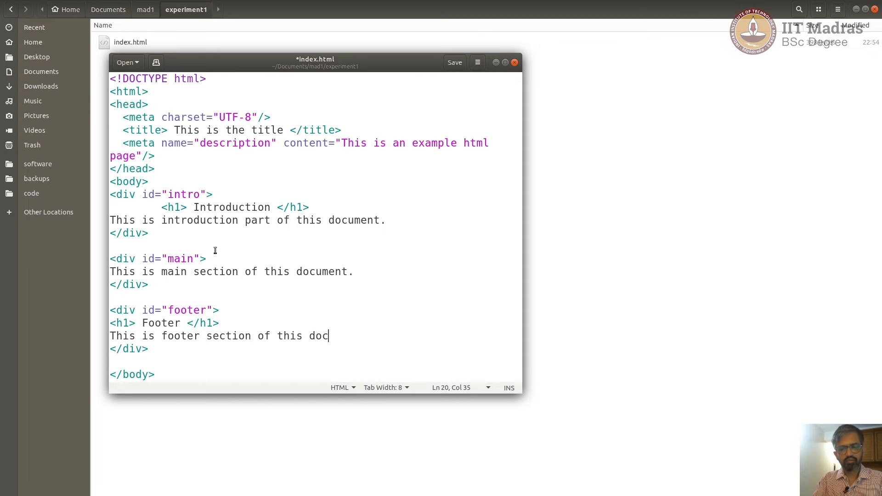
text(ument.)
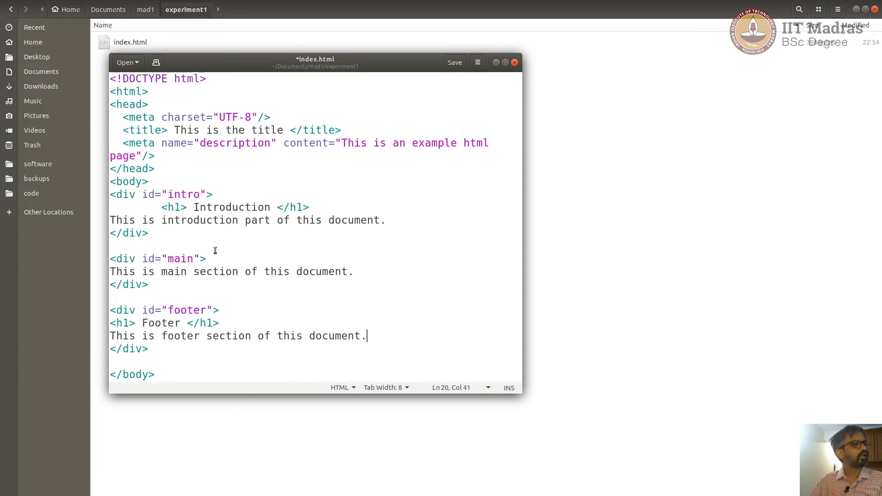
Save index.html with the footer content and close the gedit window
click(454, 62)
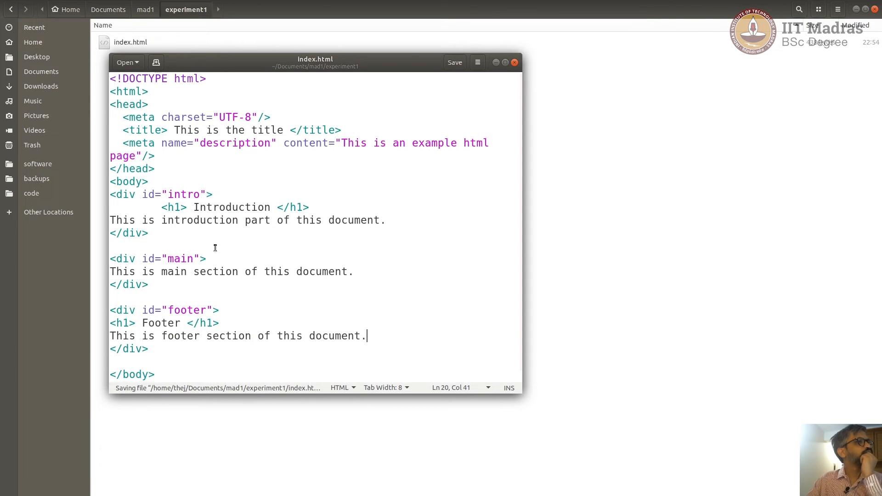
click(454, 62)
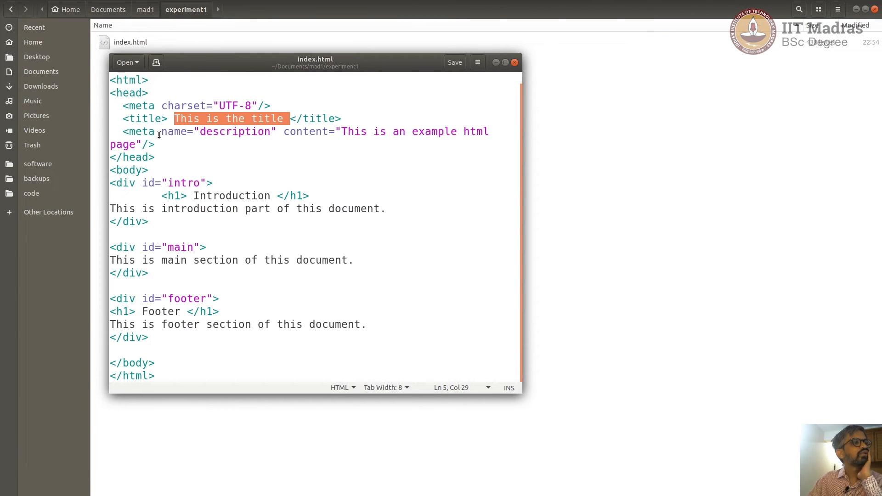
mouse_move(336, 148)
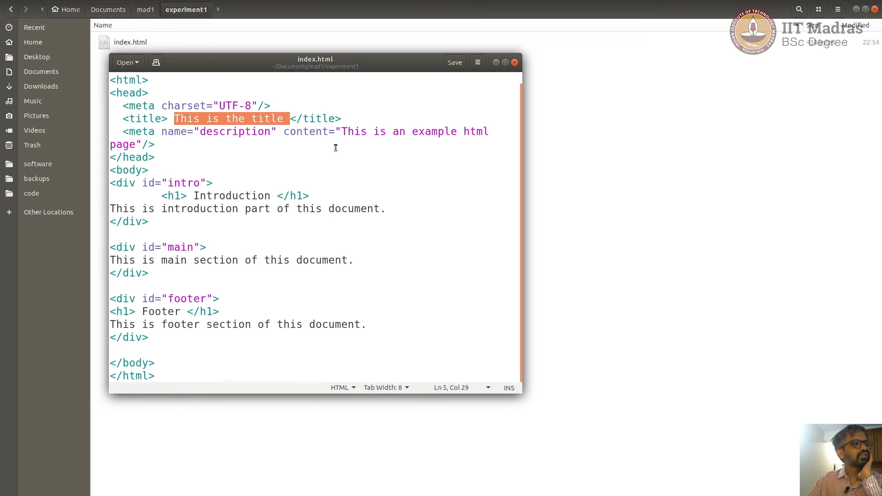
mouse_move(554, 368)
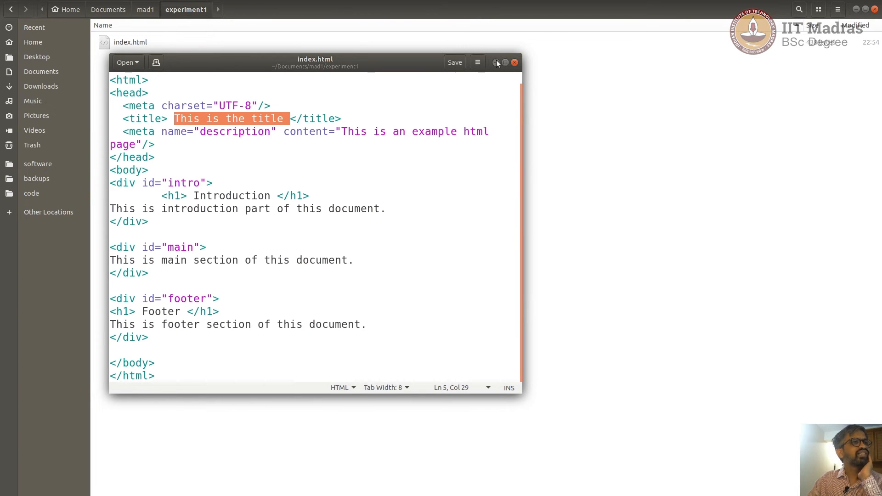
click(513, 62)
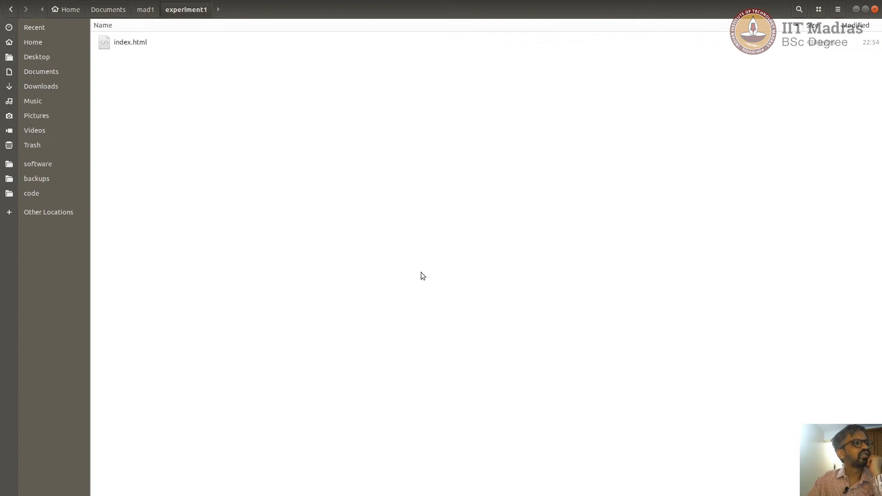
mouse_move(145, 58)
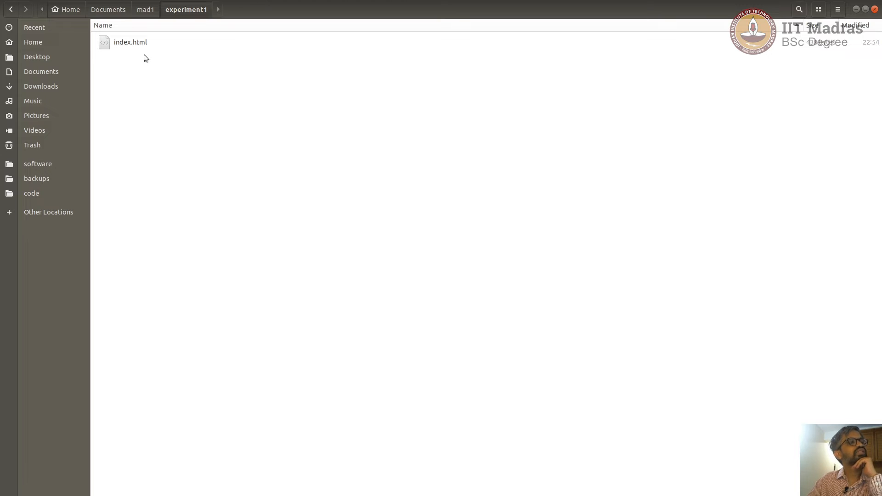
Select index.html in Files and open it in Chrome
right_click(130, 42)
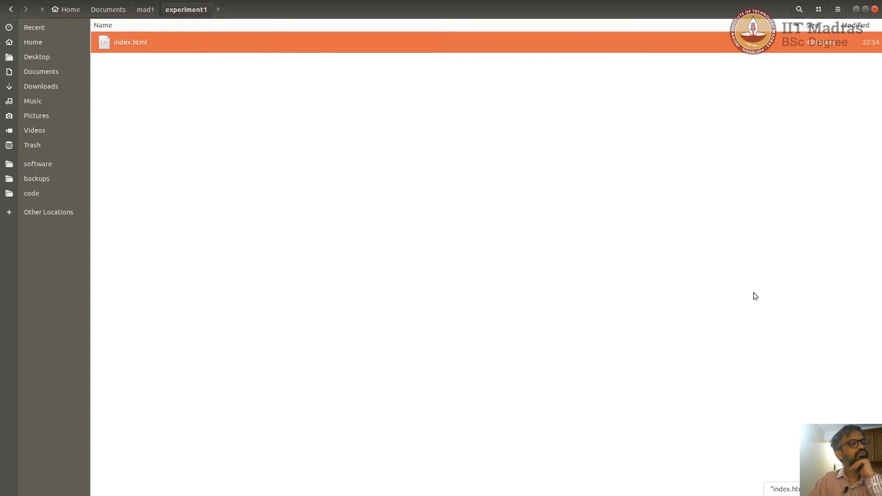
double_click(130, 42)
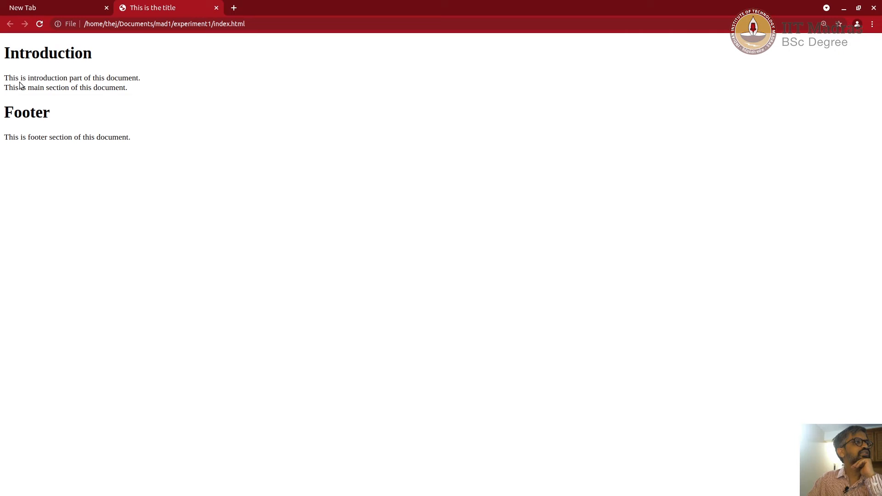
mouse_move(147, 199)
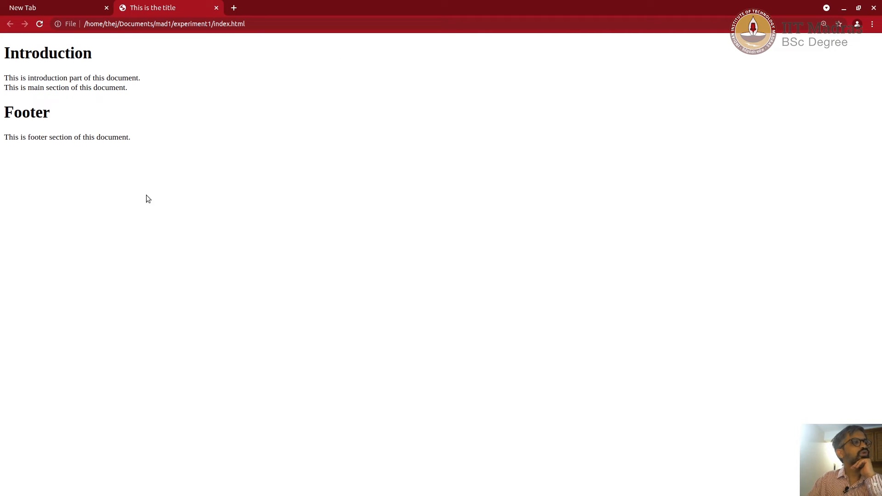
mouse_move(248, 28)
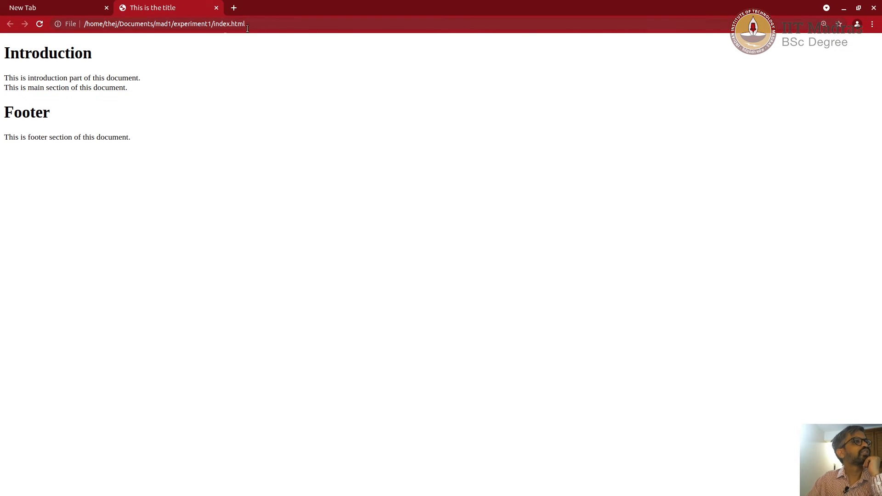
click(164, 23)
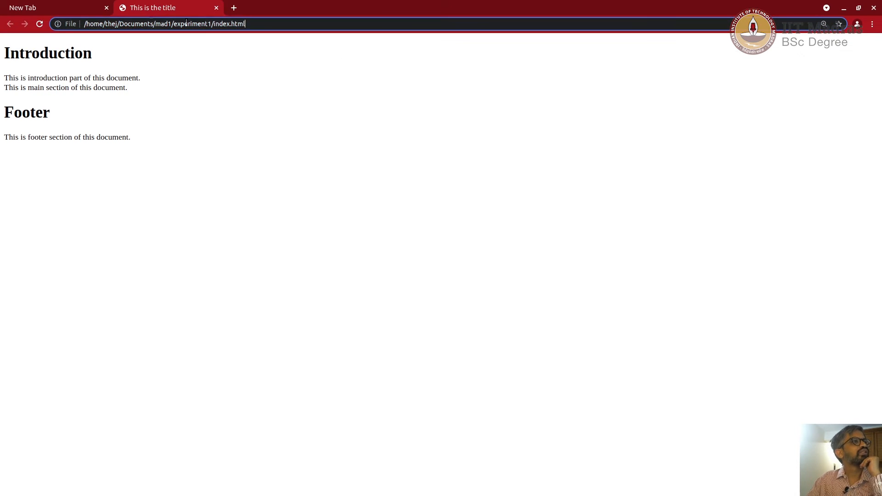
click(163, 23)
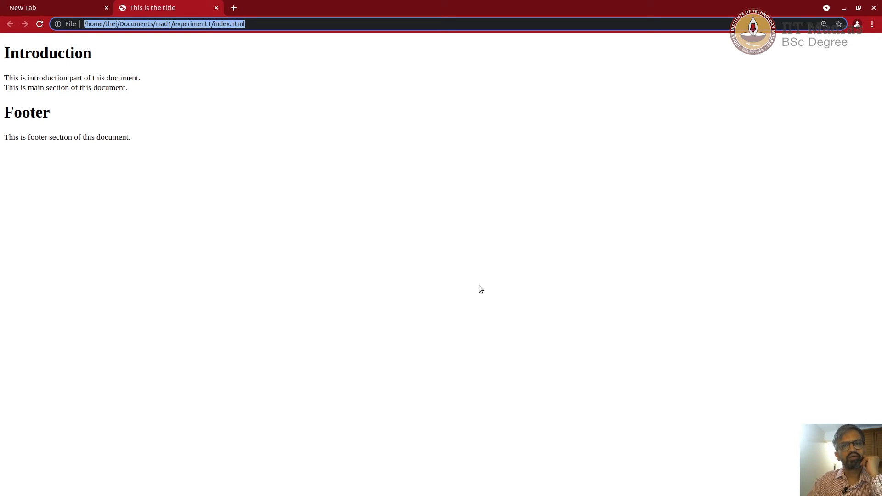
mouse_move(485, 308)
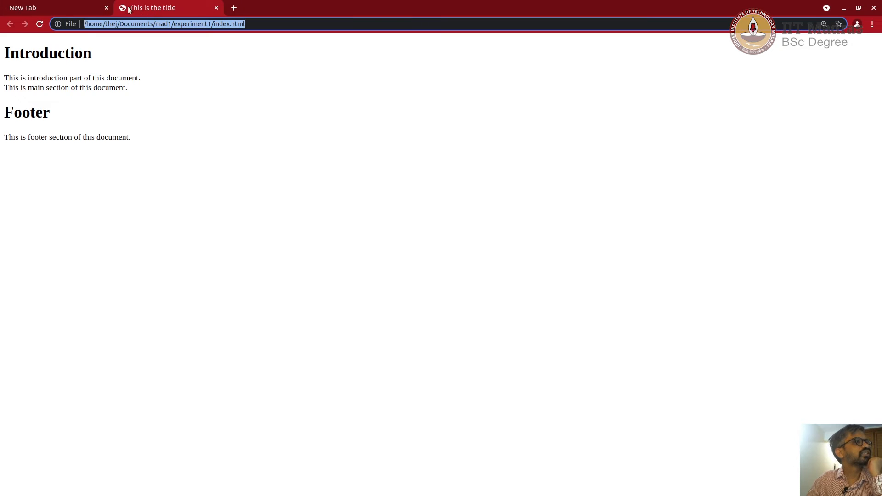
mouse_move(152, 7)
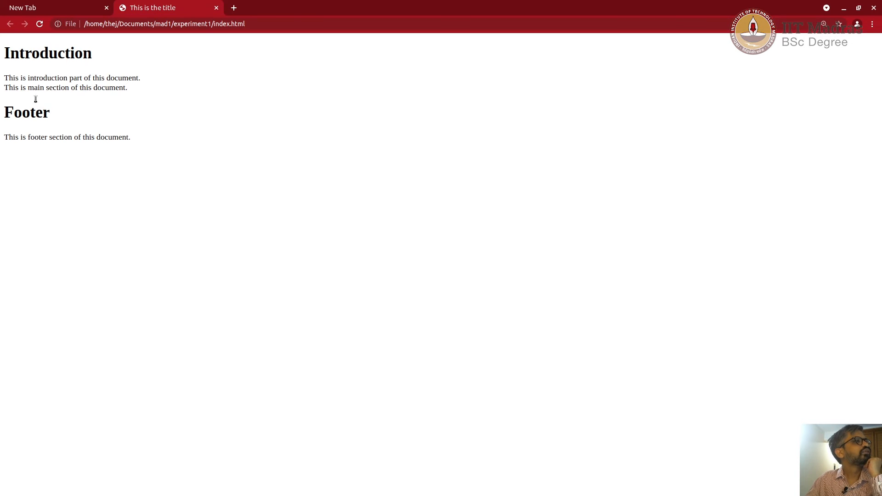
mouse_move(10, 79)
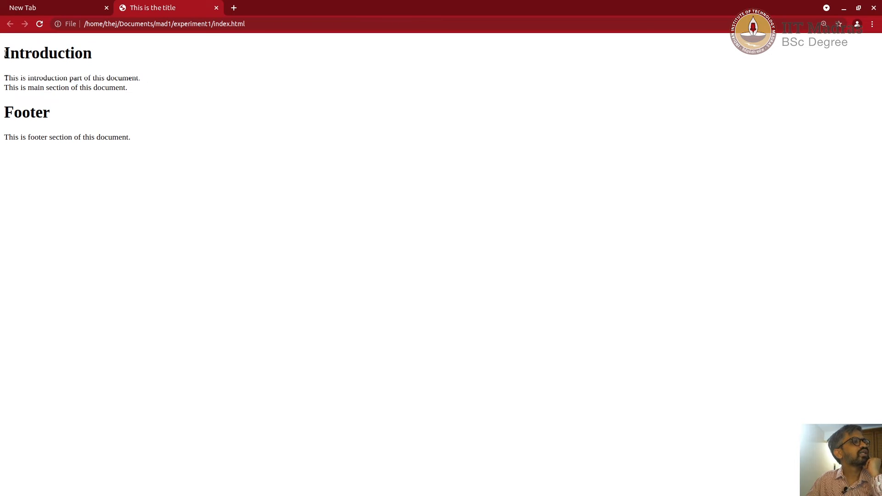
triple_click(65, 88)
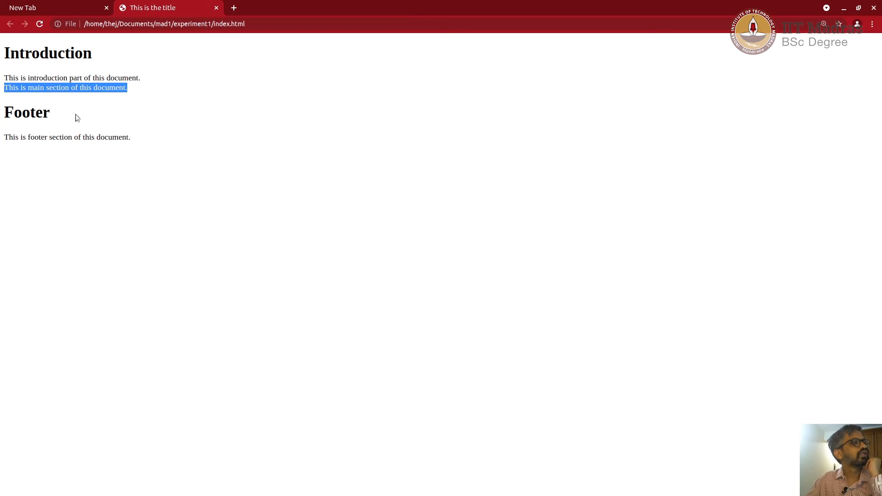
double_click(27, 112)
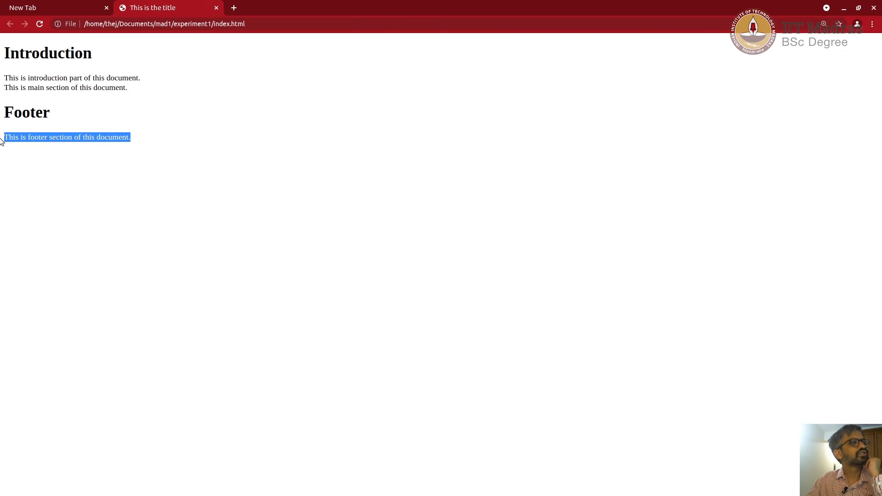
mouse_move(287, 195)
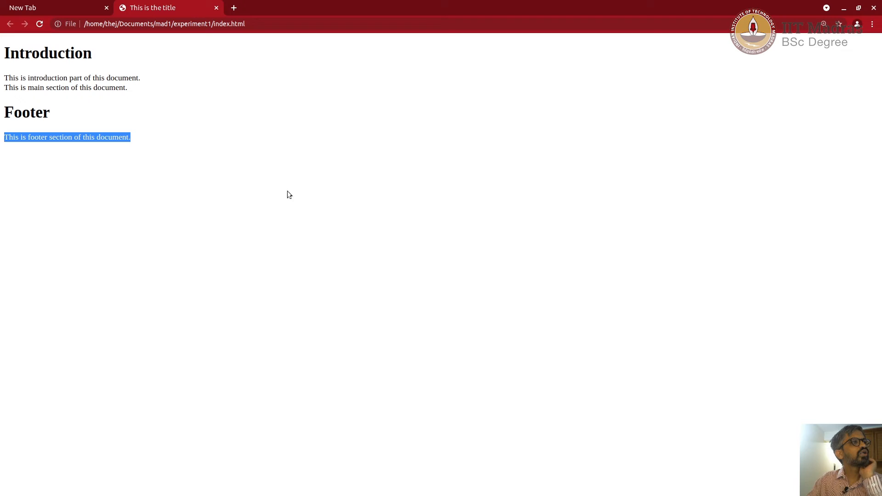
mouse_move(272, 158)
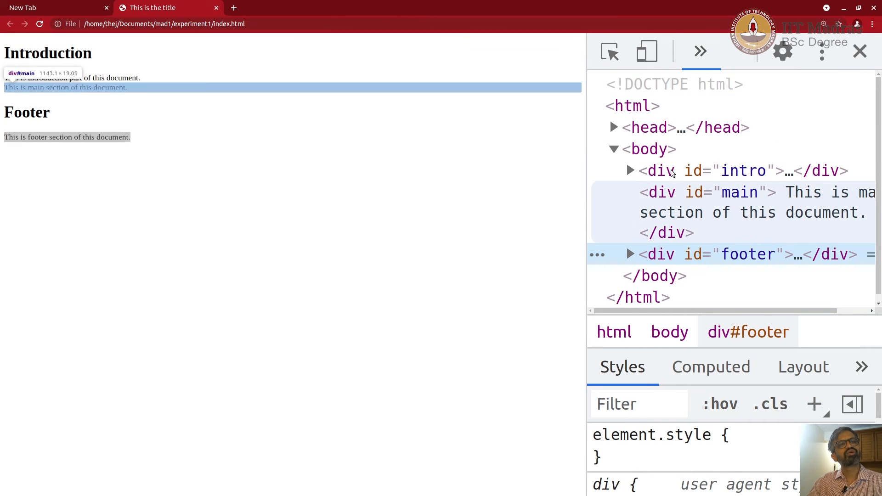
Expand the intro and footer div nodes in the Elements DOM tree
click(629, 170)
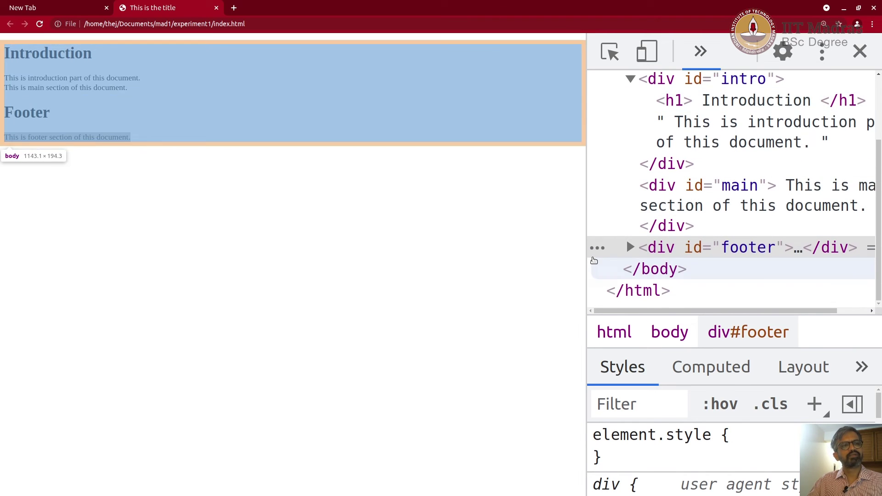
click(630, 247)
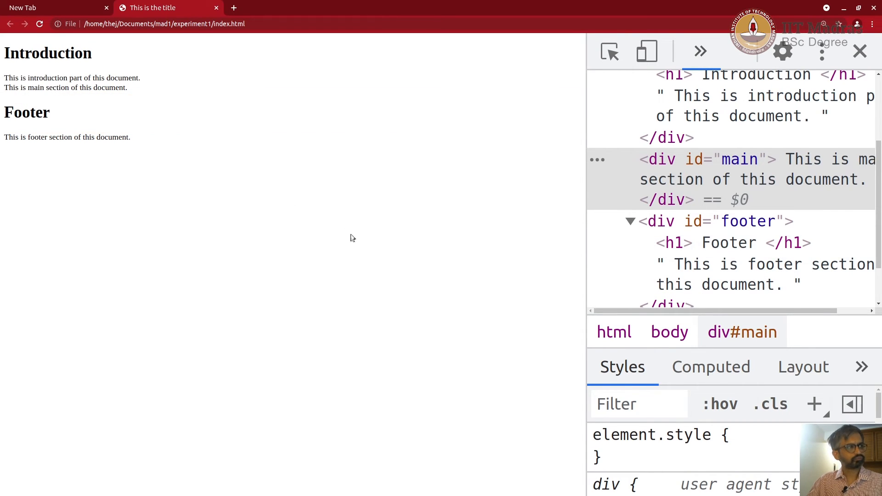
mouse_move(439, 246)
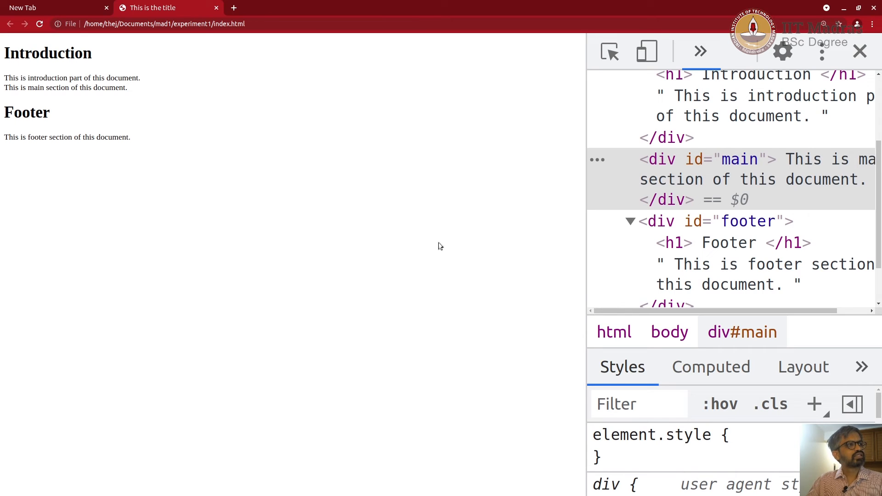
mouse_move(438, 246)
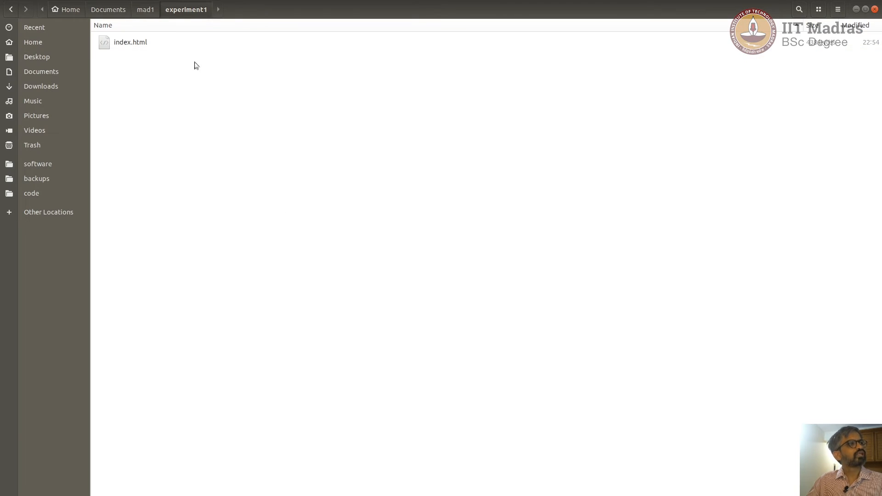
mouse_move(315, 151)
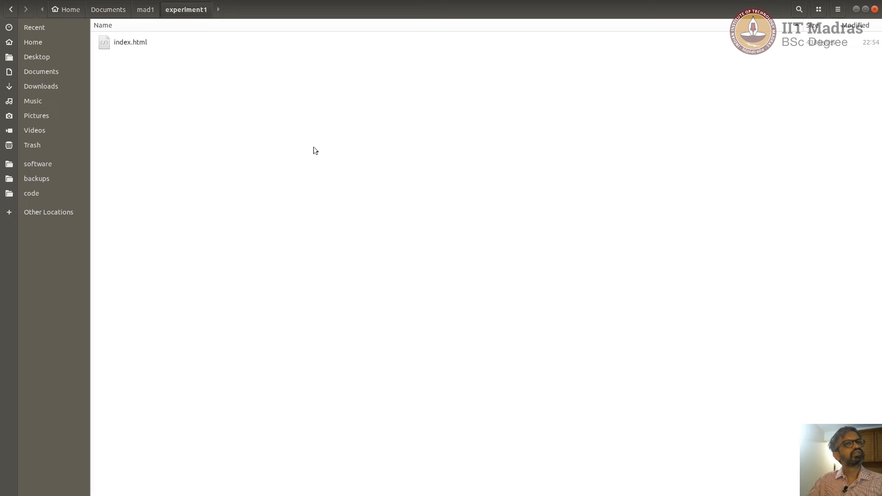
mouse_move(441, 222)
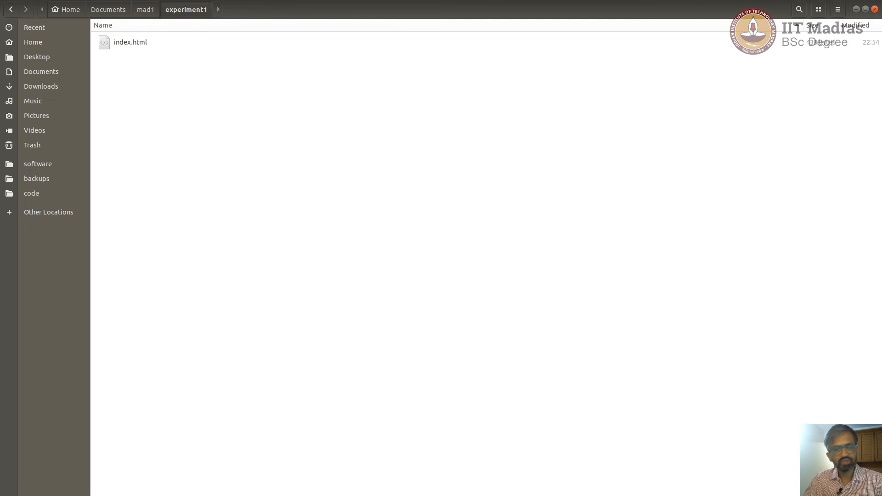
mouse_move(141, 65)
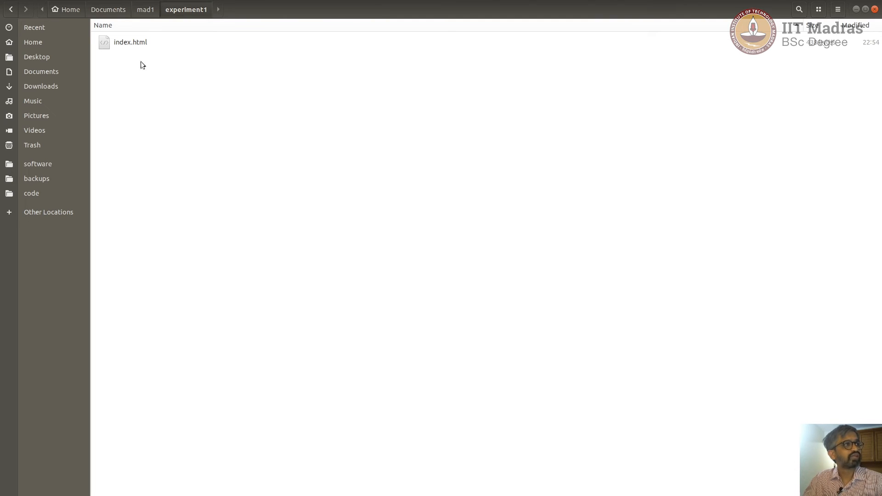
mouse_move(583, 174)
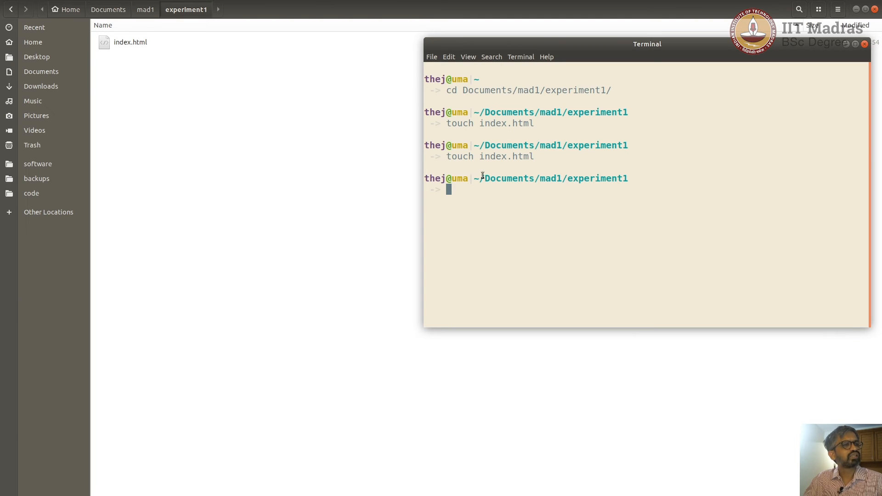
mouse_move(583, 254)
text(ls)
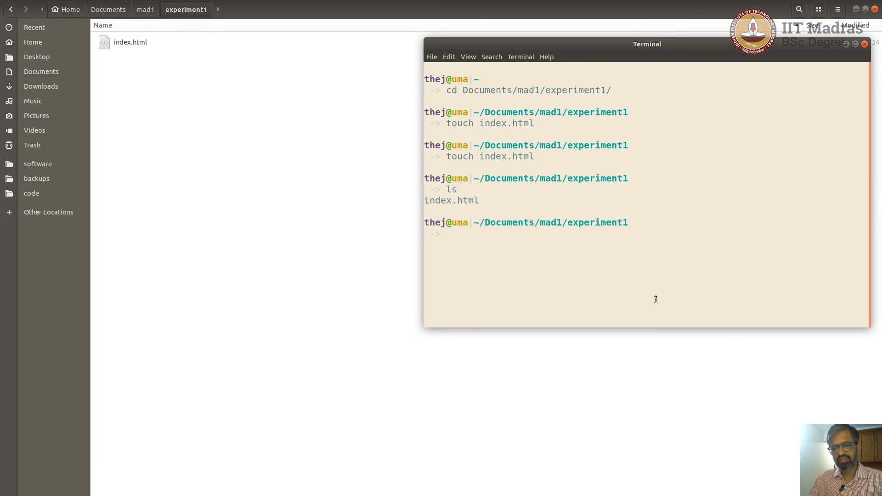
mouse_move(665, 222)
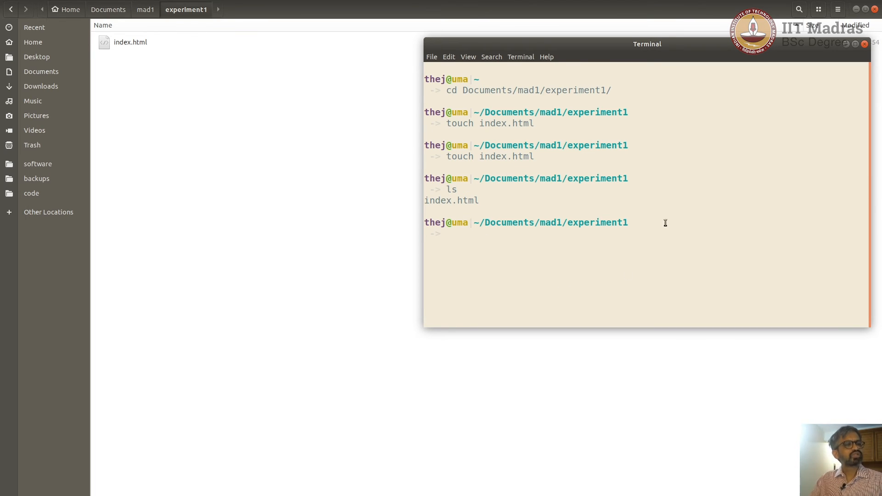
Clear the terminal and check where python3 is installed
text(clear)
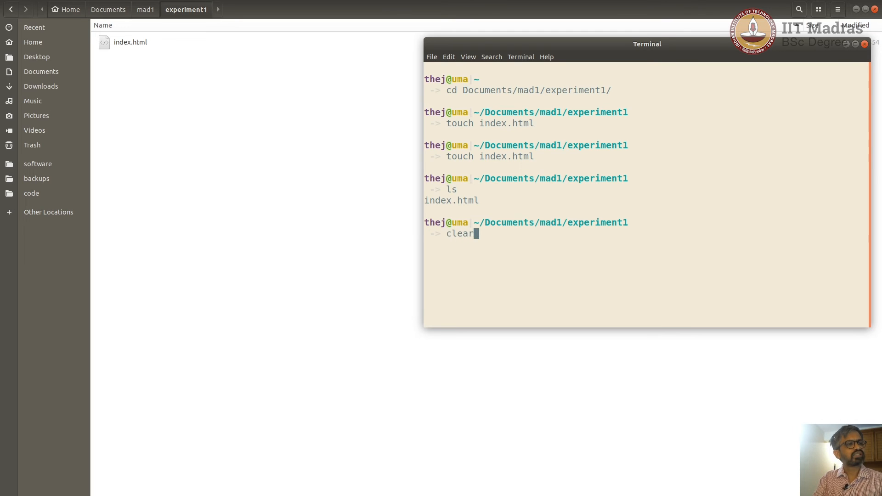
key(Return)
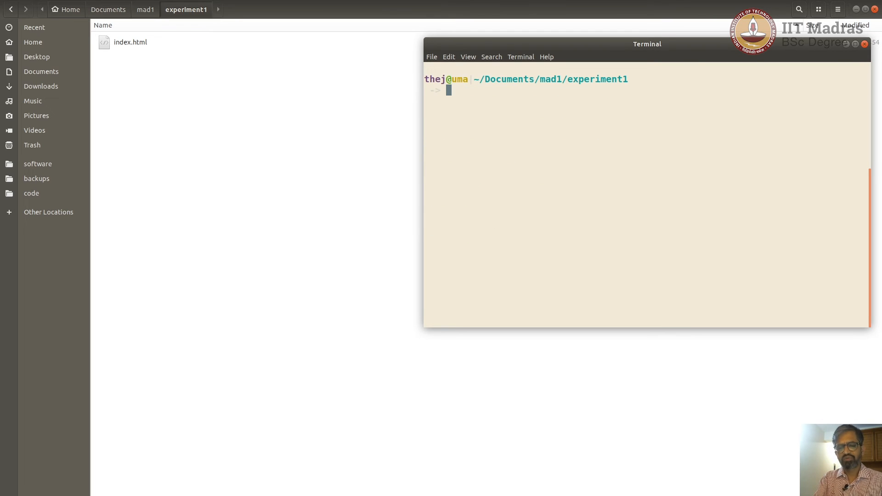
text(python)
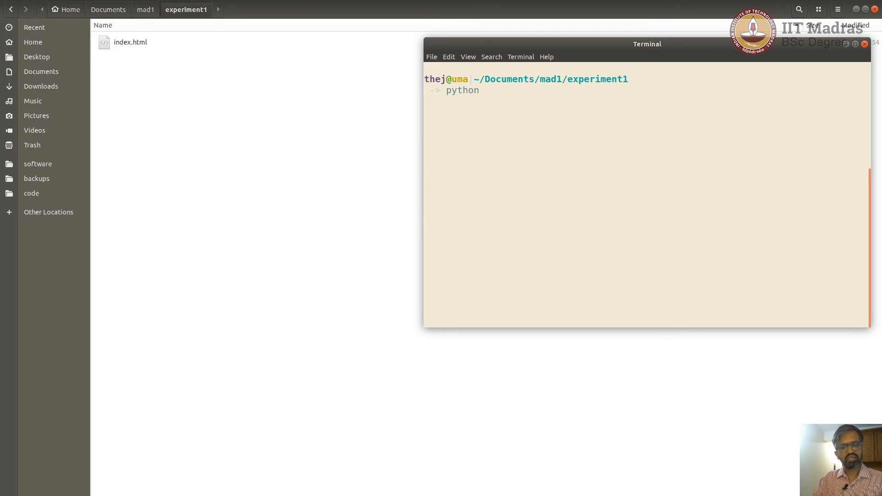
text(3)
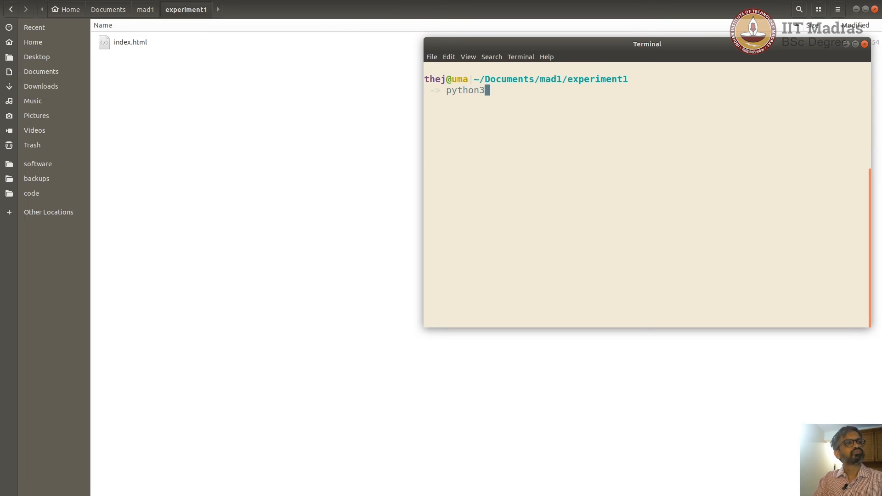
key(Return)
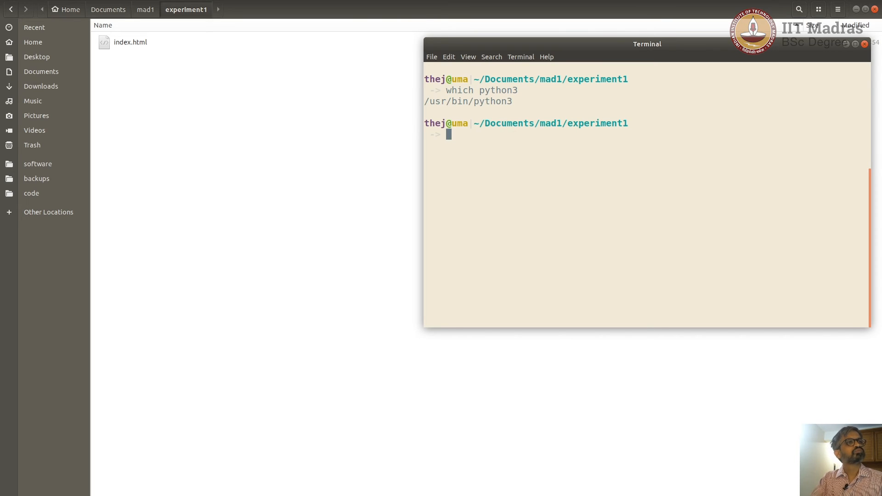
mouse_move(473, 102)
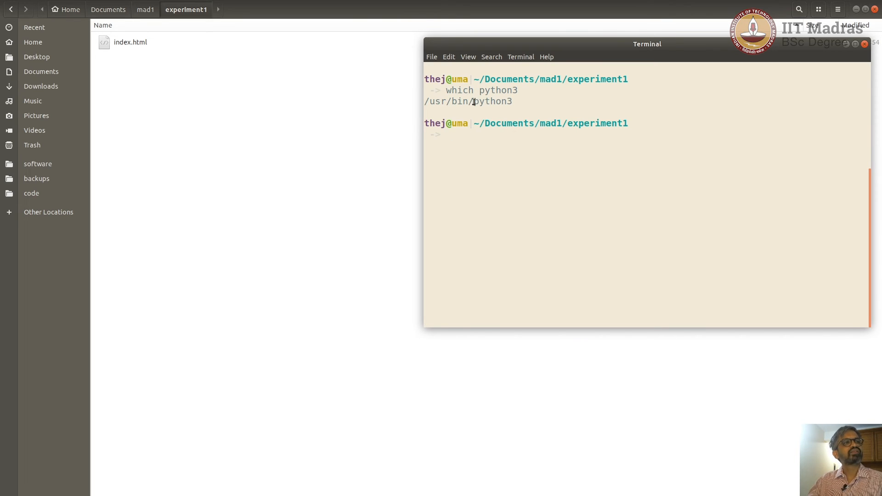
mouse_move(572, 222)
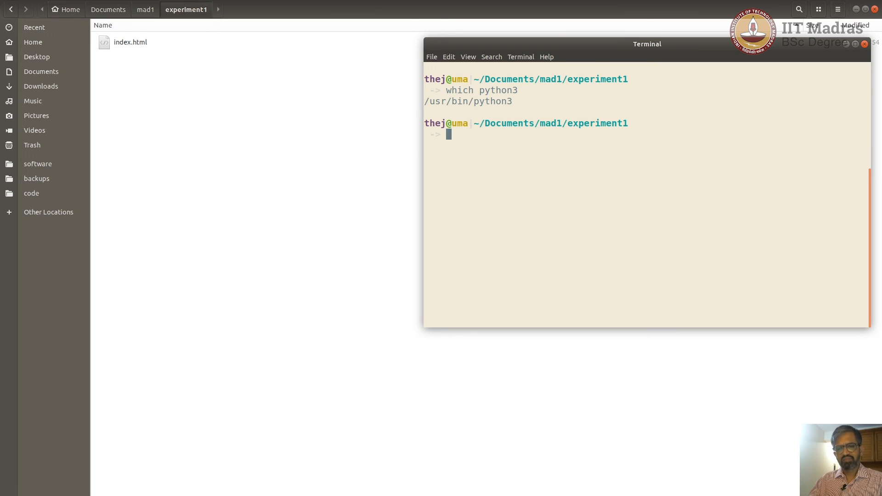
mouse_move(616, 23)
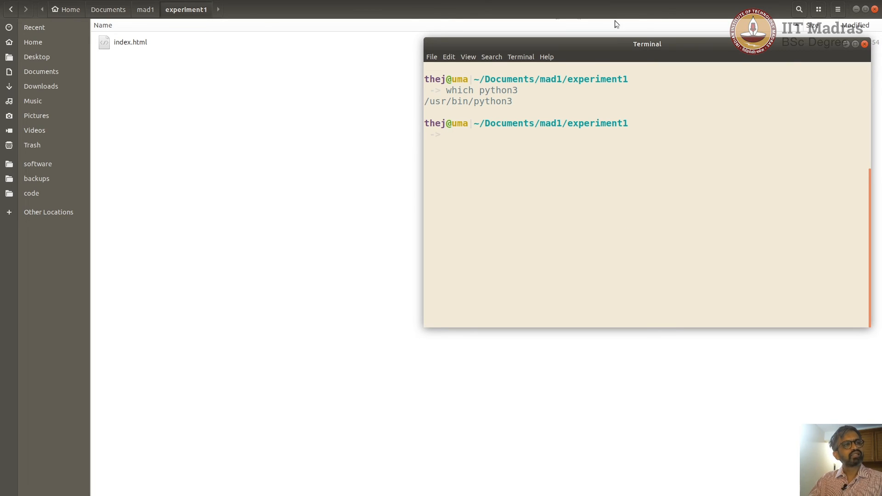
mouse_move(513, 194)
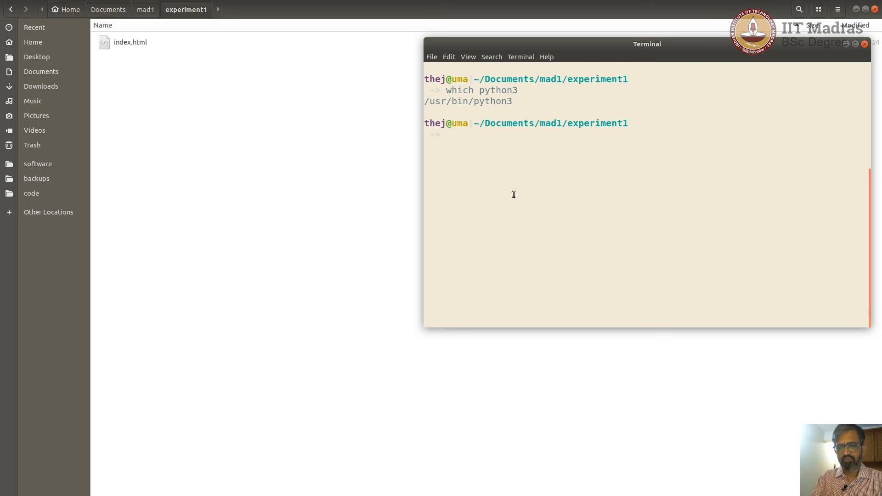
Start the server with python3 -m http.server
text(python)
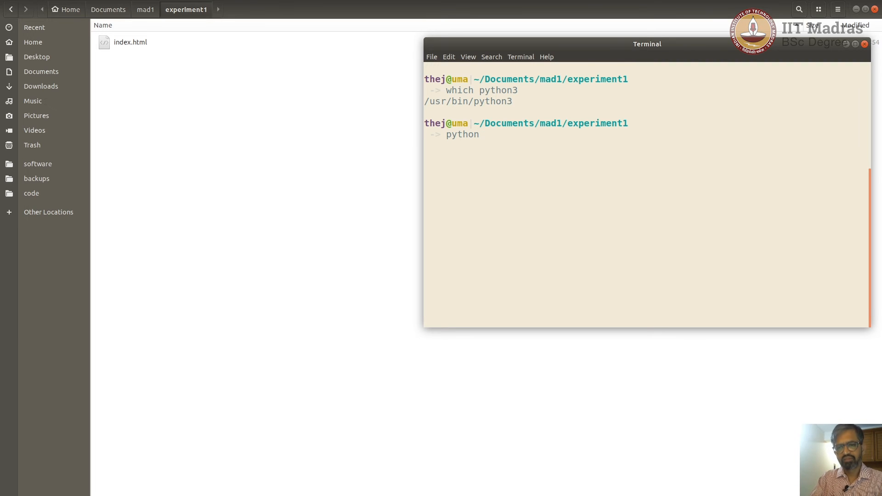
text(3 -)
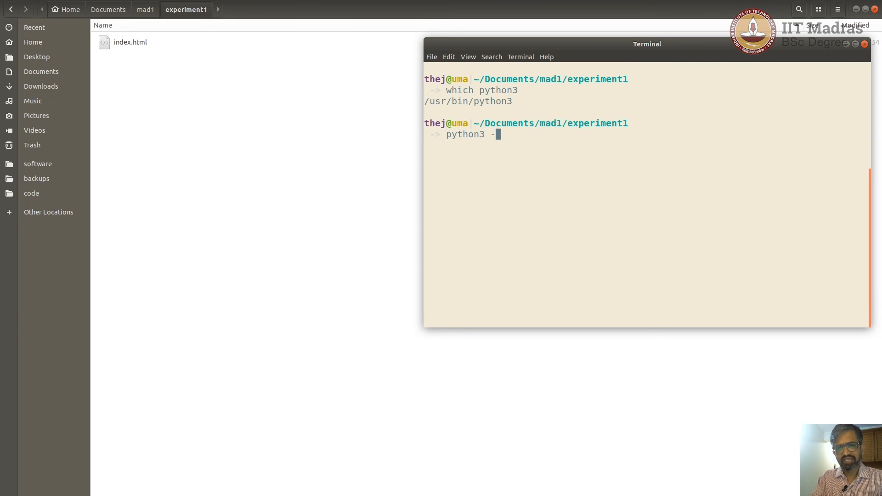
text(m http)
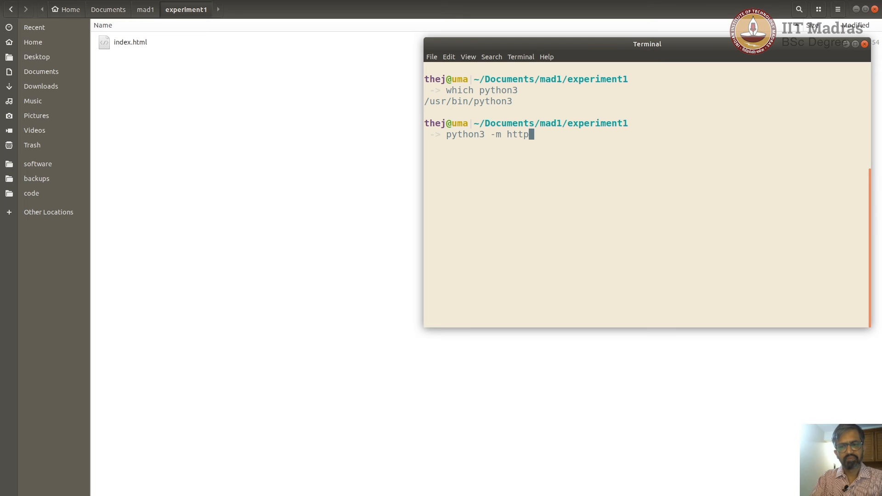
text(.server)
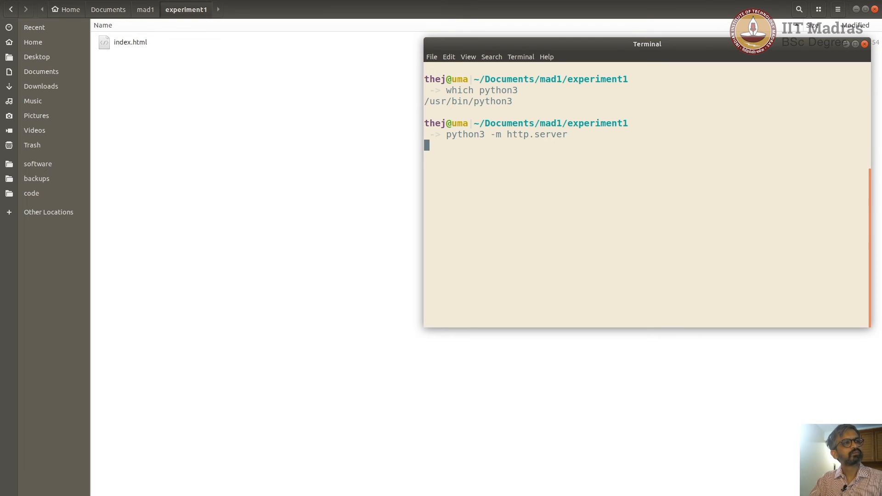
key(Return)
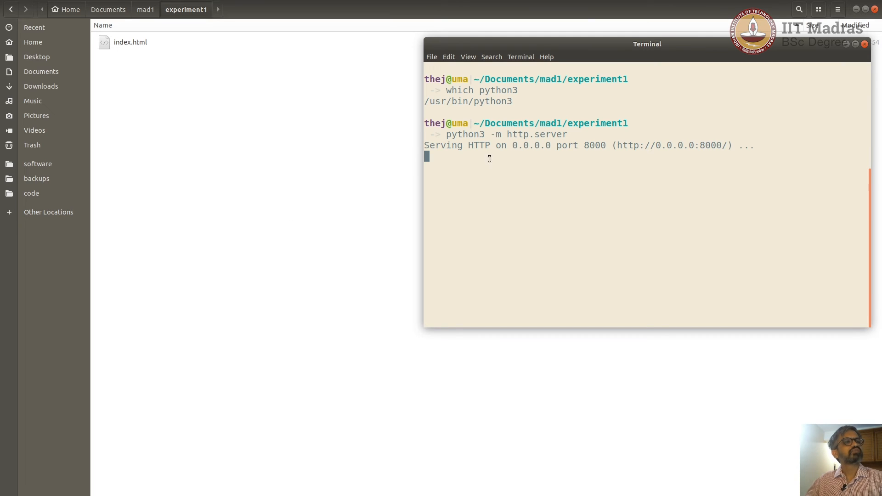
mouse_move(519, 157)
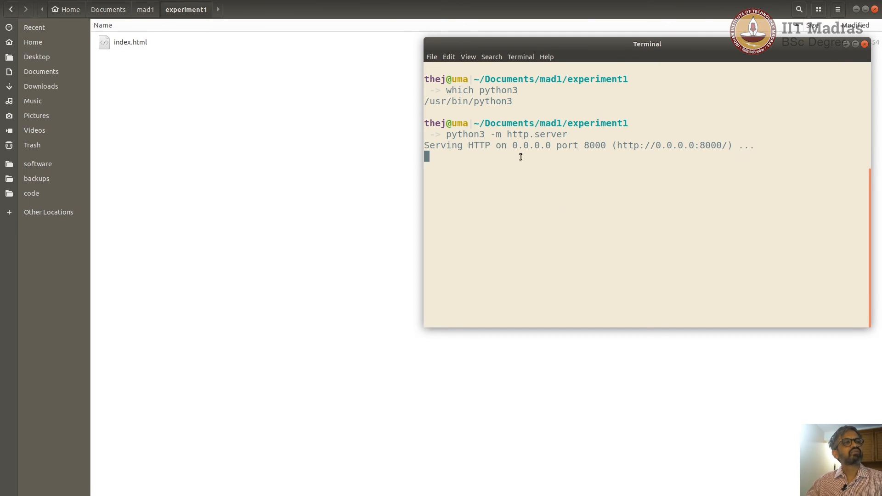
Select the 0.0.0.0 address in the server output
double_click(527, 146)
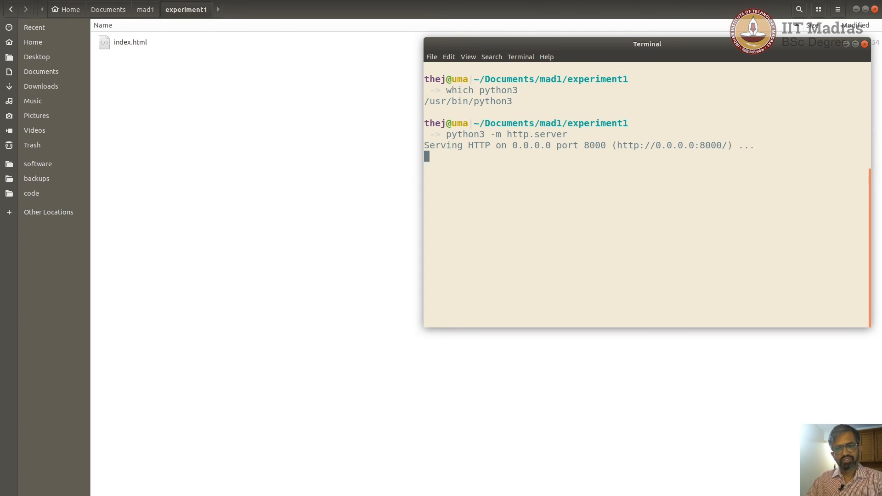
double_click(526, 145)
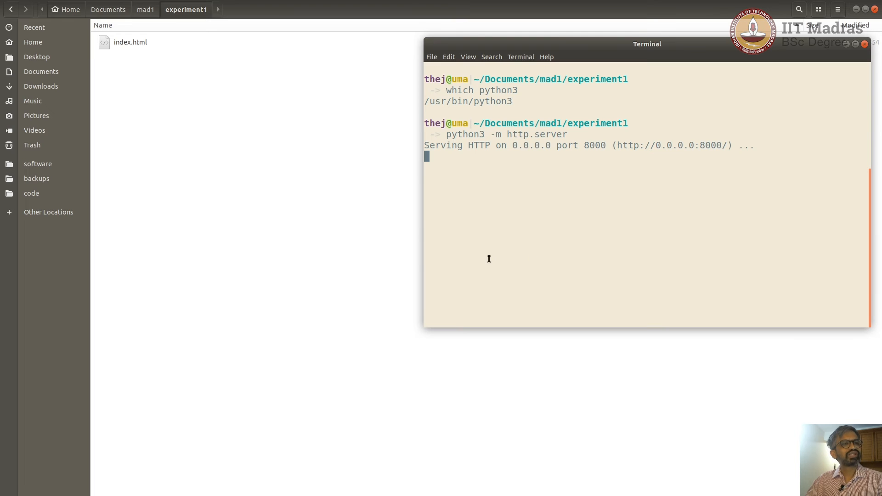
mouse_move(517, 281)
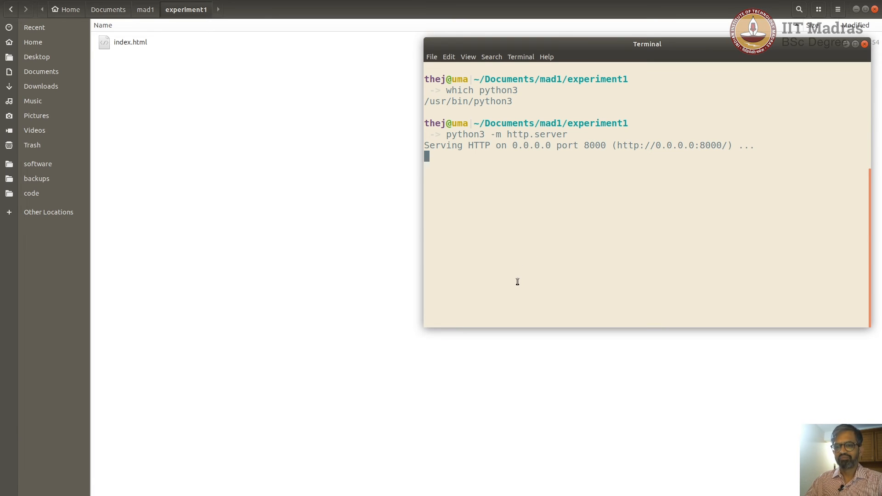
mouse_move(569, 198)
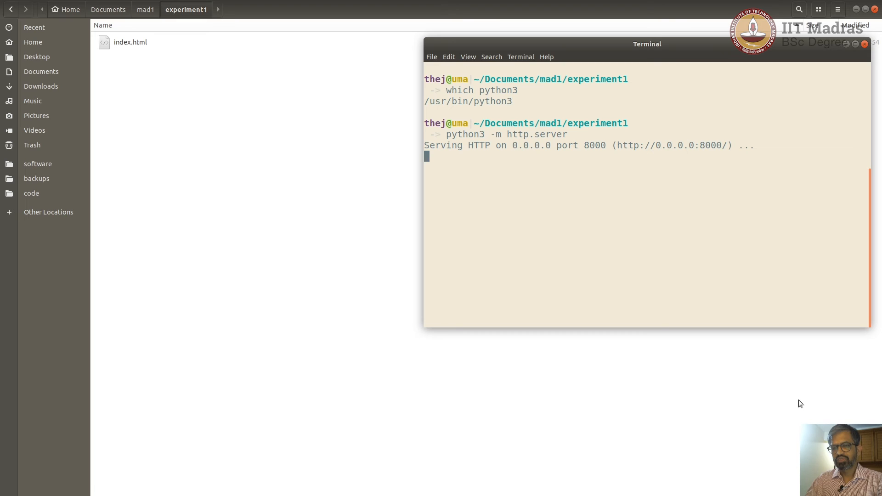
mouse_move(768, 364)
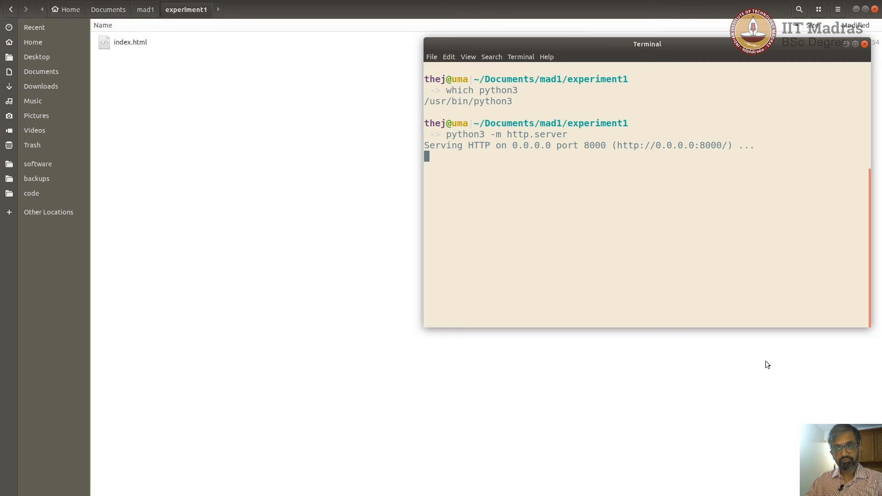
mouse_move(763, 364)
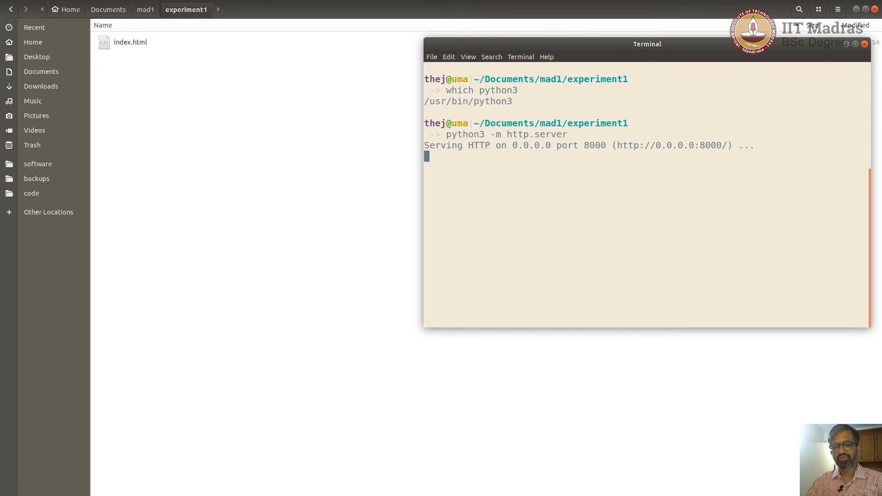
mouse_move(598, 23)
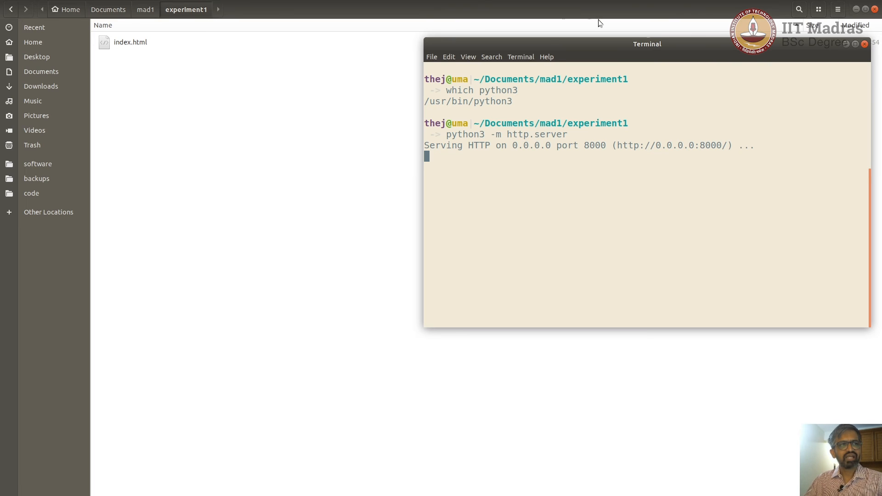
double_click(525, 146)
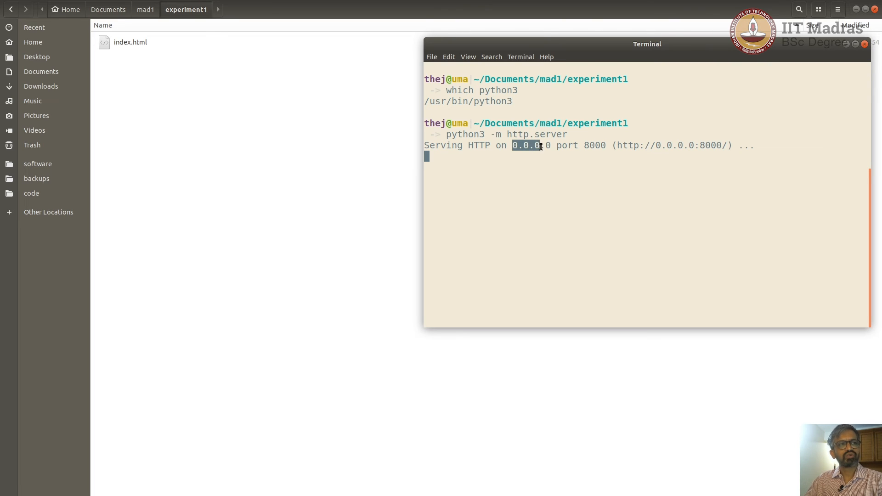
mouse_move(728, 257)
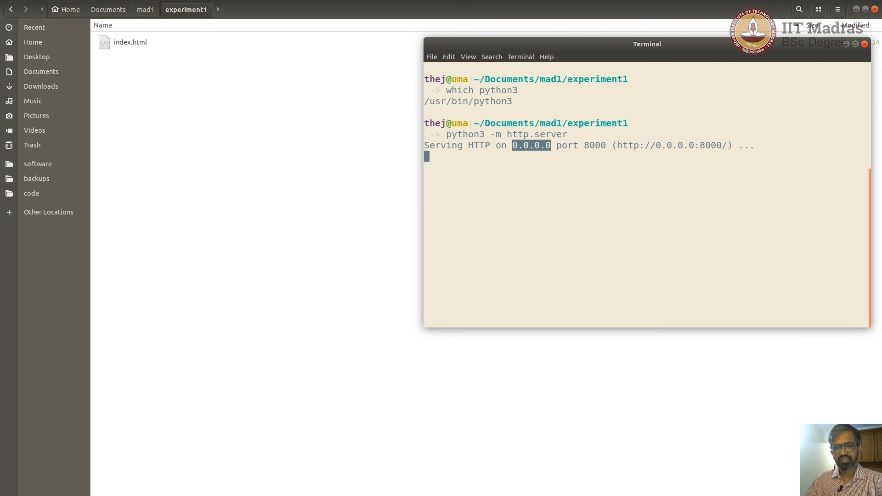
mouse_move(600, 182)
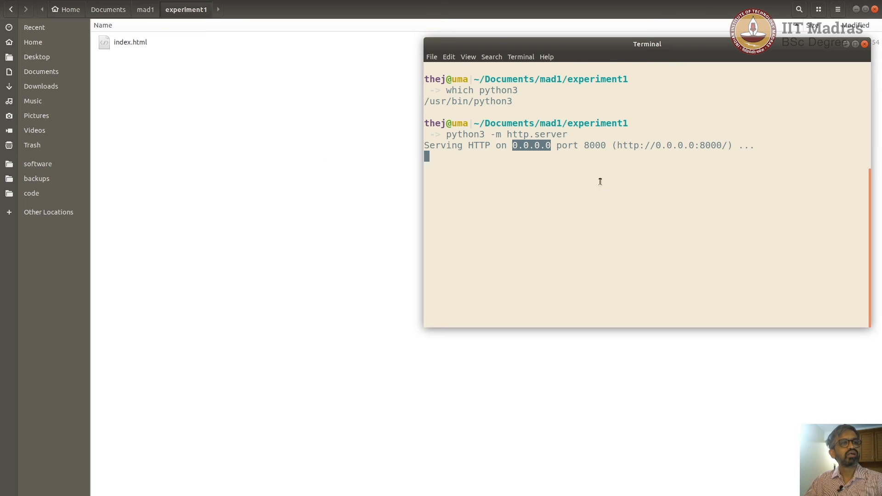
mouse_move(482, 321)
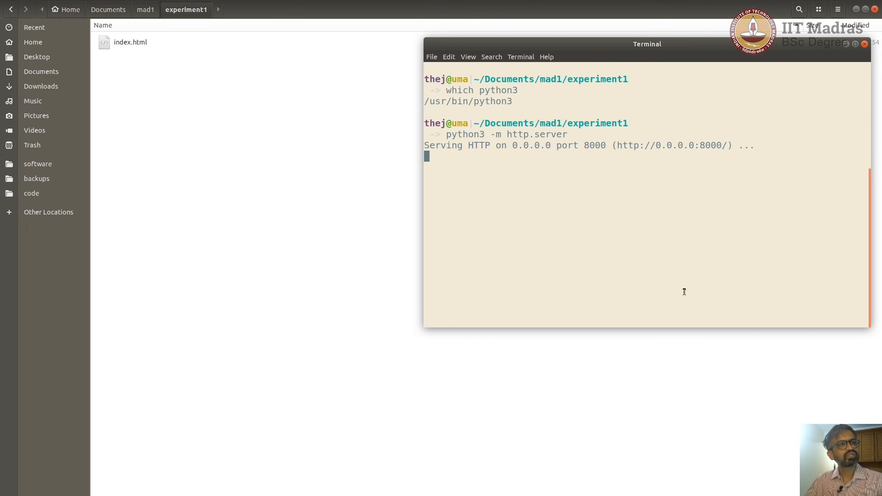
mouse_move(742, 377)
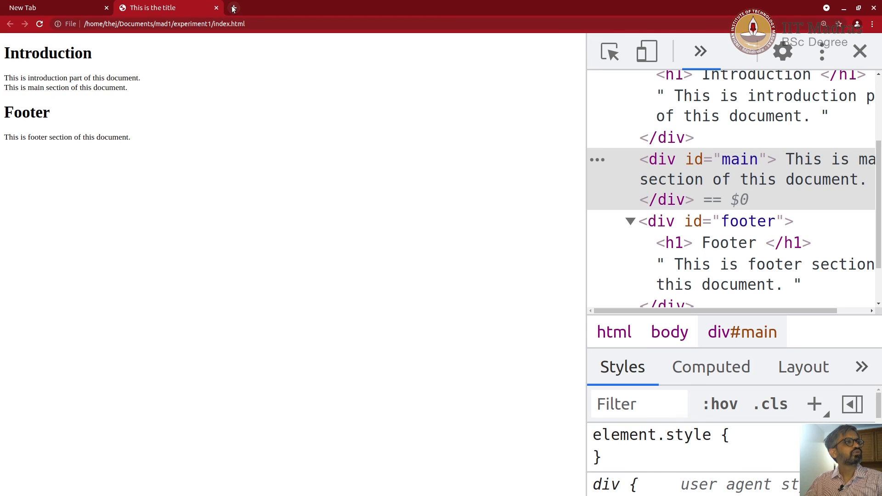
Load localhost:8000 in a new Chrome tab and select 'localhost' in the address bar
click(232, 8)
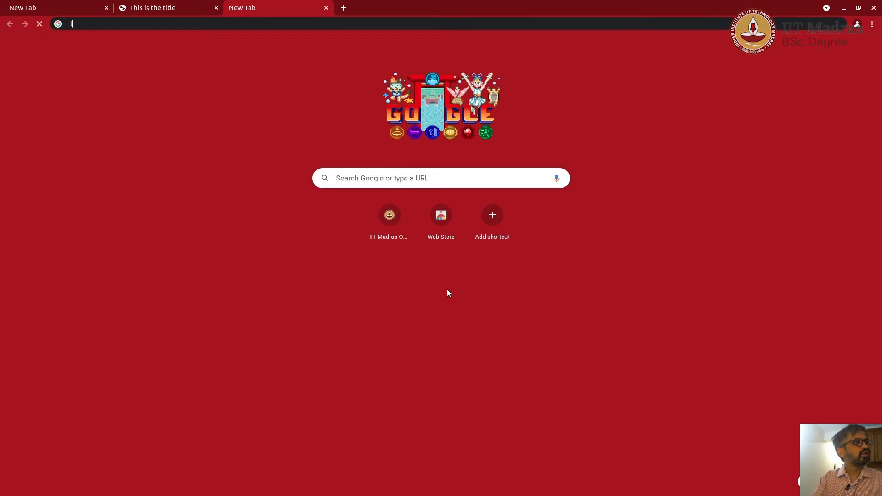
text(loca)
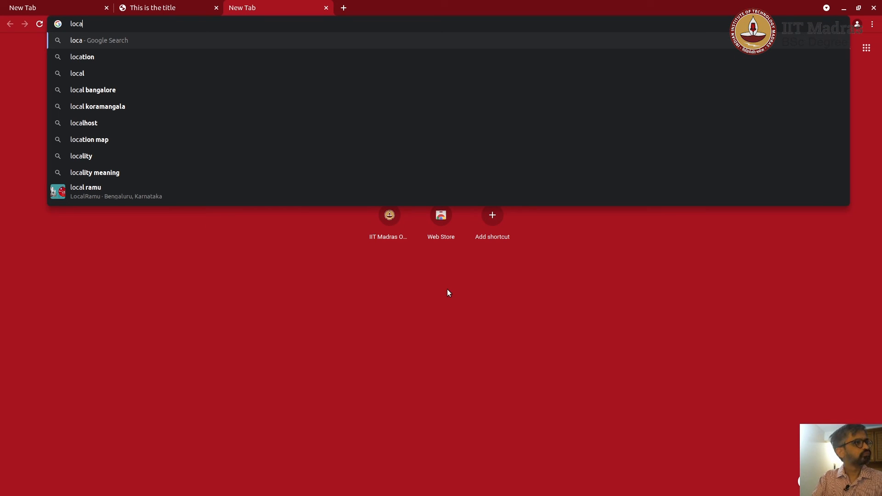
text(host:800)
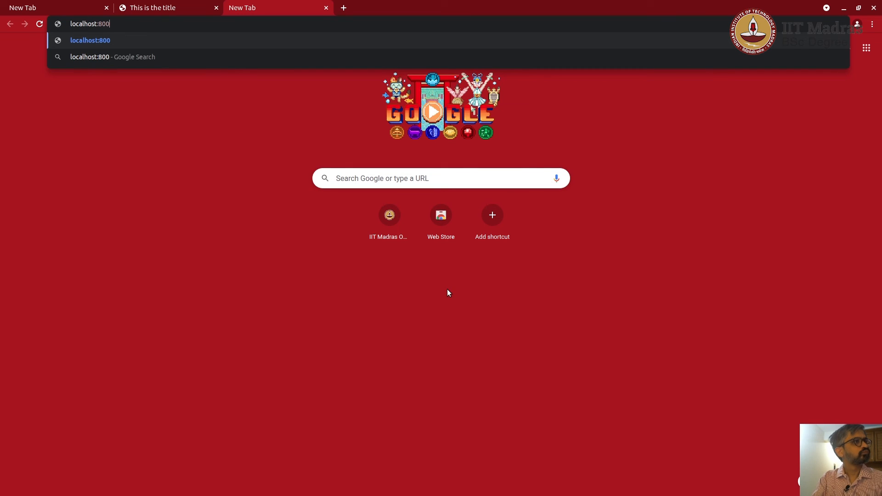
key(Return)
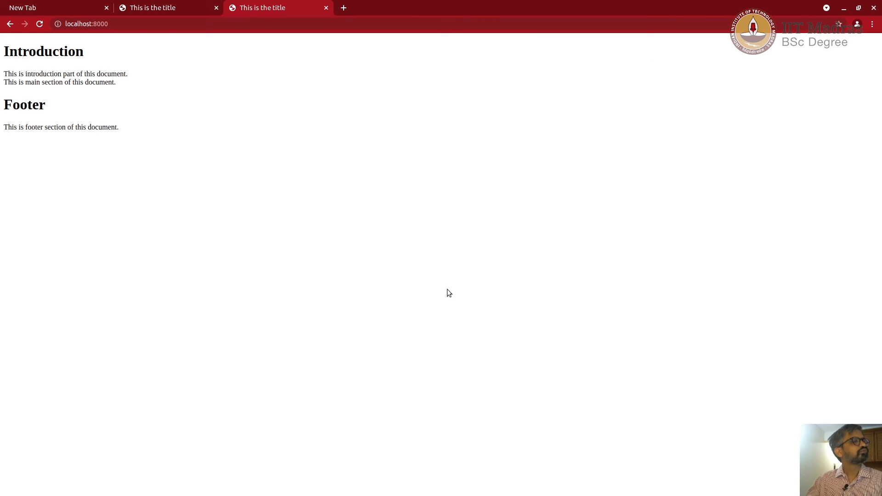
click(87, 23)
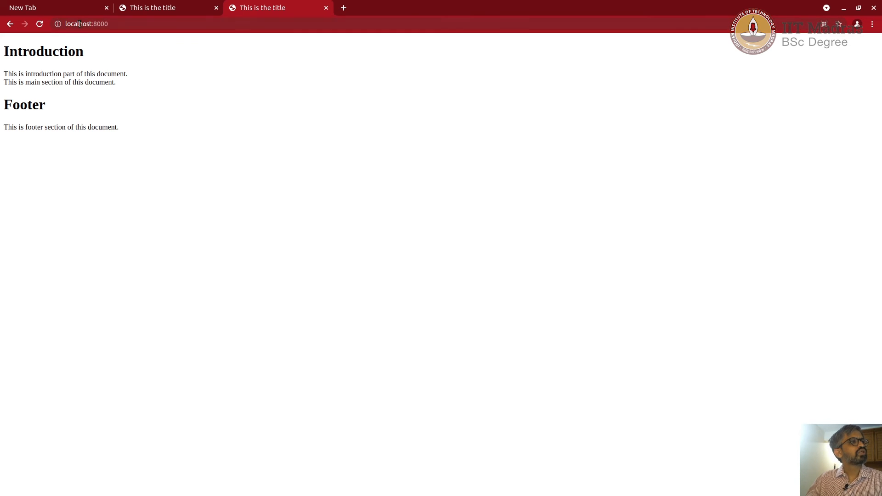
click(84, 23)
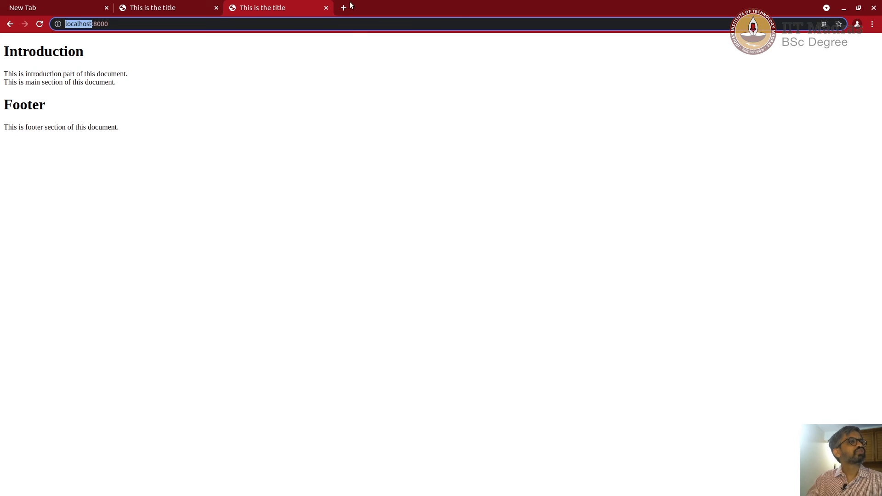
Open another Chrome tab and enter the address 127.0.0.1:8000
click(342, 8)
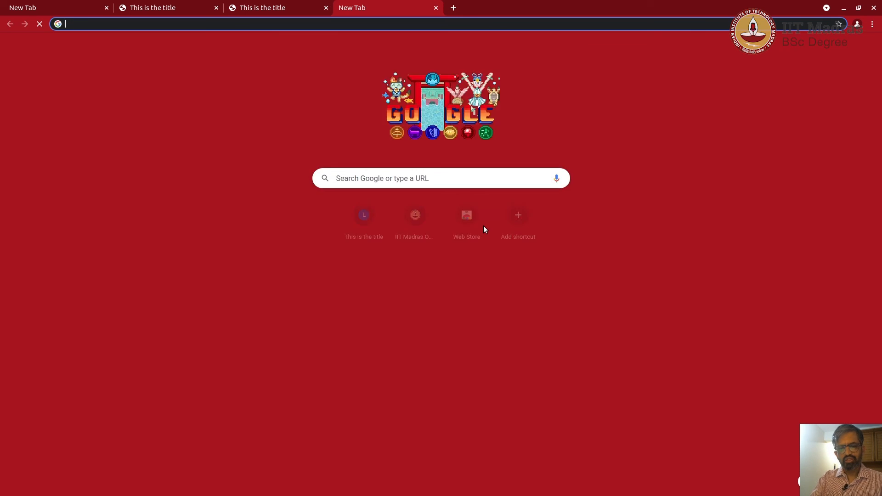
text(127.0.01)
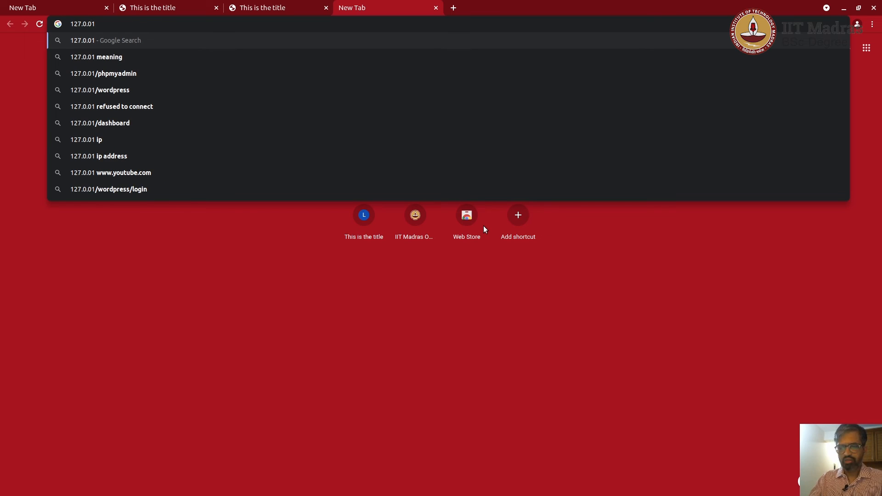
text(.1)
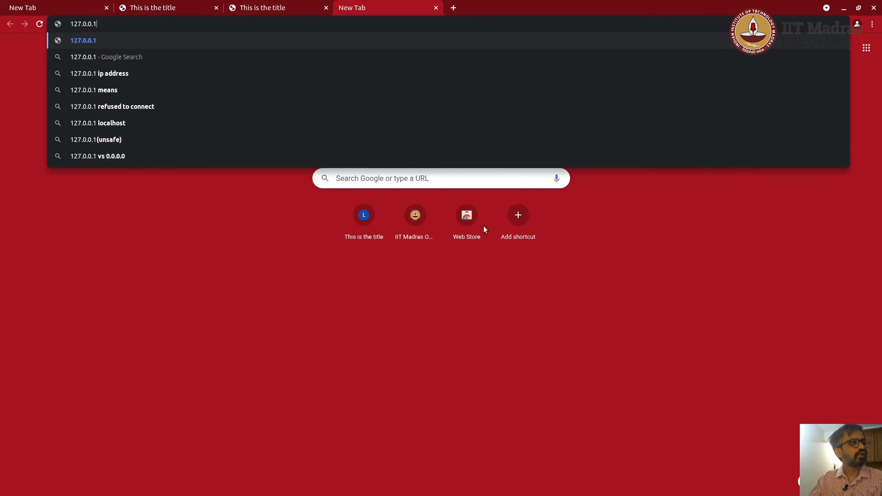
text(:8000)
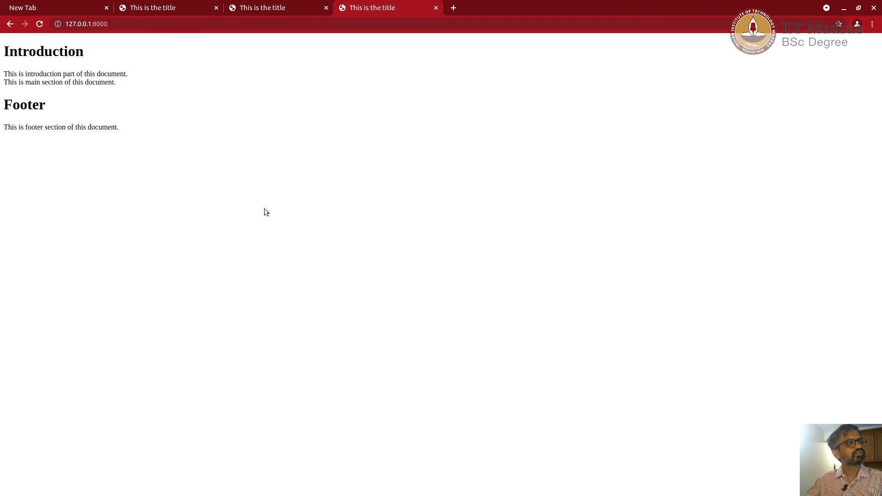
mouse_move(286, 7)
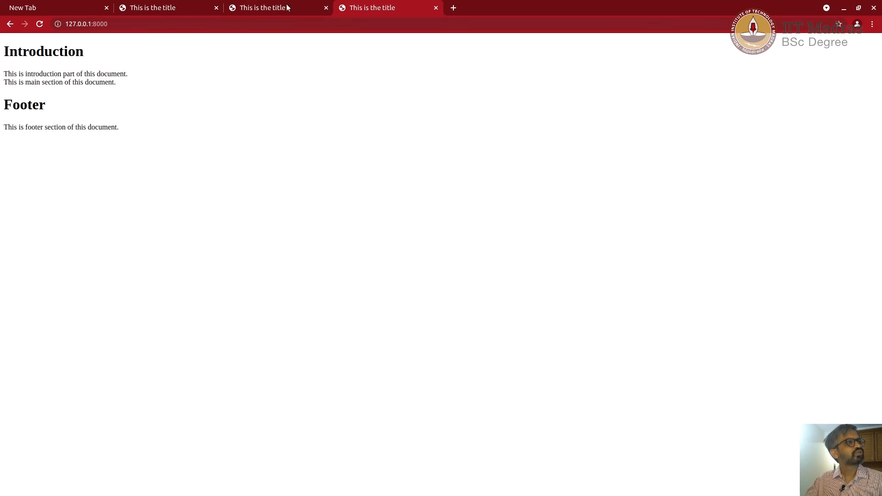
mouse_move(547, 190)
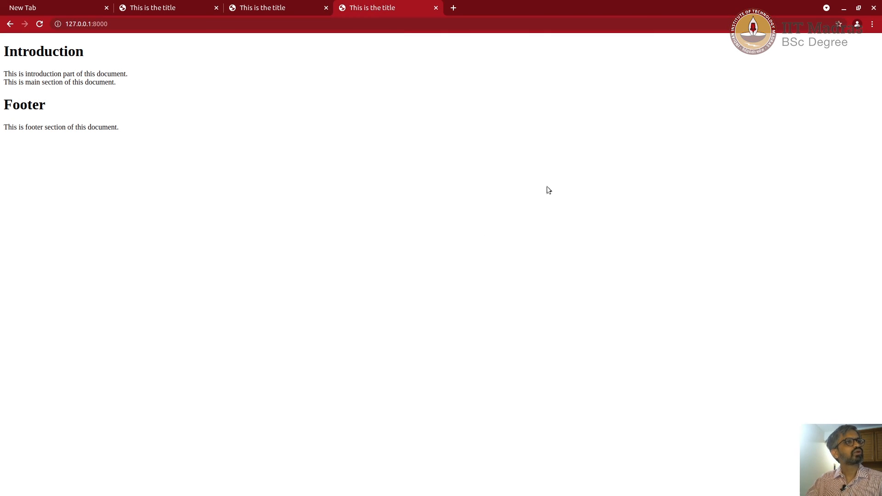
mouse_move(504, 268)
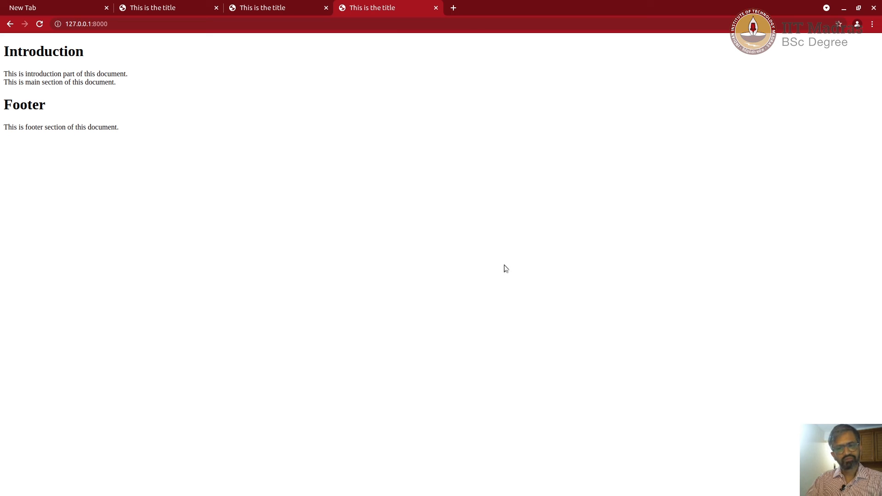
mouse_move(329, 203)
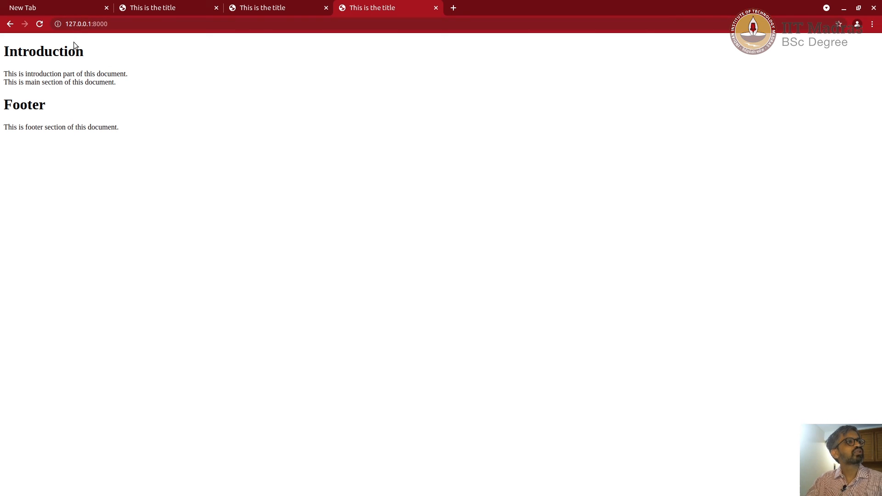
mouse_move(333, 175)
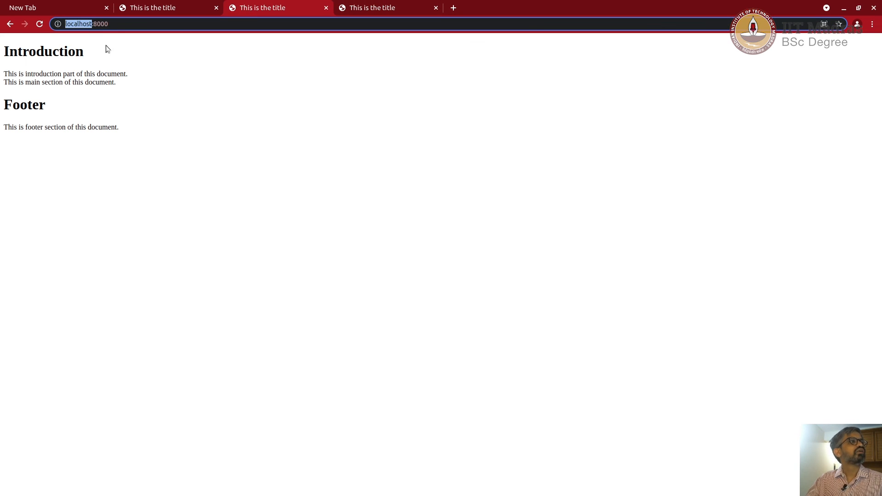
mouse_move(380, 183)
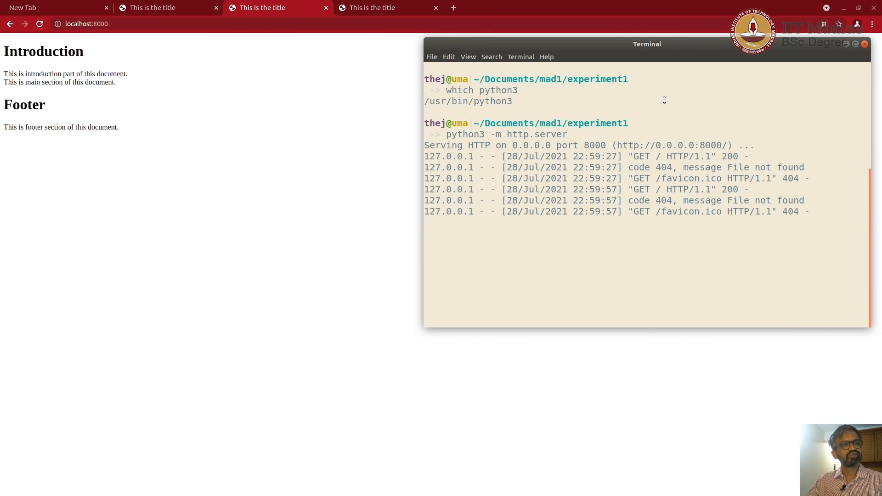
Open a second Terminal tab and clear its screen
right_click(550, 274)
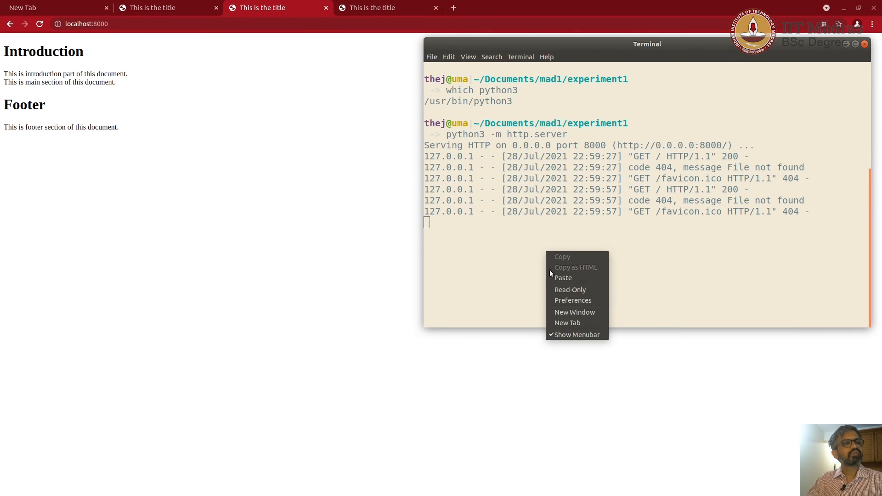
click(567, 322)
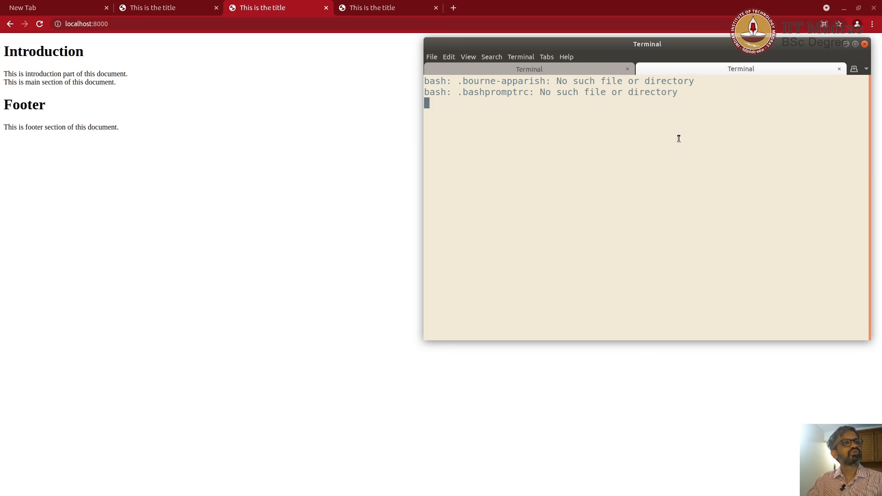
text(cle)
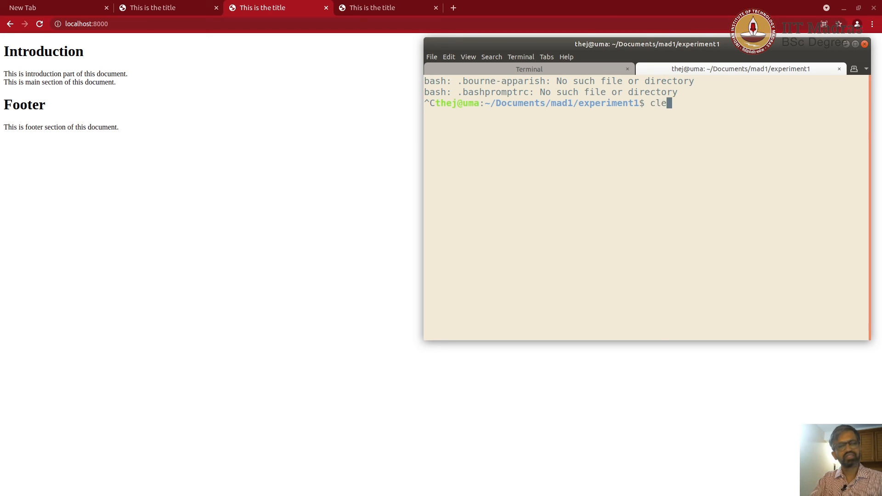
text(ifconfig)
key(Return)
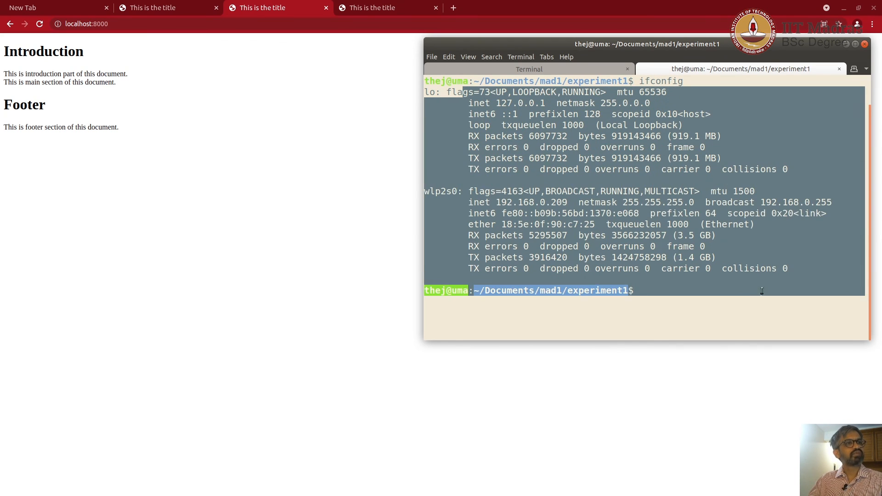
Select and copy the LAN address 192.168.0.209 from the interface output
click(635, 290)
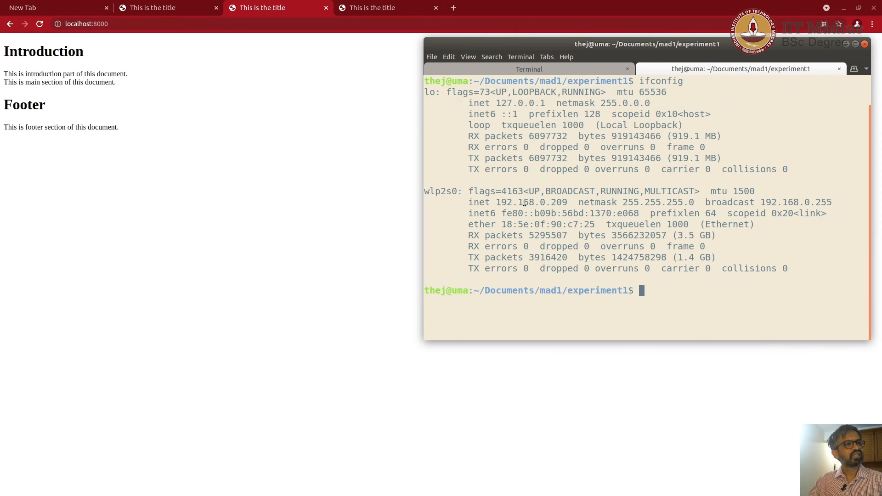
double_click(531, 202)
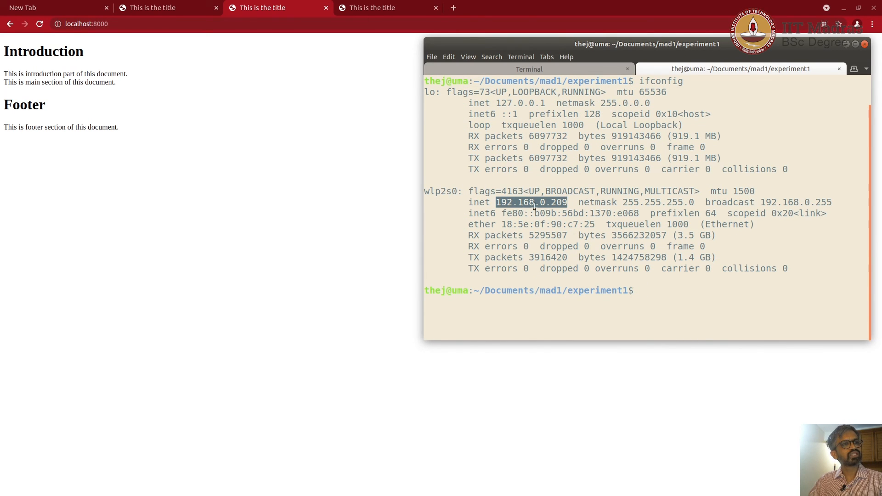
right_click(531, 203)
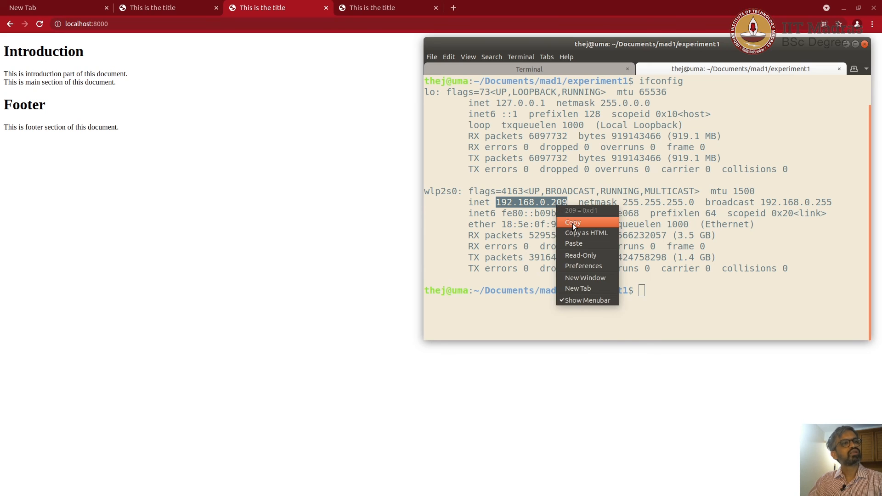
click(572, 223)
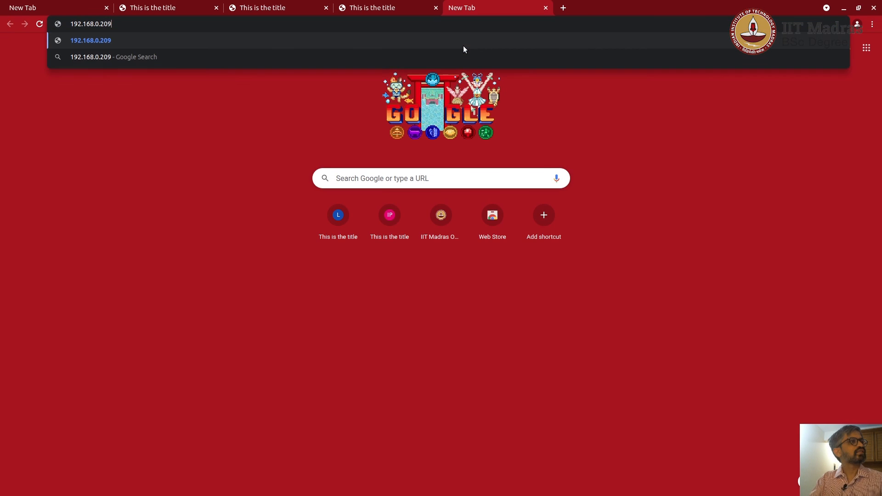
Append port :8000 to the pasted LAN address and load 192.168.0.209:8000
text(:80)
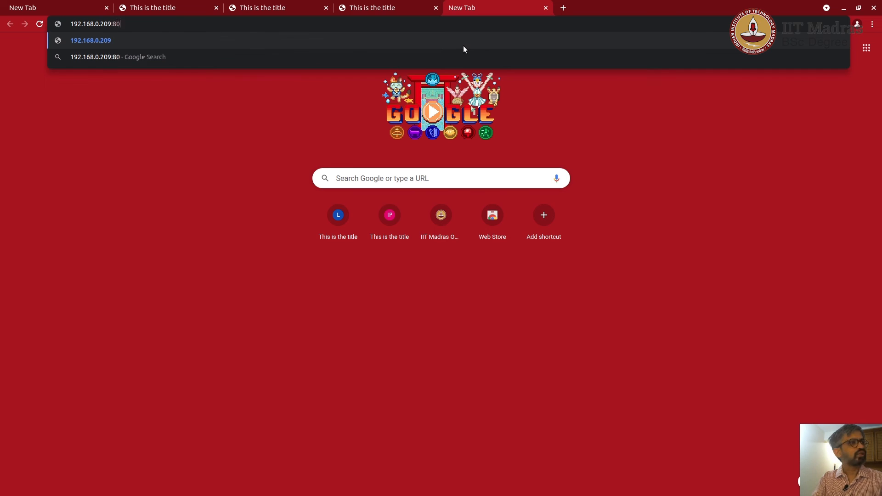
key(Return)
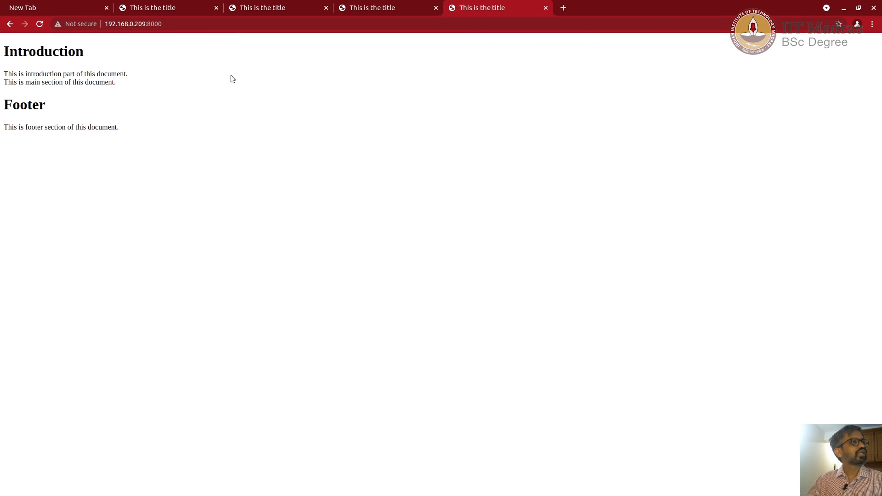
mouse_move(393, 266)
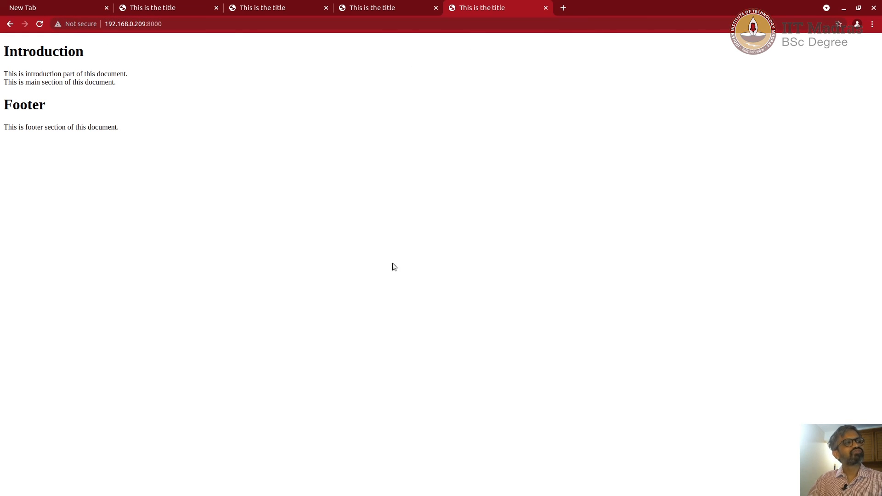
mouse_move(496, 167)
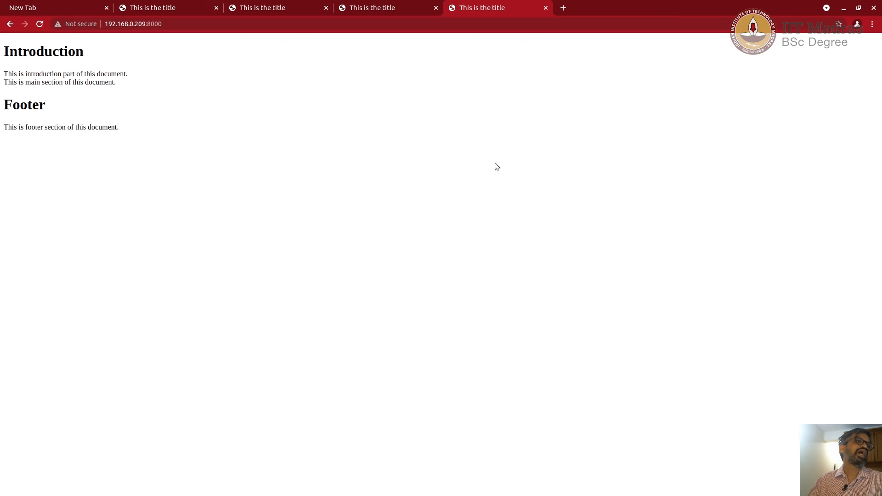
mouse_move(118, 53)
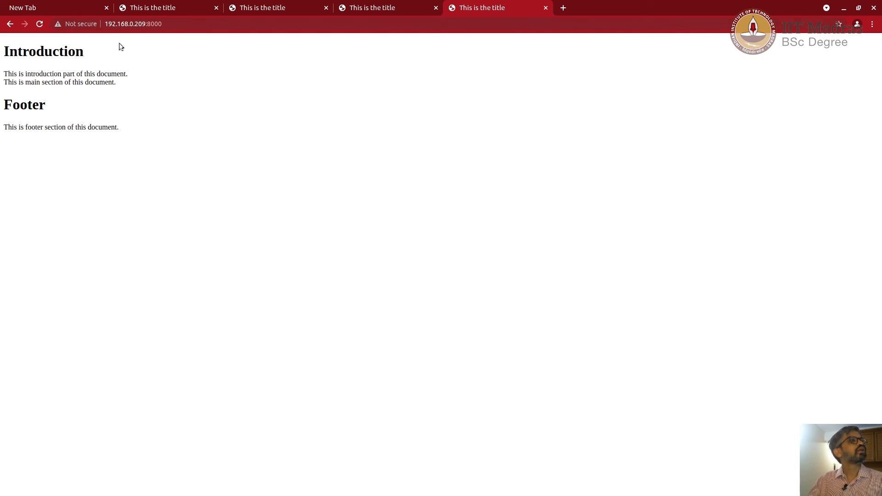
mouse_move(156, 156)
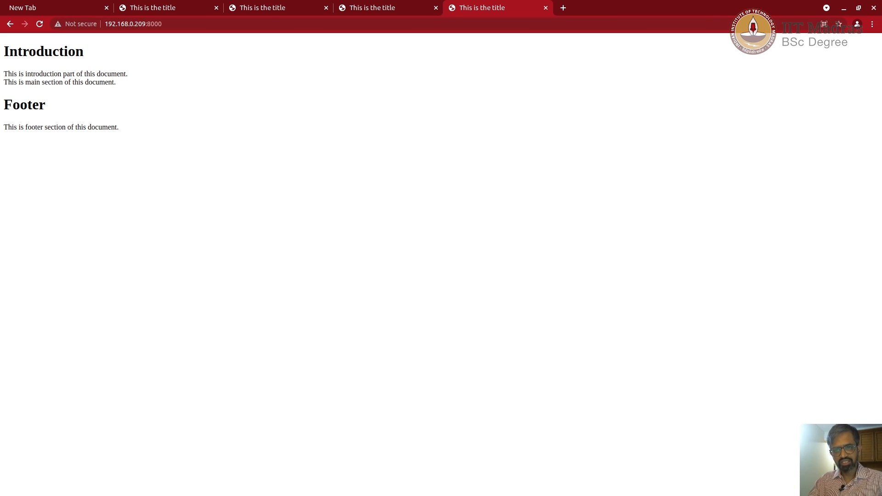
mouse_move(501, 308)
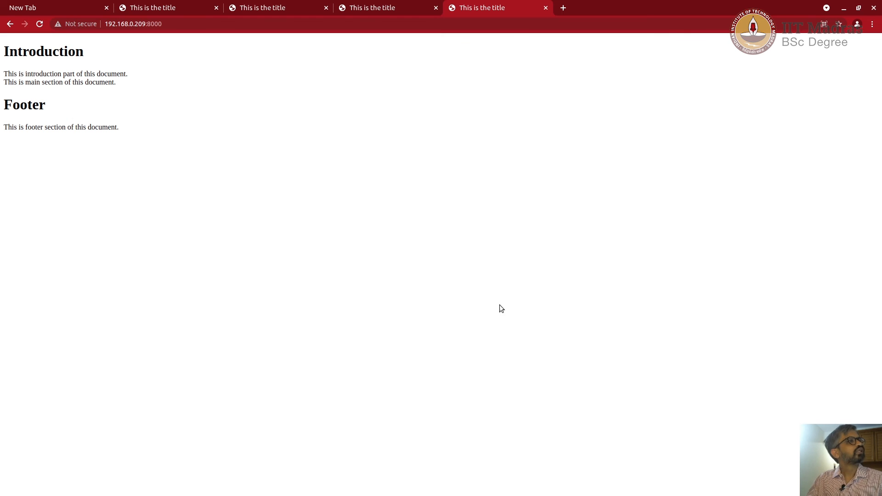
mouse_move(399, 289)
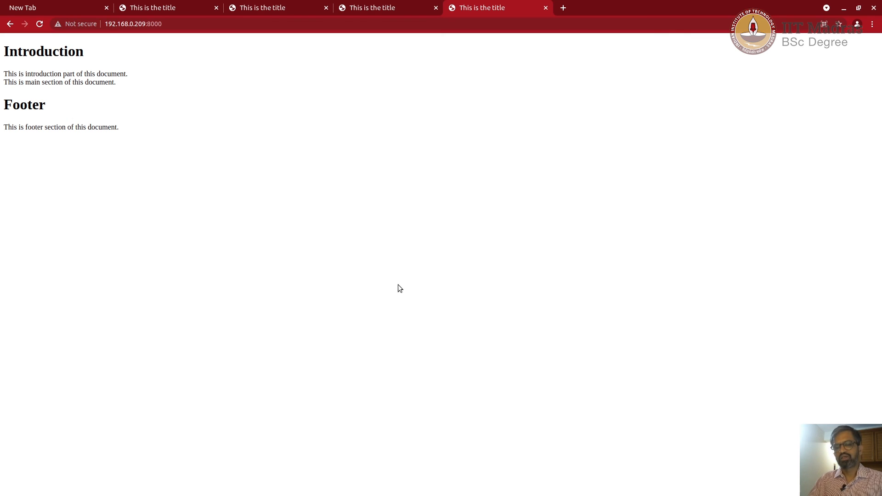
mouse_move(409, 281)
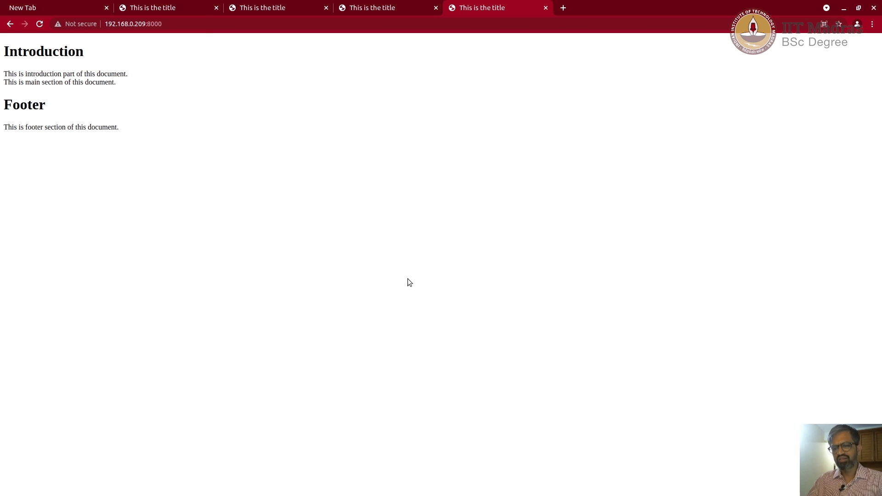
mouse_move(558, 238)
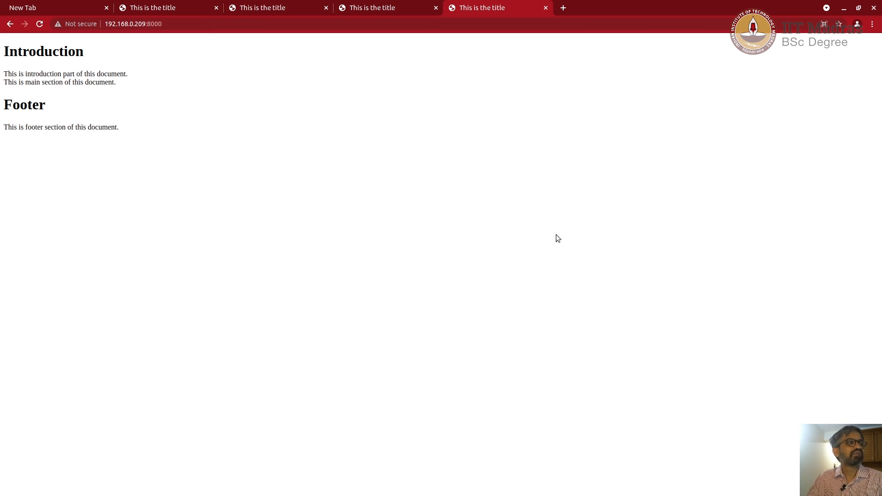
mouse_move(561, 206)
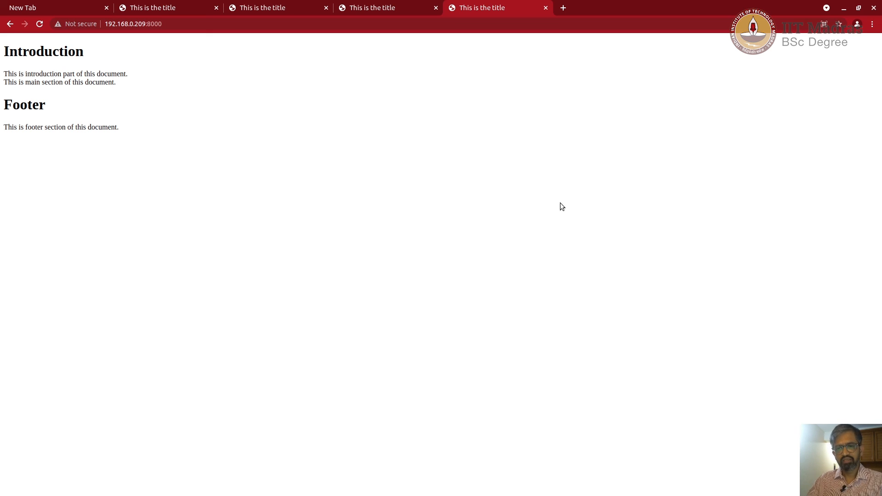
mouse_move(115, 127)
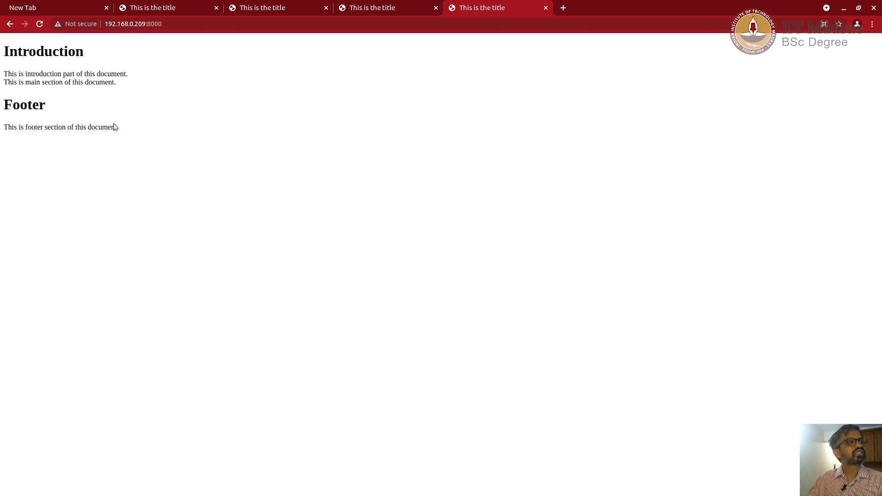
mouse_move(220, 164)
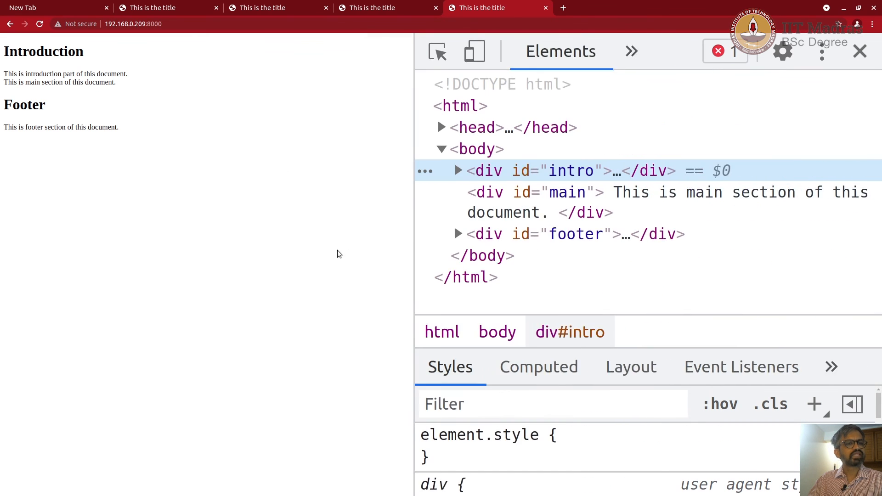
Reveal the hidden DevTools panels and switch to the Network panel
click(724, 367)
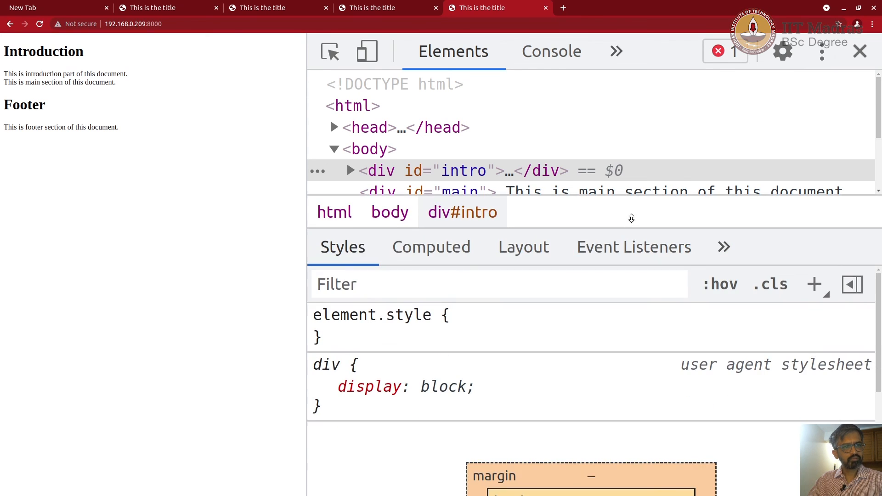
click(616, 51)
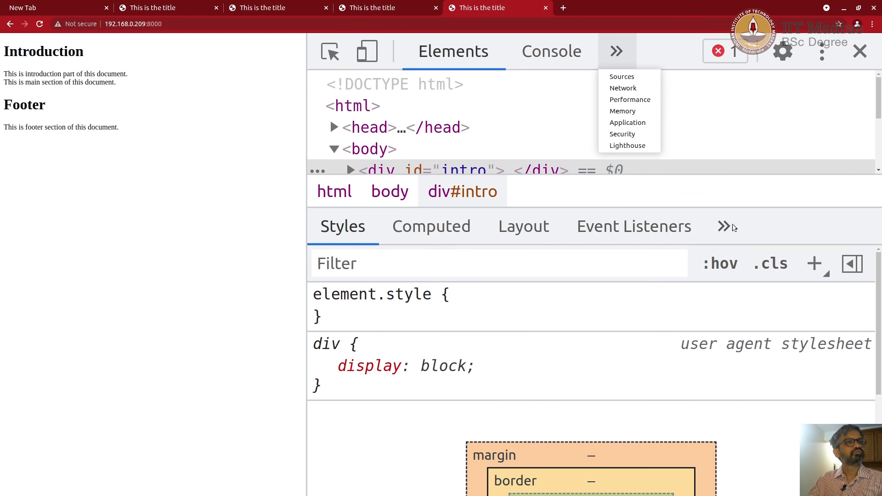
mouse_move(687, 289)
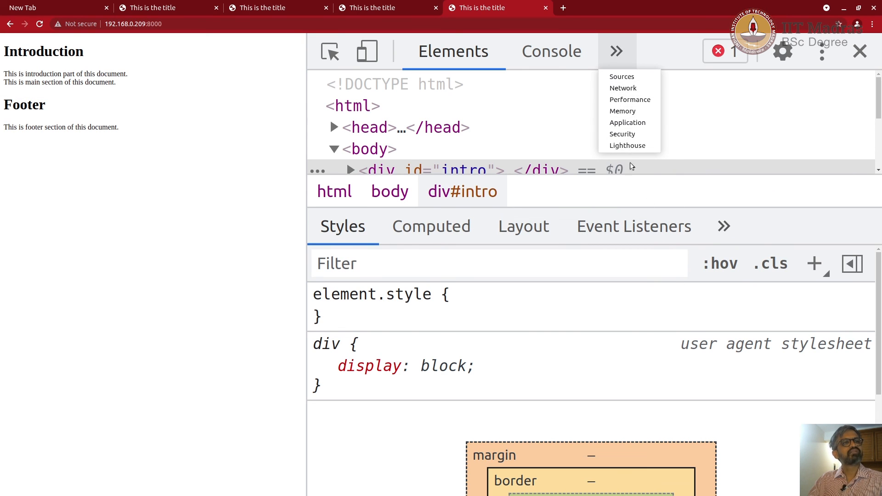
click(623, 87)
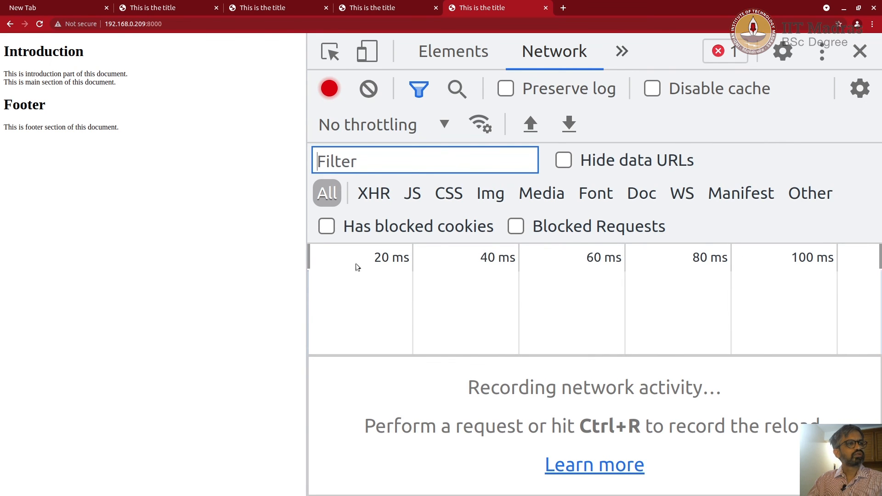
mouse_move(631, 278)
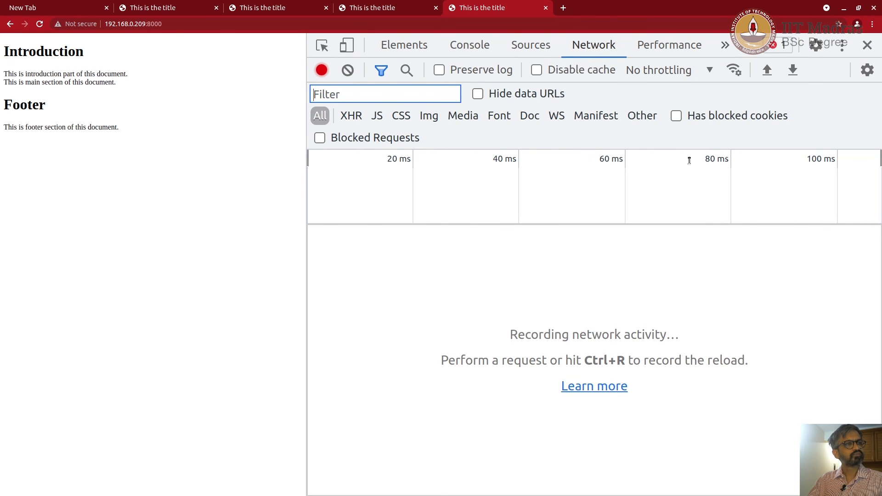
mouse_move(615, 409)
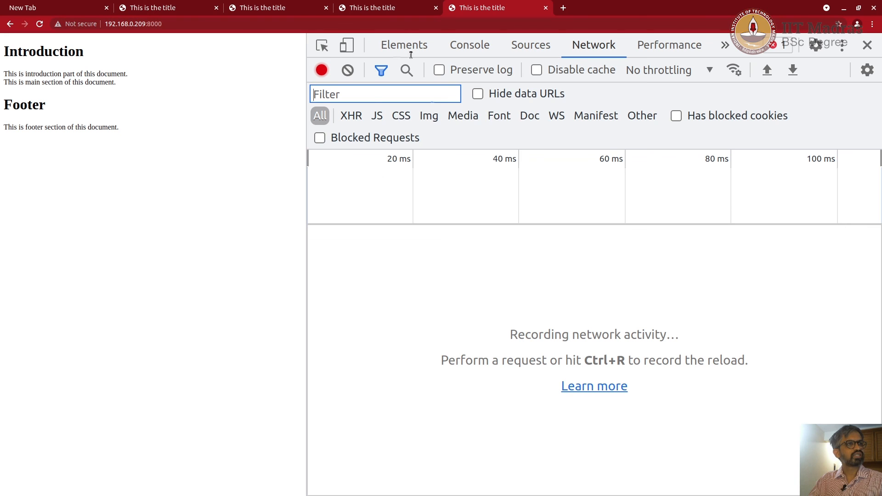
Enable Preserve log and reload the page to record its 200 document request
click(439, 69)
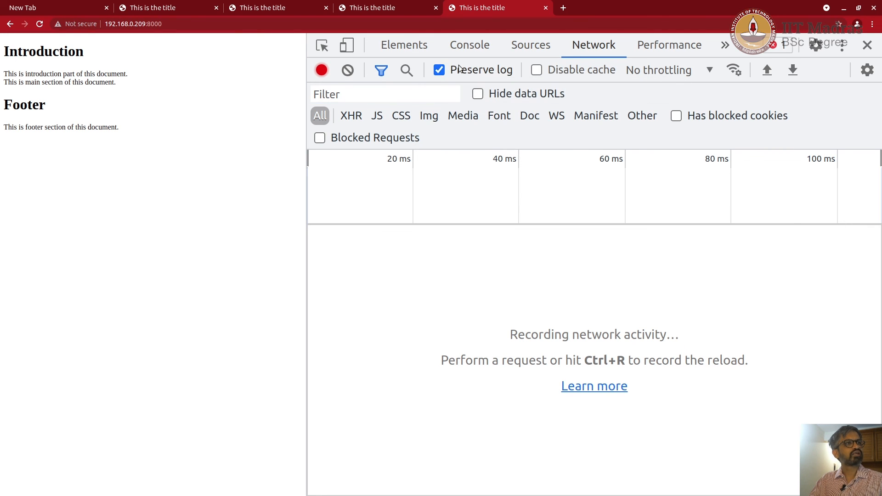
mouse_move(235, 31)
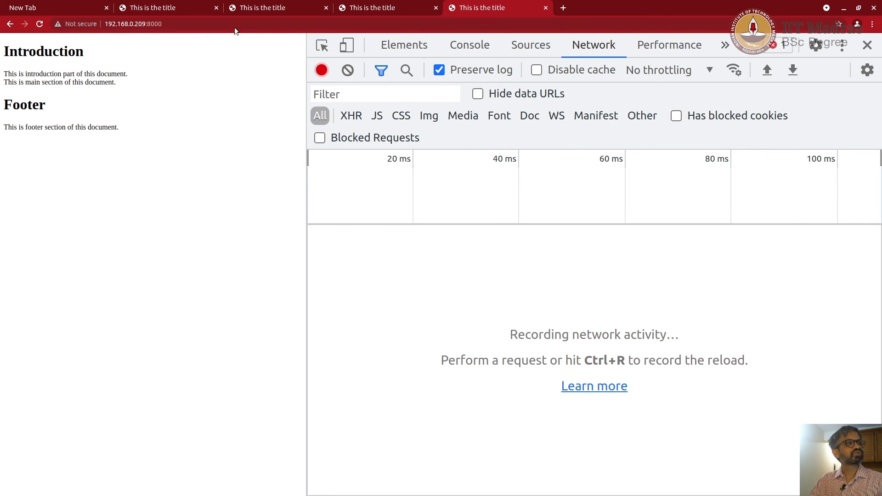
mouse_move(321, 69)
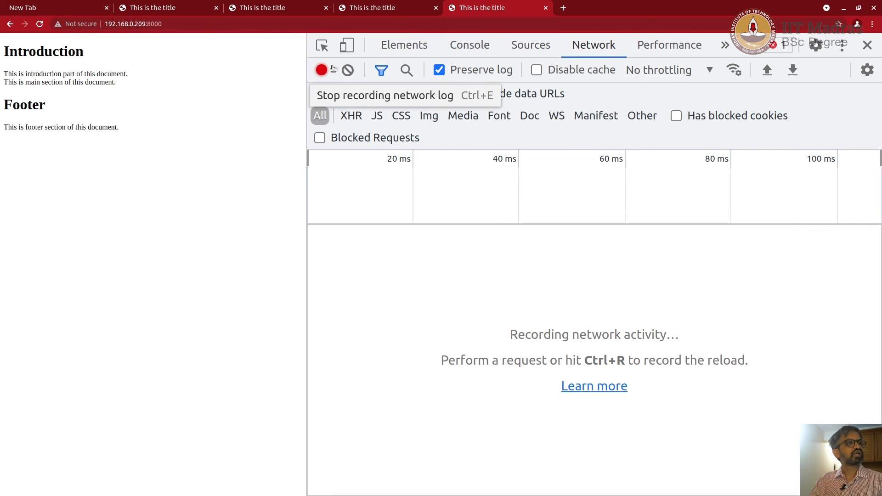
click(134, 23)
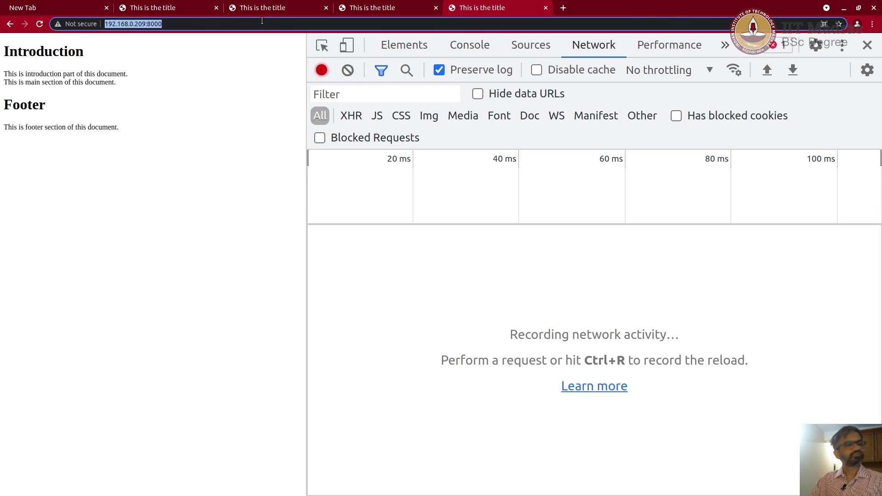
key(ctrl+r)
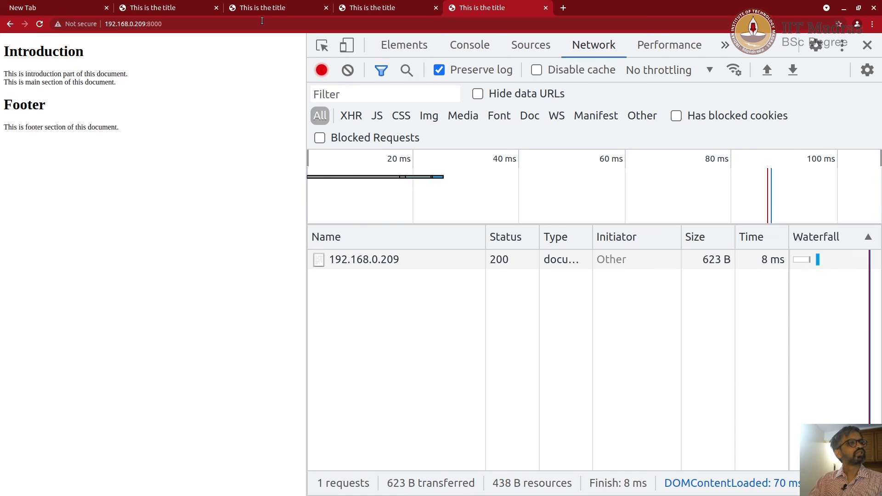
mouse_move(363, 259)
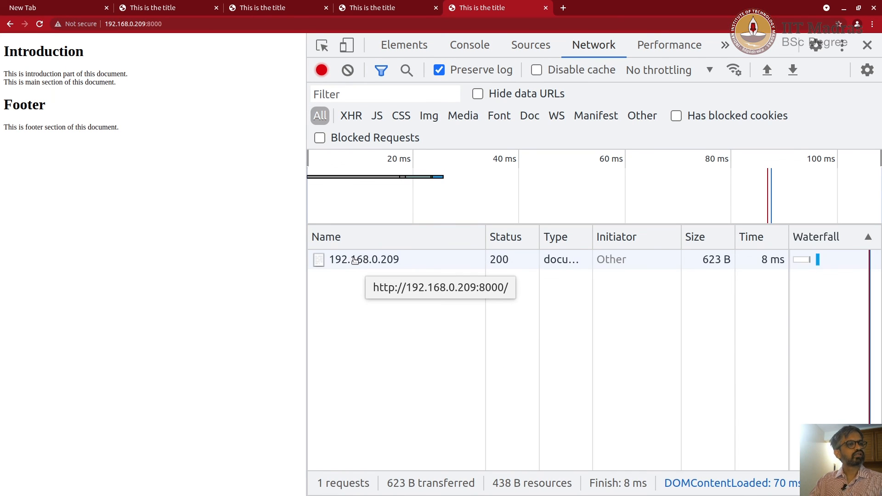
mouse_move(339, 266)
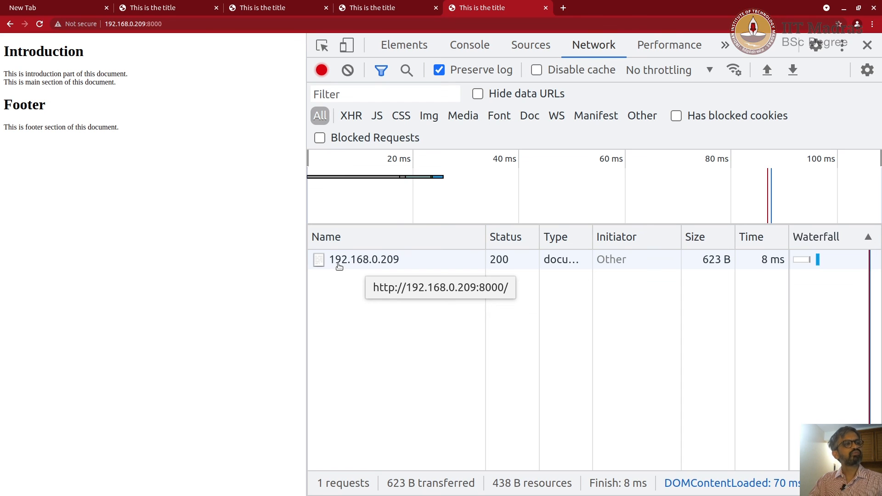
mouse_move(364, 265)
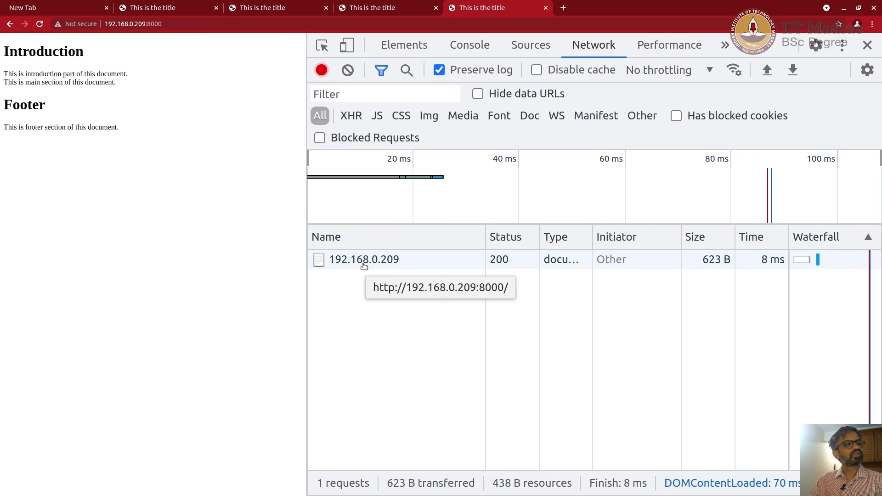
mouse_move(396, 268)
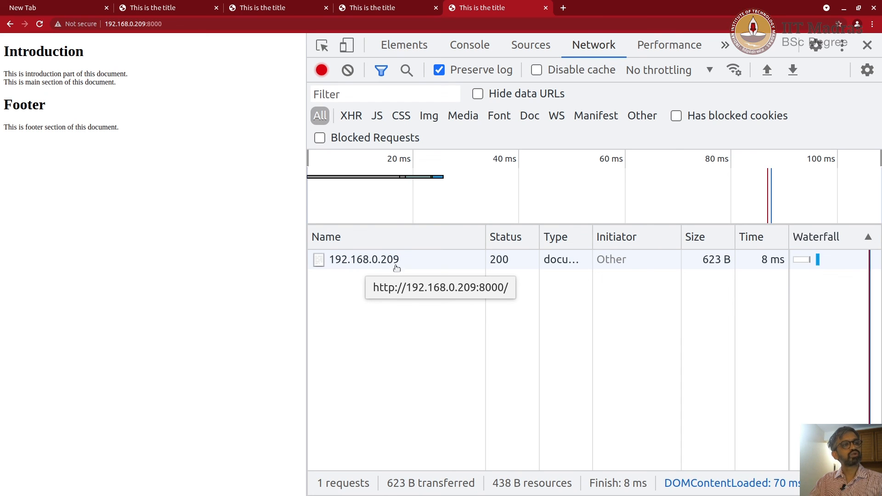
mouse_move(556, 259)
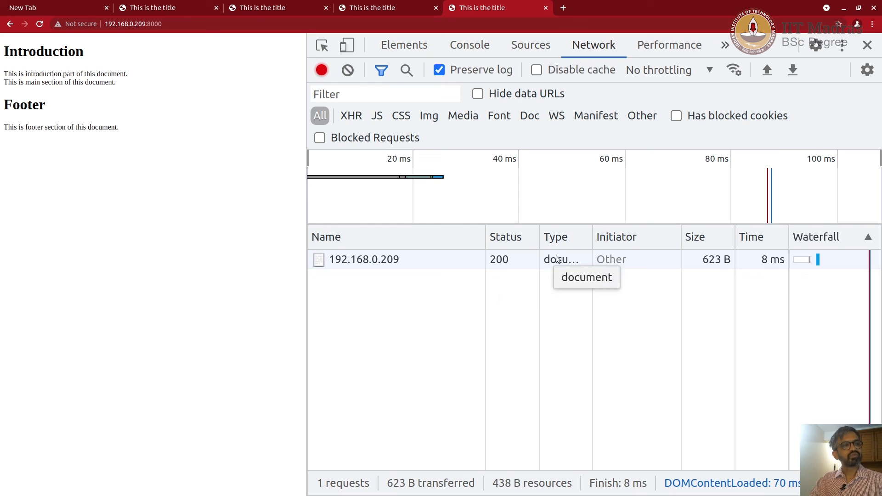
mouse_move(723, 267)
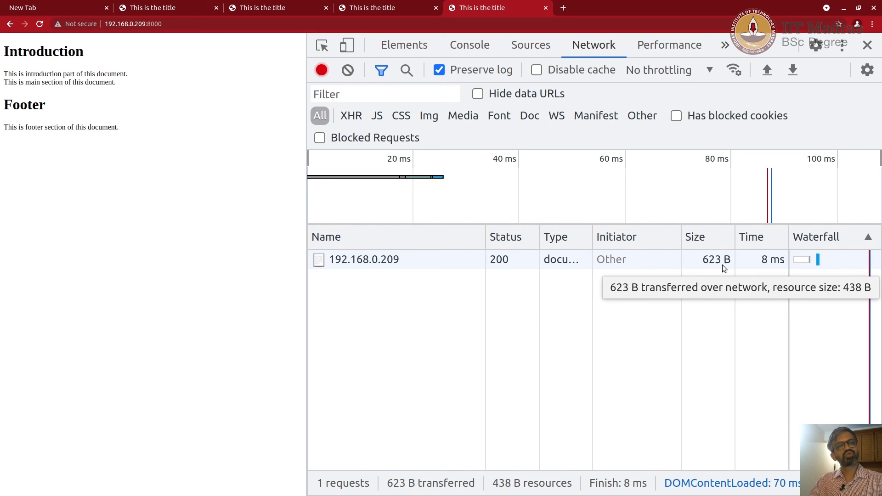
mouse_move(364, 259)
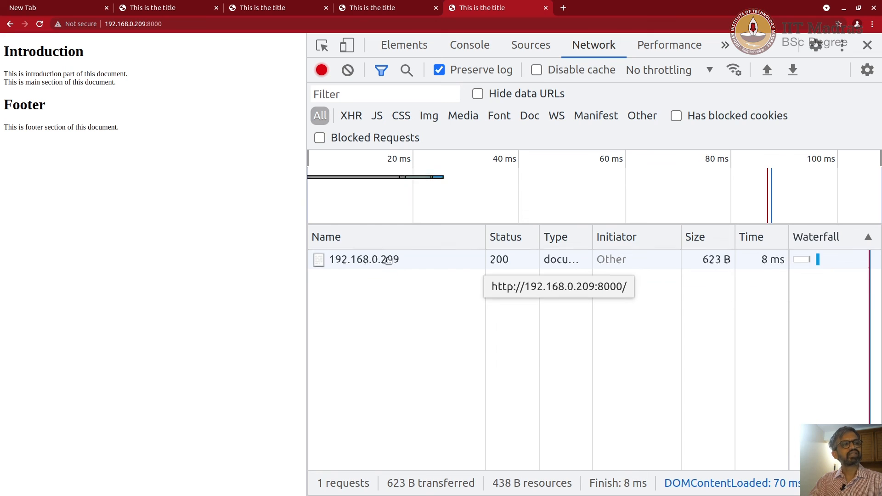
Open the 192.168.0.209 request's Headers and scroll through its general, response and request headers
click(363, 259)
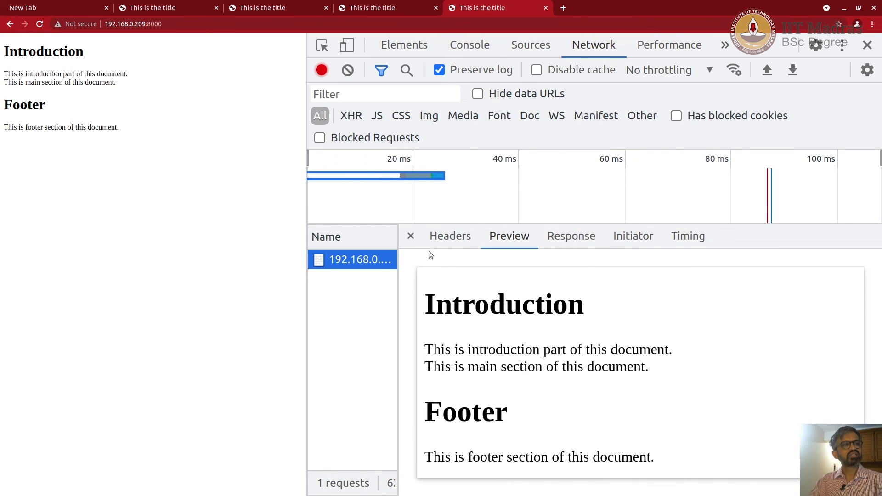
click(449, 236)
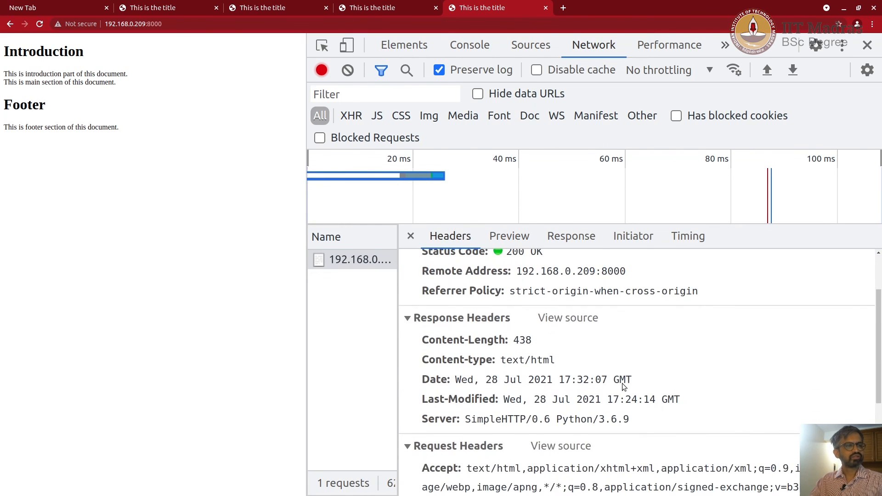
scroll(up, 3)
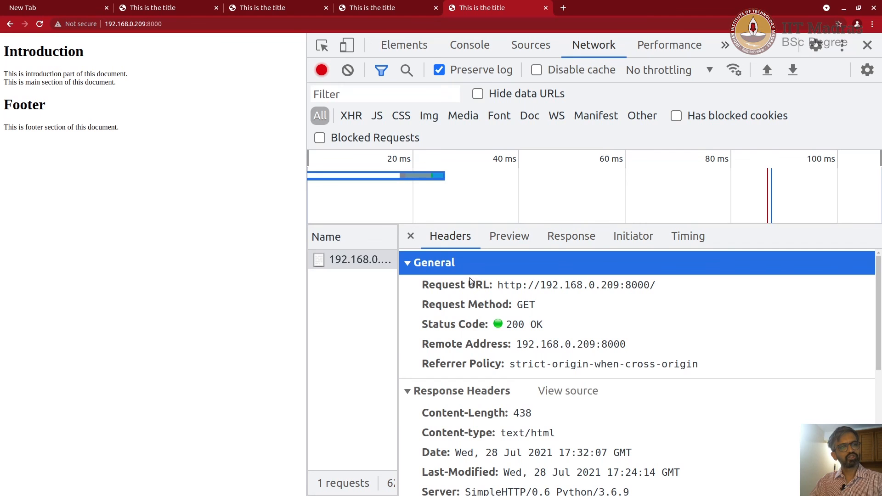
scroll(down, 3)
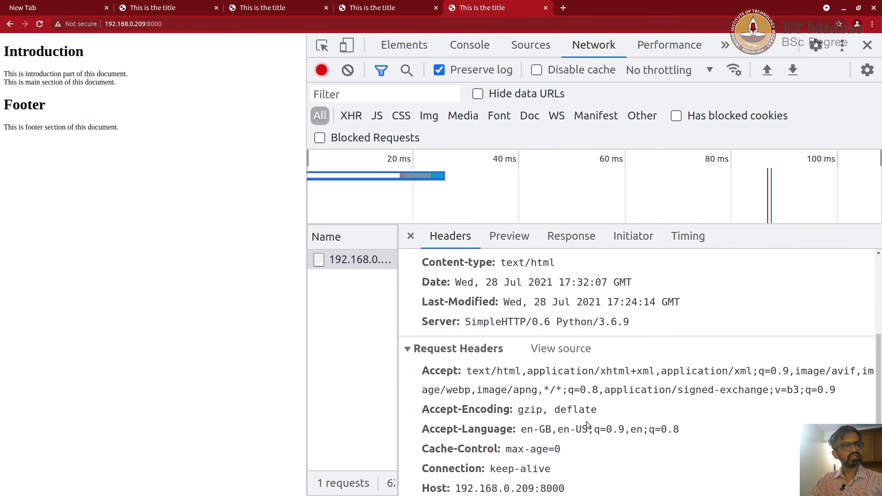
mouse_move(435, 322)
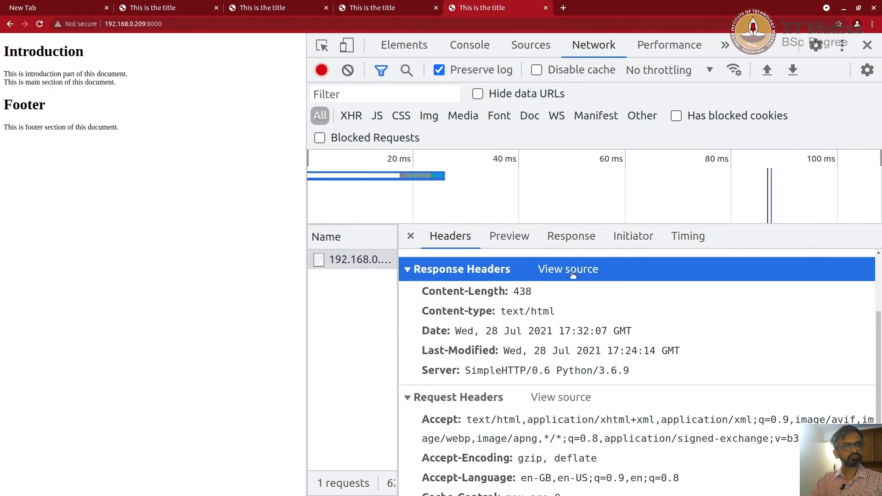
scroll(down, 3)
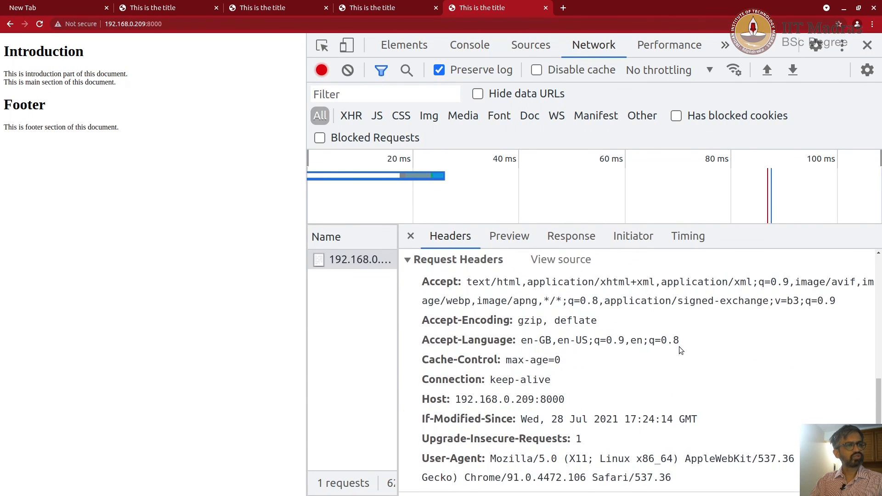
Show the 192.168.0.209 request's Response and scroll through the served index.html to the footer
click(571, 235)
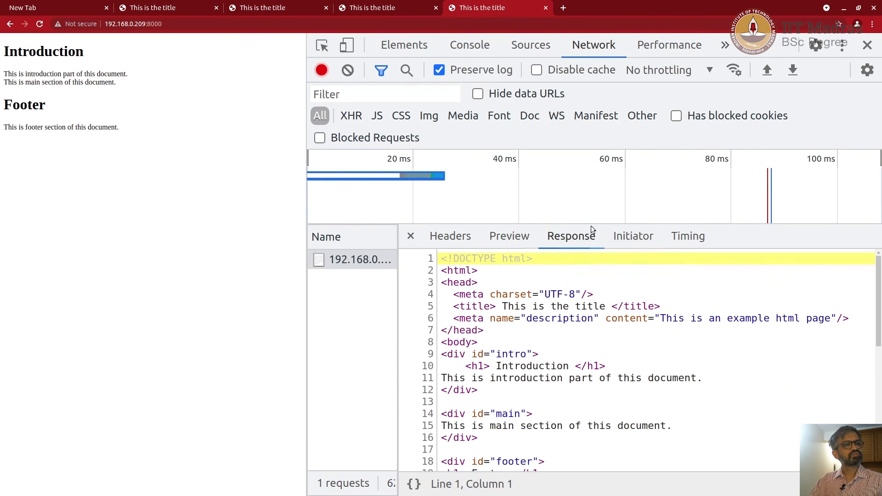
mouse_move(614, 355)
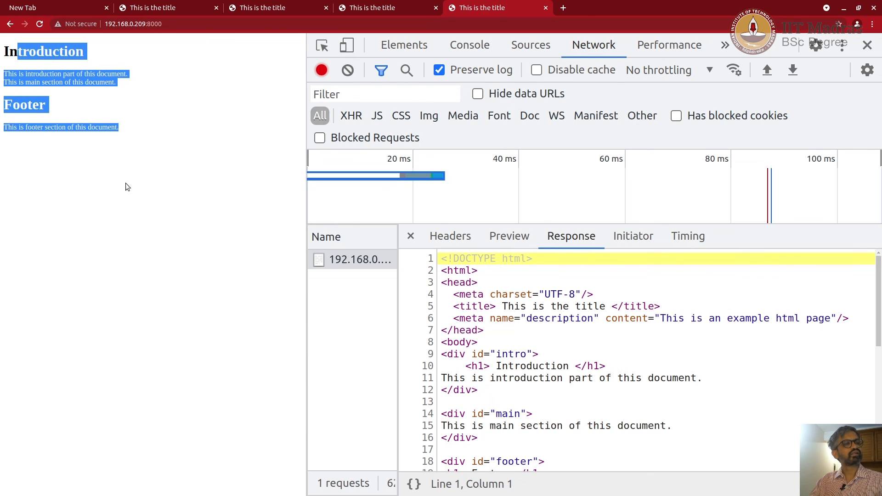
scroll(down, 3)
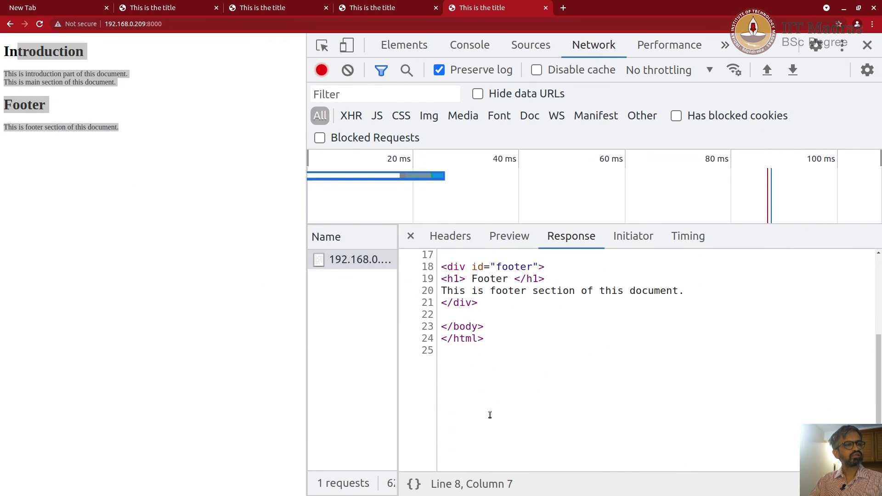
mouse_move(488, 417)
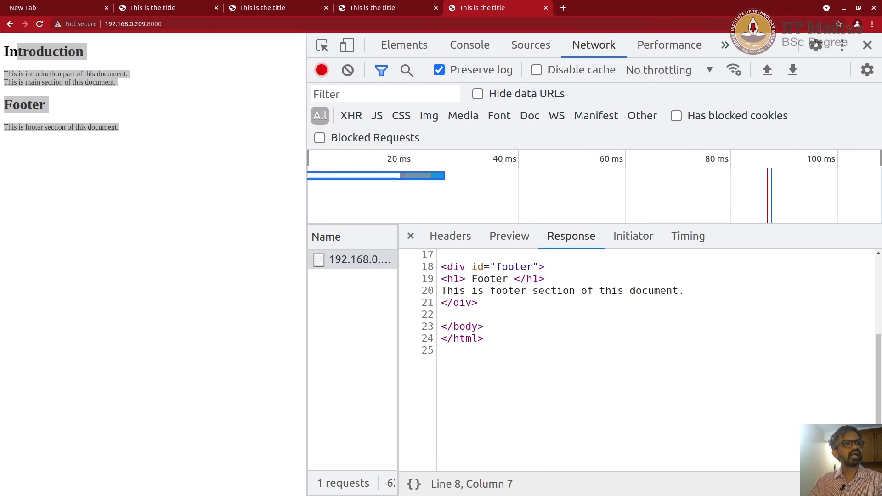
mouse_move(771, 409)
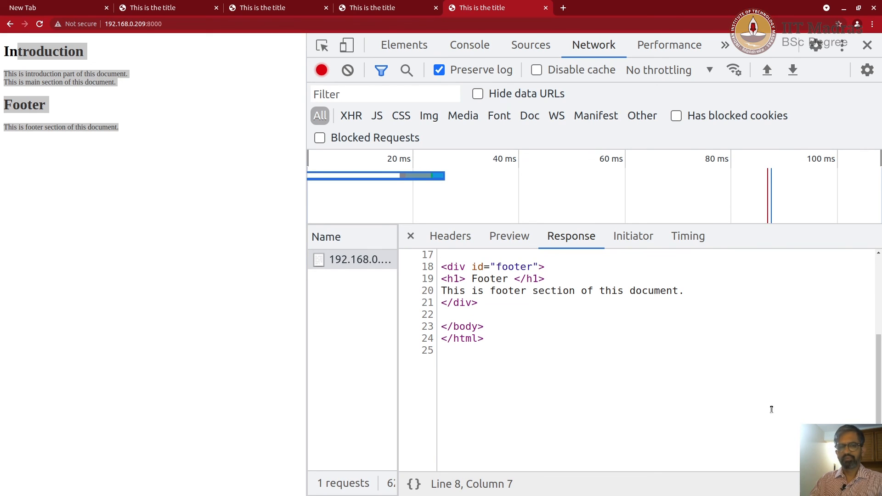